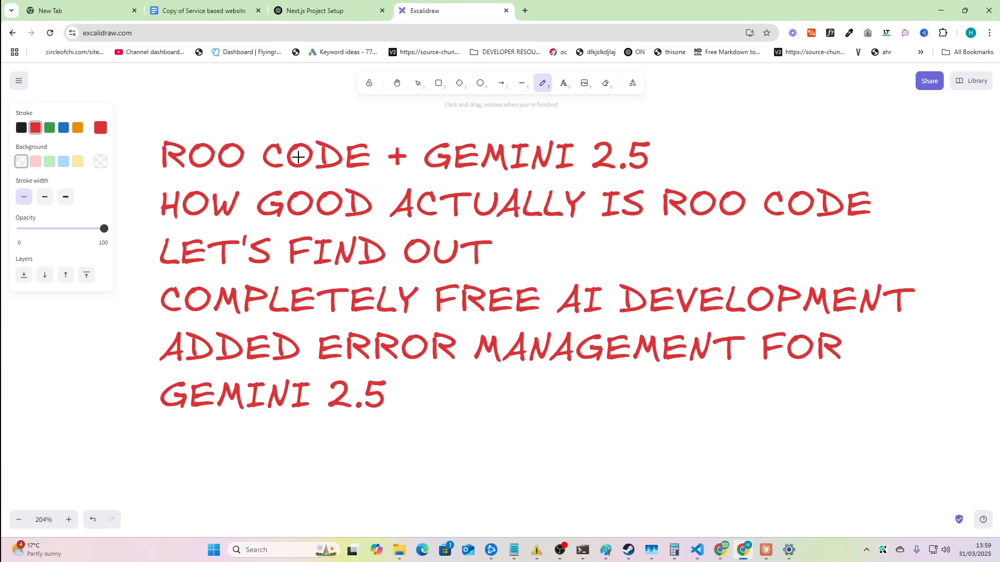
Underline 'ROO CODE' and 'GEMINI 2.5' in red, then box the Gemini error-management lines
left_click_drag(140, 180, 368, 180)
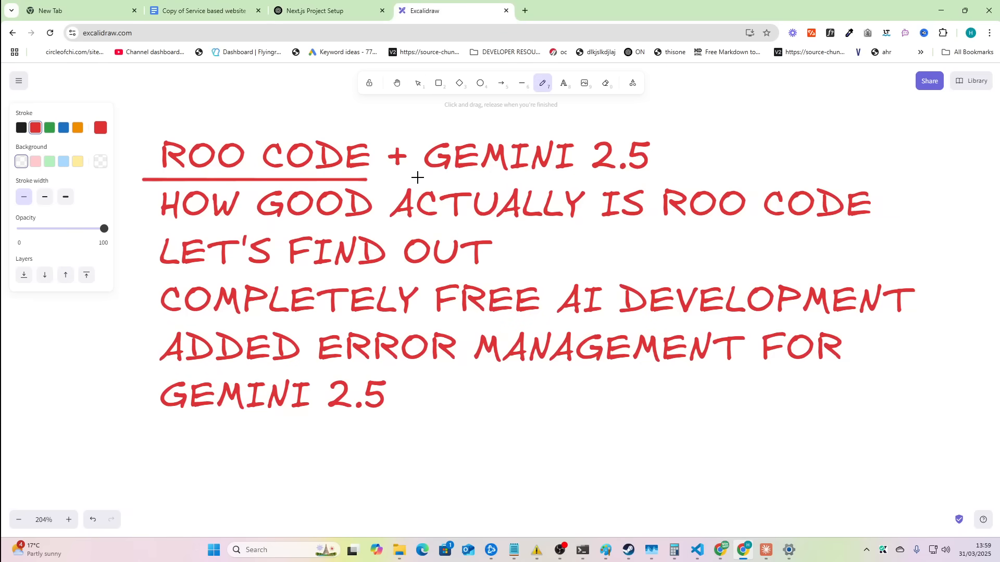
left_click_drag(417, 181, 636, 184)
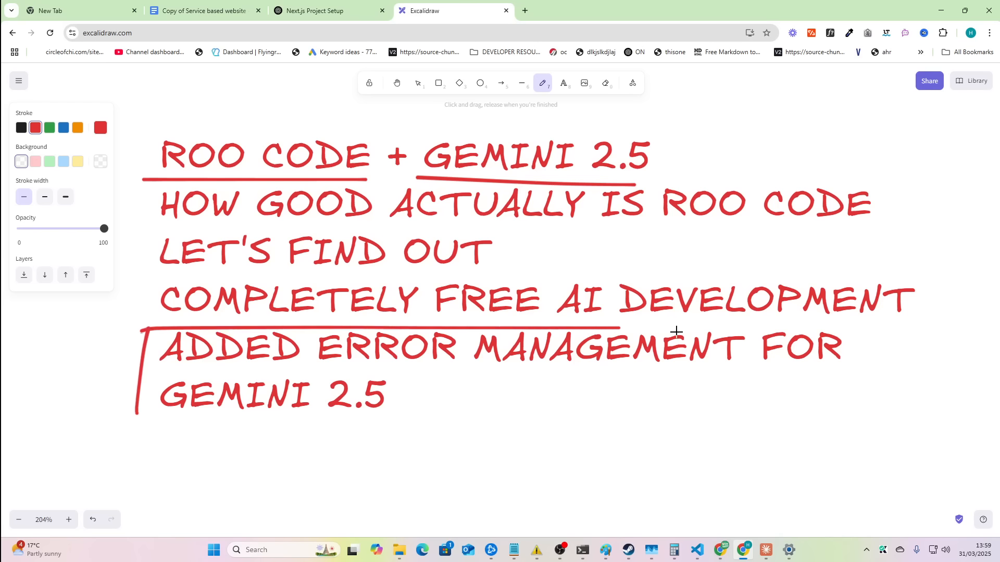
left_click_drag(136, 327, 860, 431)
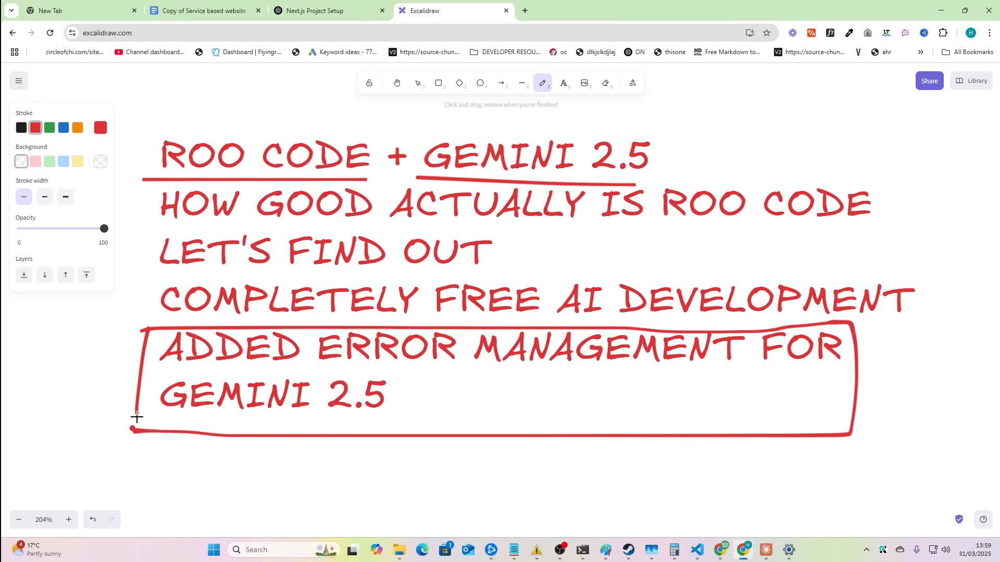
mouse_move(197, 413)
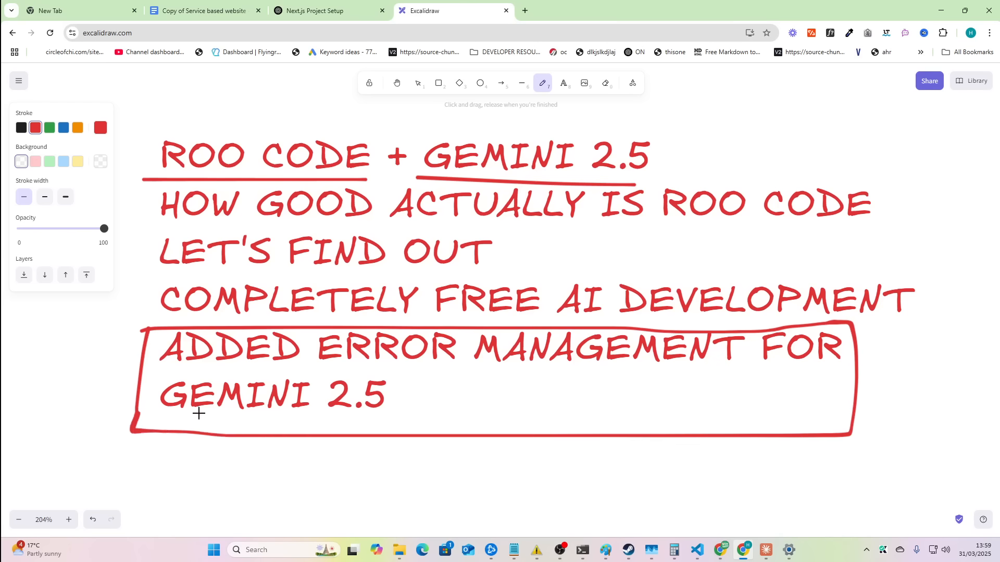
mouse_move(586, 340)
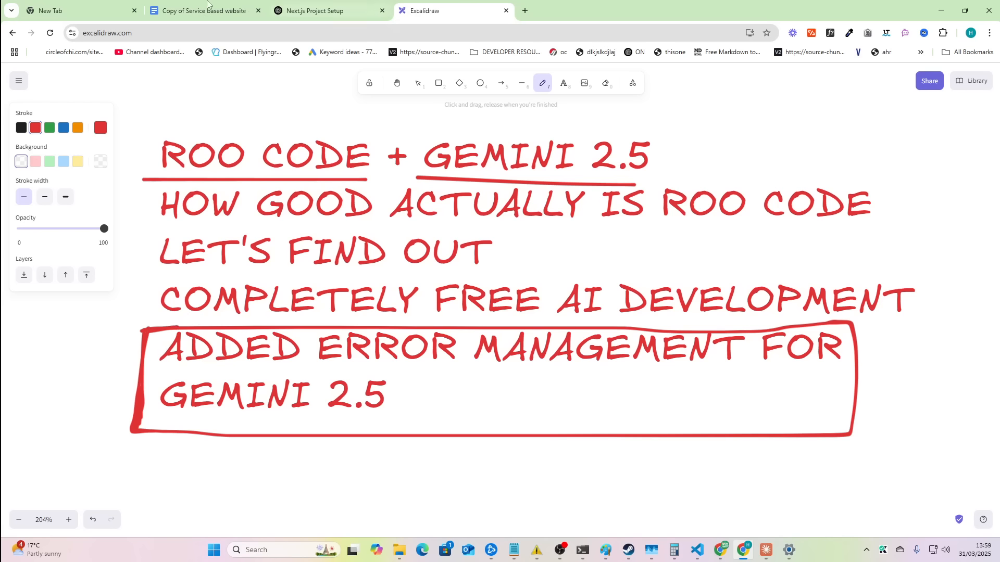
Switch to the 'Copy of Service based website' Google Doc with the website prompt
left_click(204, 11)
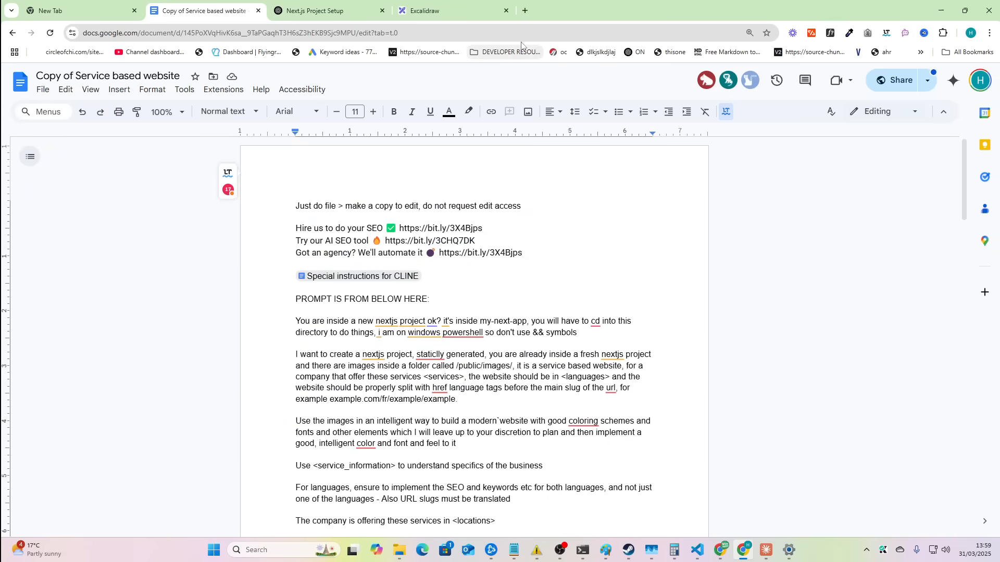
mouse_move(747, 494)
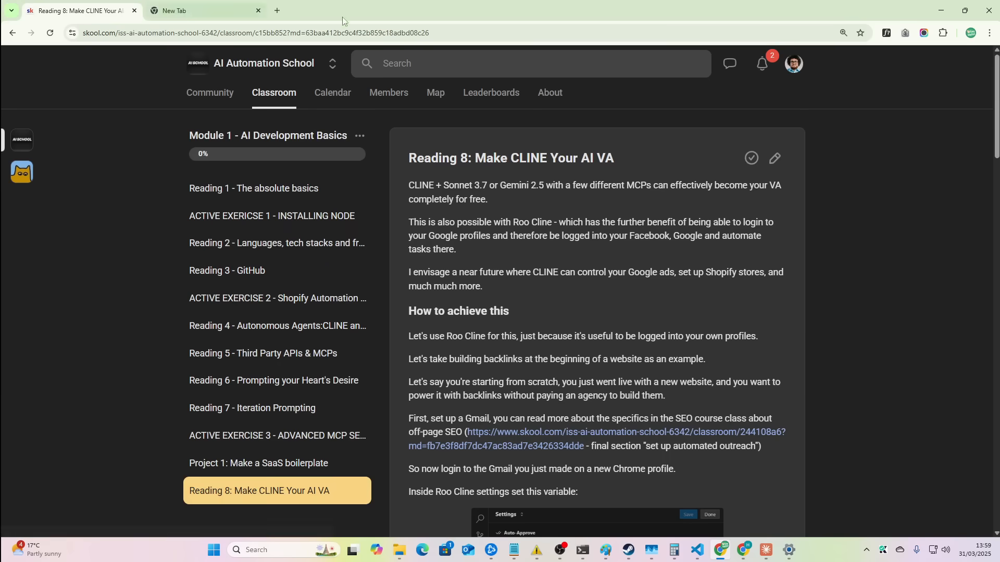
mouse_move(276, 188)
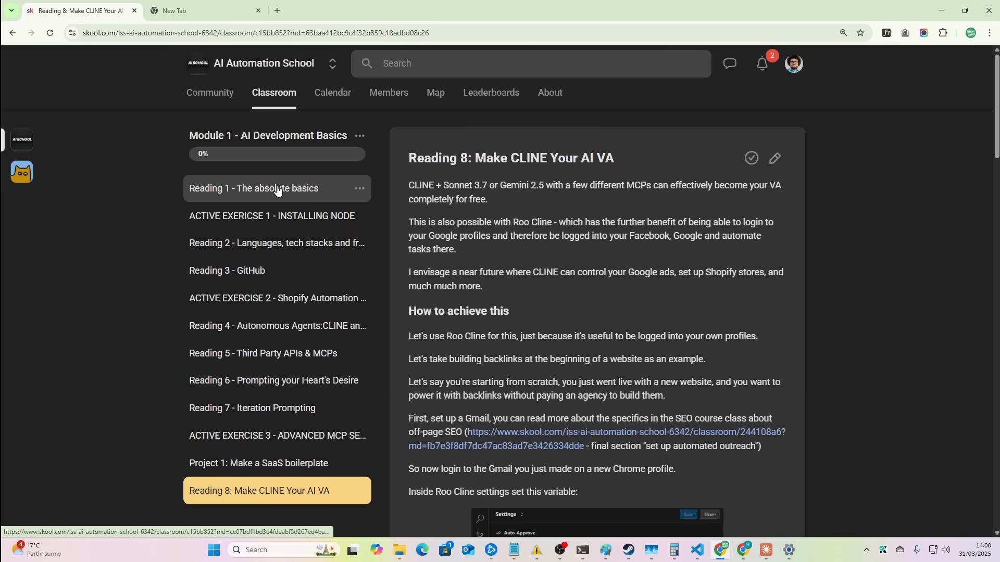
Browse the Reading 1, Reading 4 (CLINE and Roo Code) and Reading 5 (third-party APIs) lessons
left_click(254, 188)
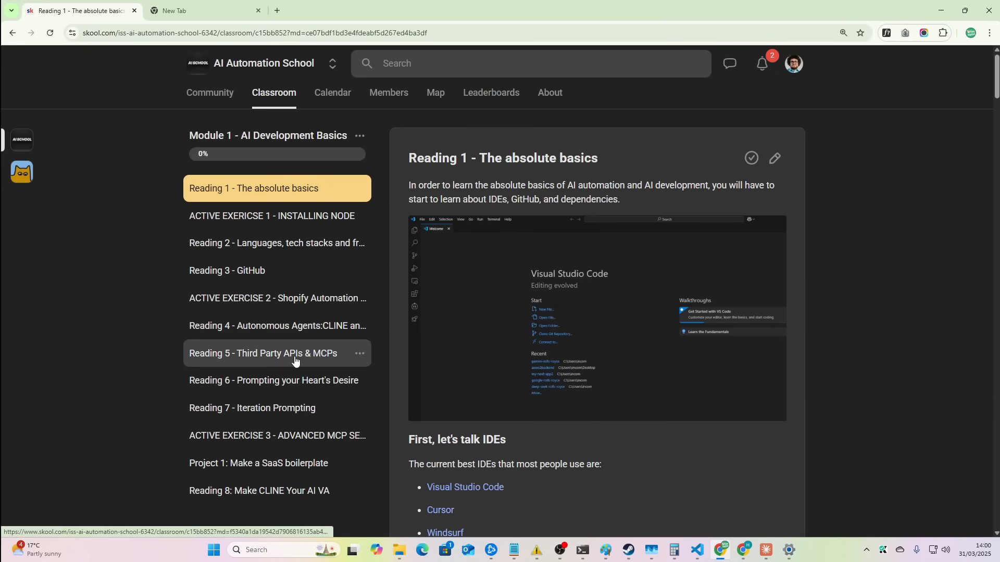
left_click(277, 325)
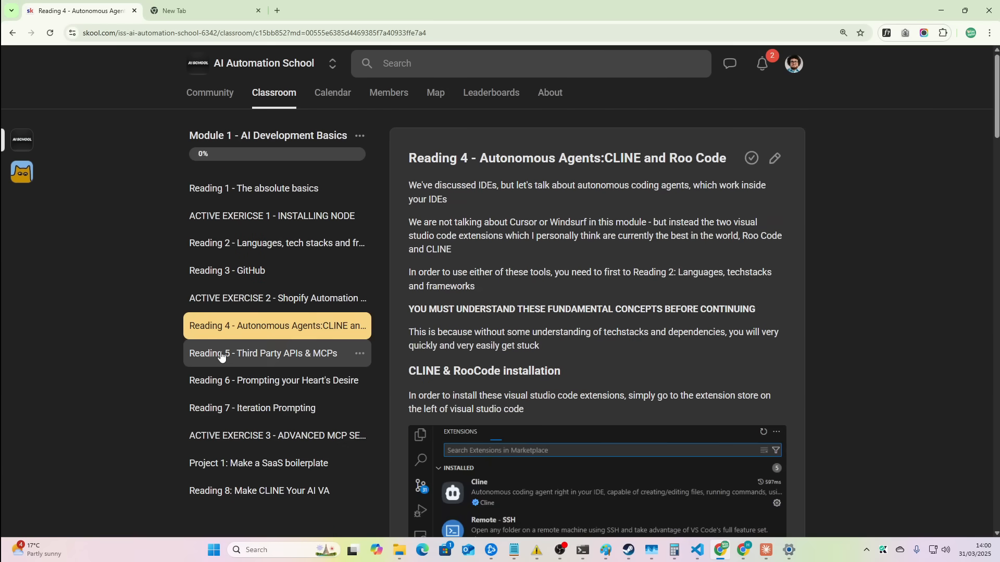
left_click(262, 353)
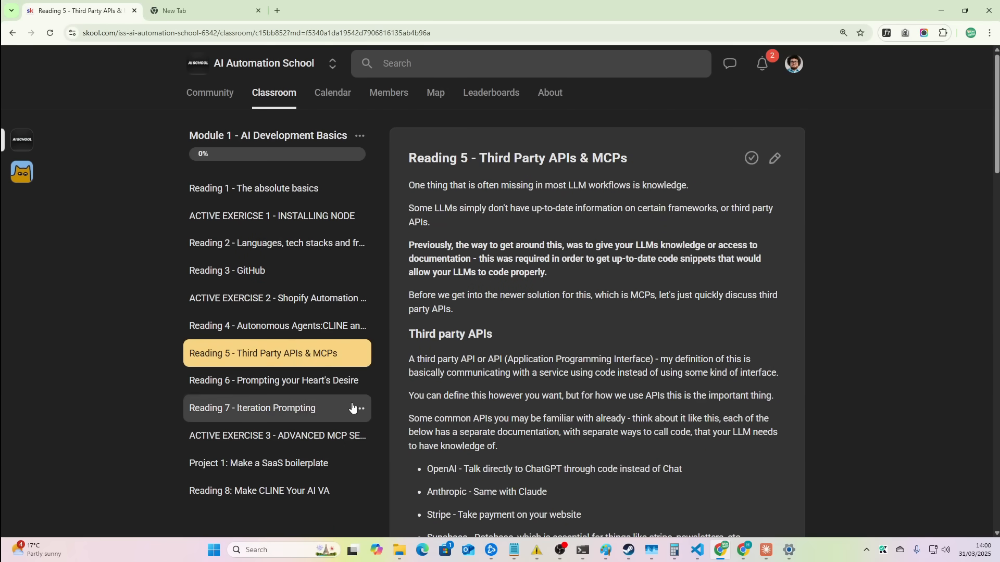
mouse_move(579, 269)
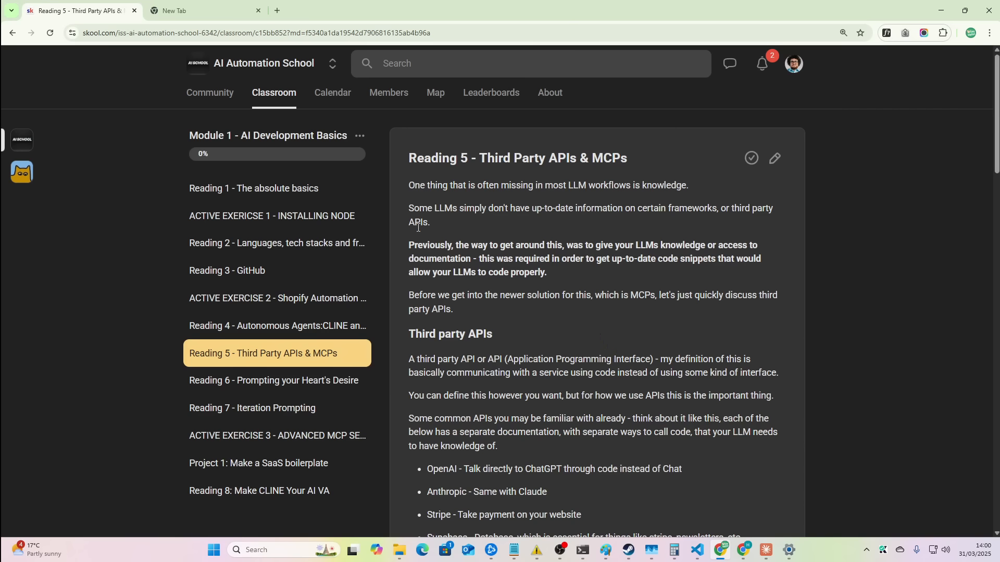
mouse_move(401, 203)
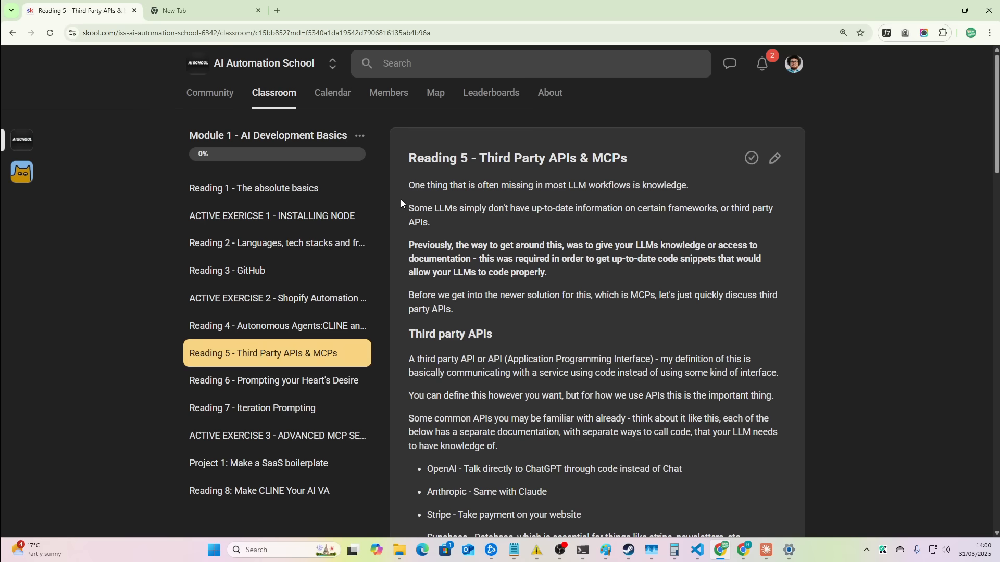
mouse_move(432, 182)
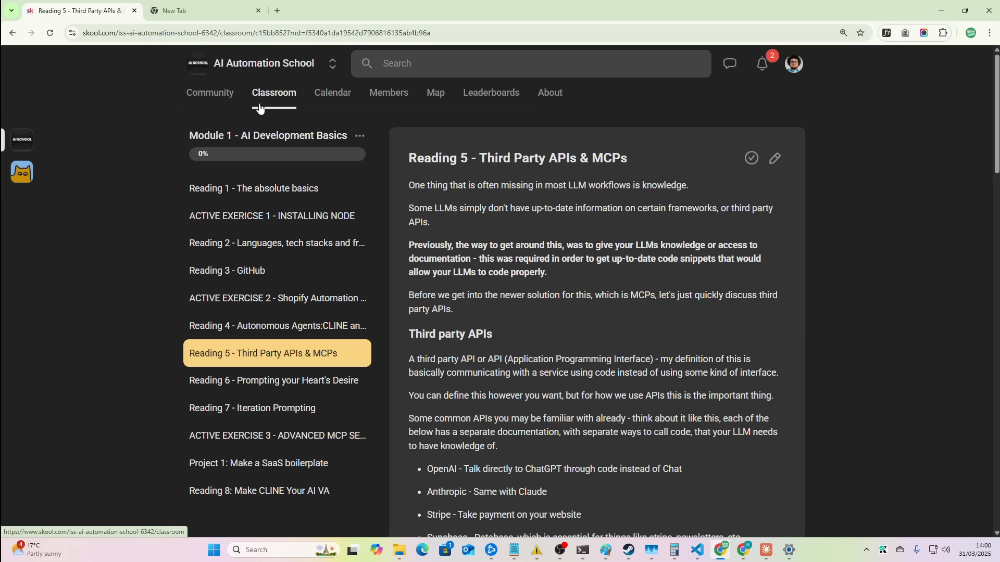
Visit the AI Automation School community feed, then return to the prompt document
scroll("down", 3)
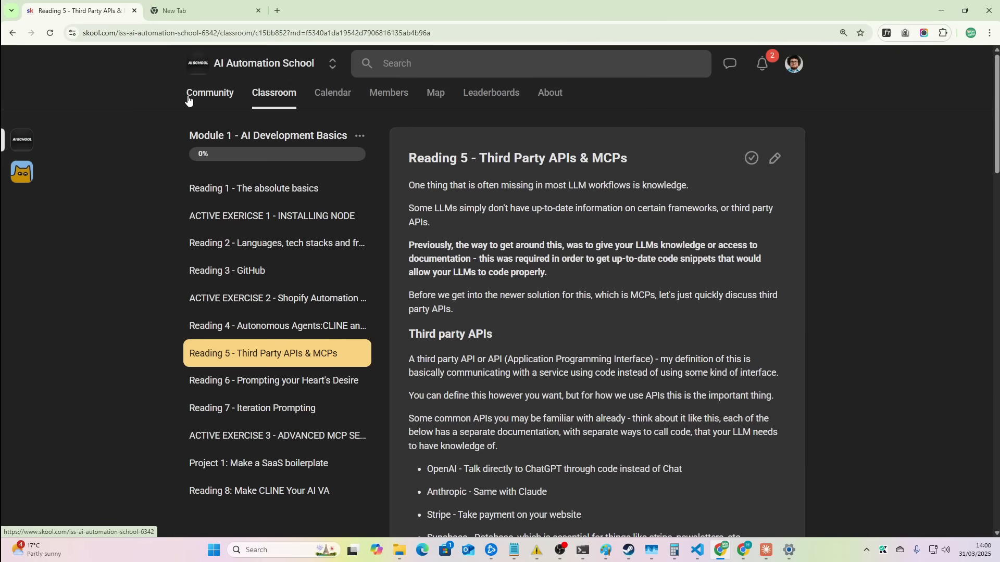
left_click(210, 93)
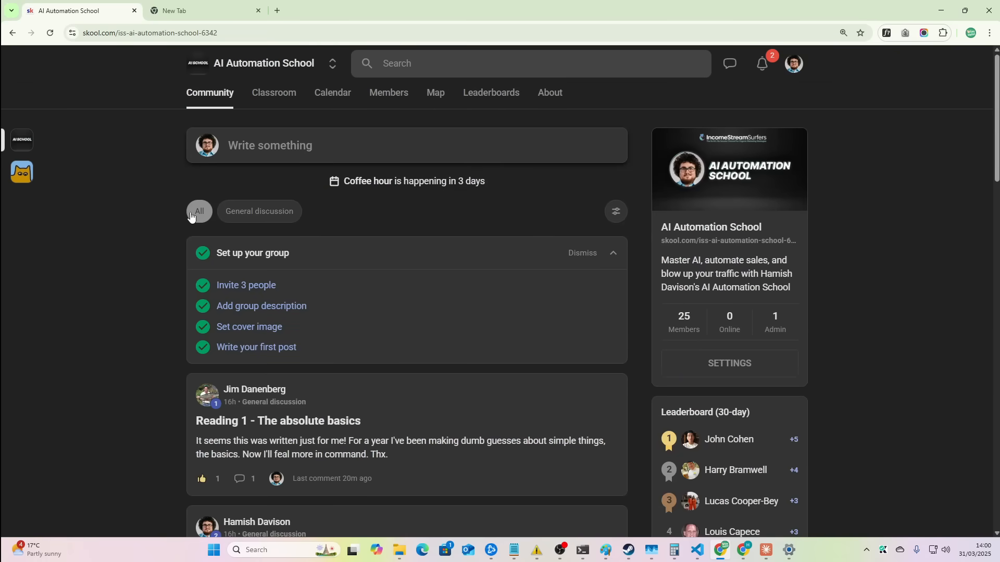
left_click(204, 11)
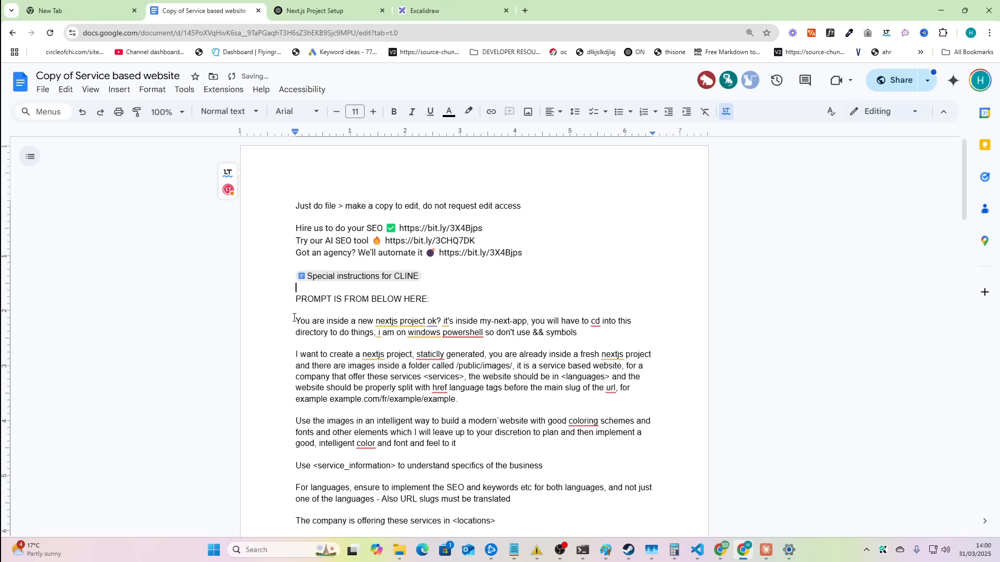
Switch to the Roo Code window and highlight 'Improved Gemini Support' in the 3.11 release notes
key("alt+tab")
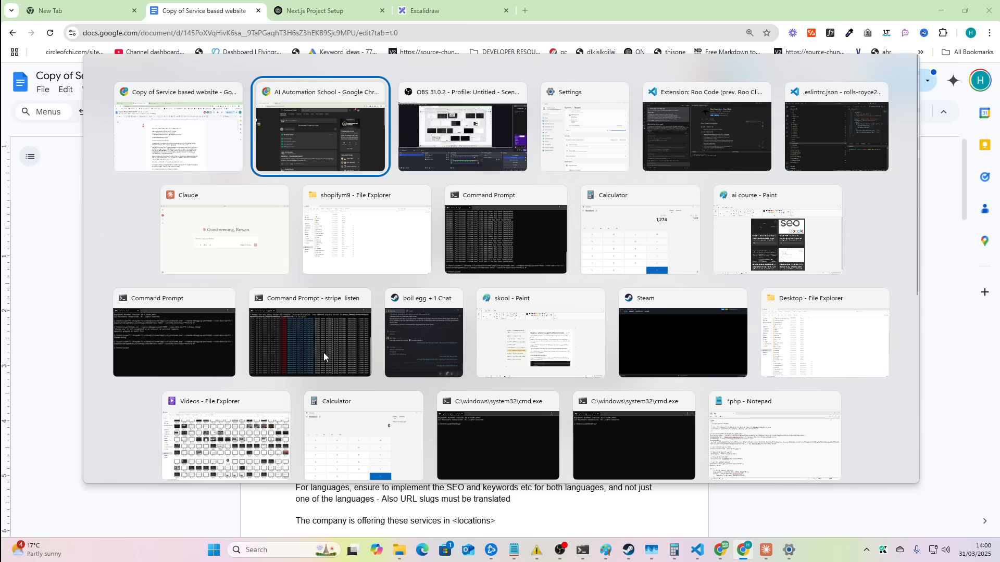
left_click(706, 127)
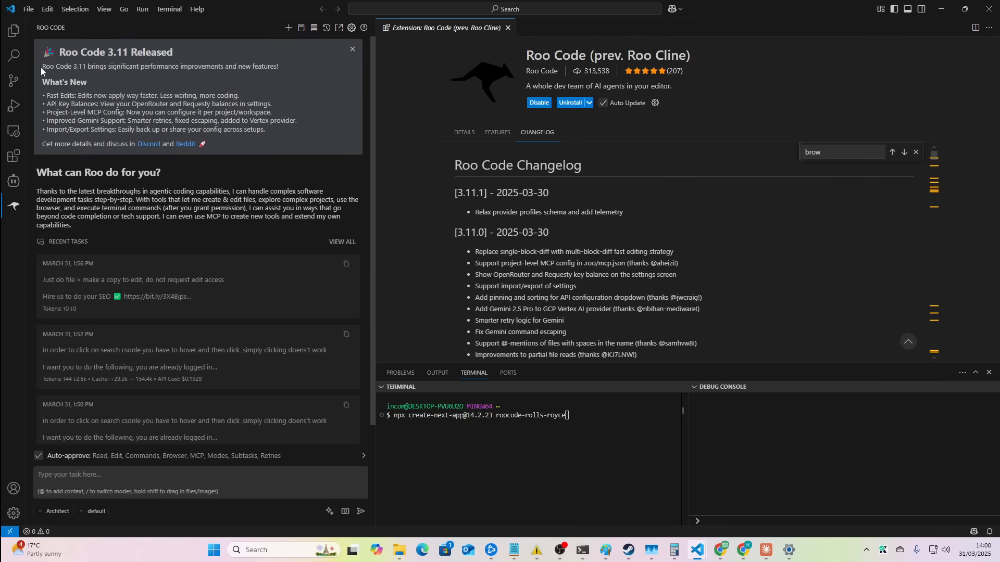
left_click_drag(40, 66, 279, 66)
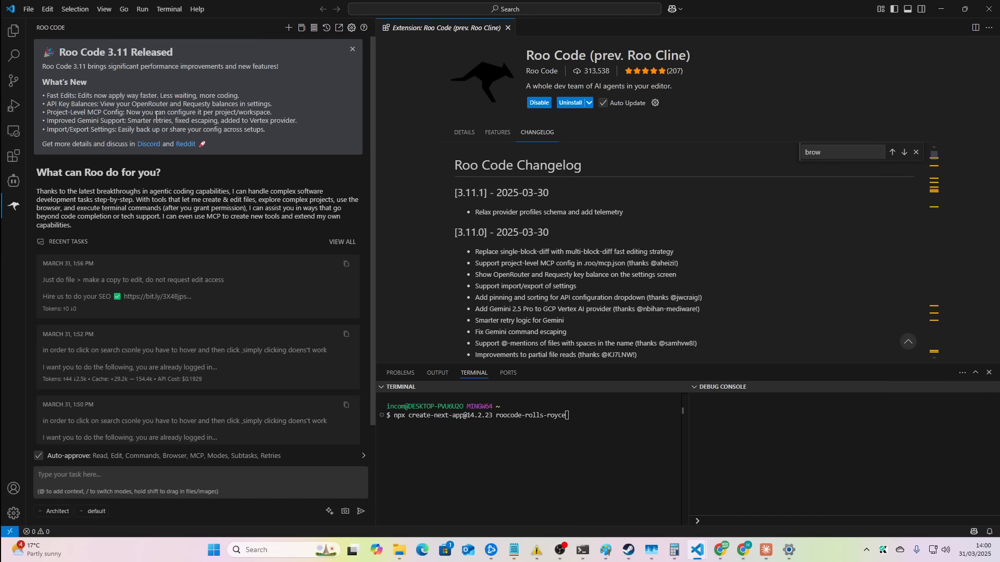
left_click_drag(46, 120, 138, 120)
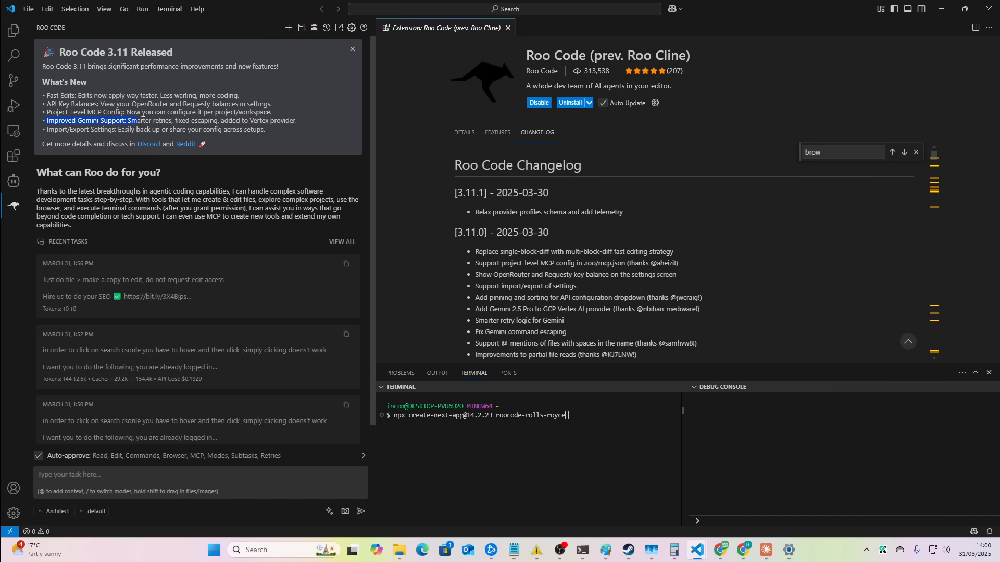
left_click_drag(141, 120, 211, 119)
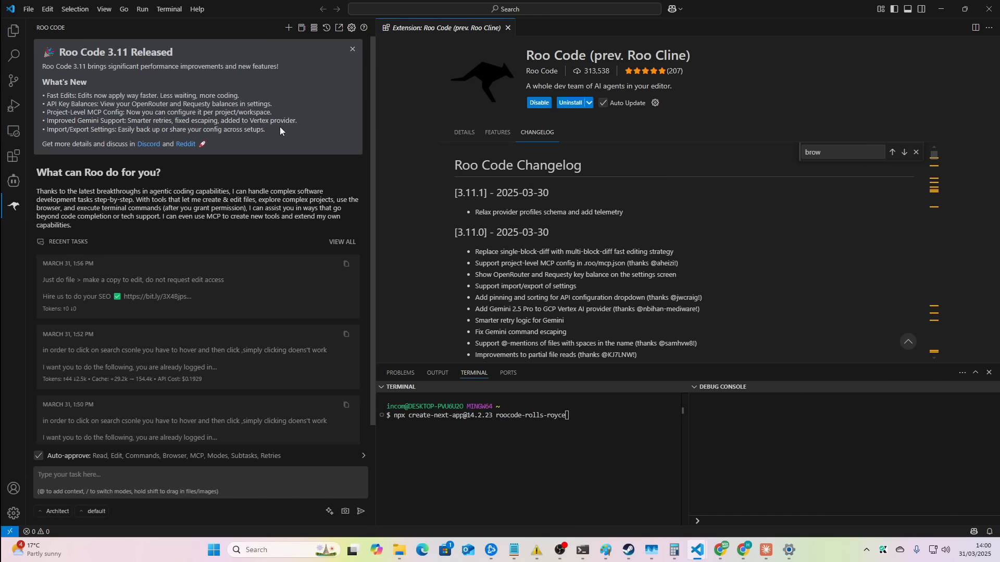
mouse_move(139, 473)
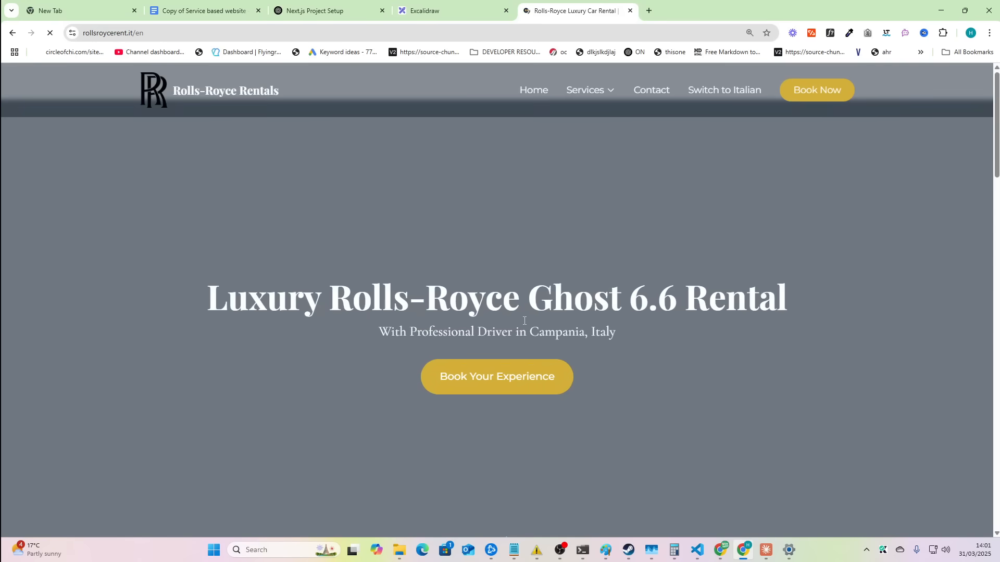
Scroll to Our Services, open the Italian birthday rental page, then return to Excalidraw
scroll("down", 3)
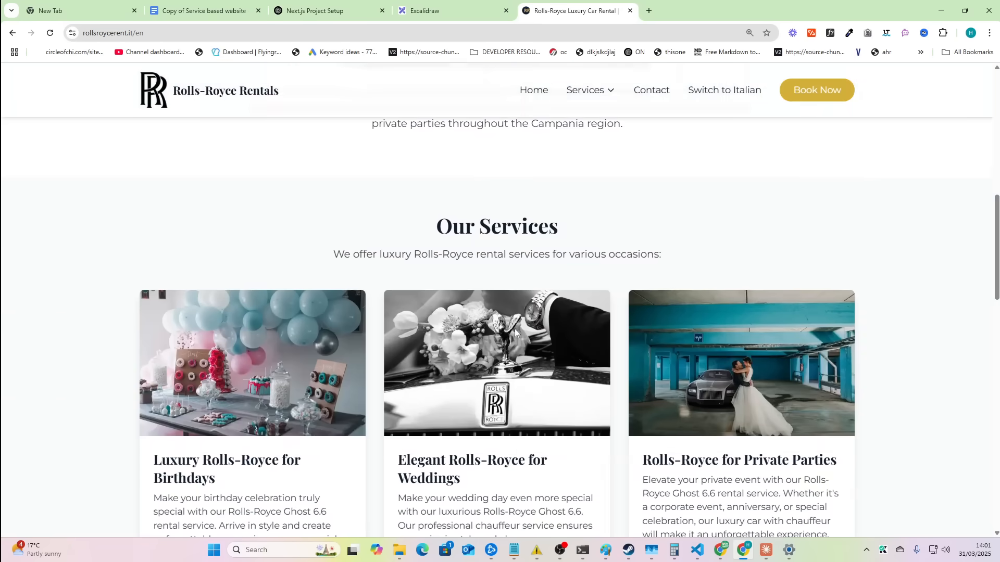
scroll("down", 3)
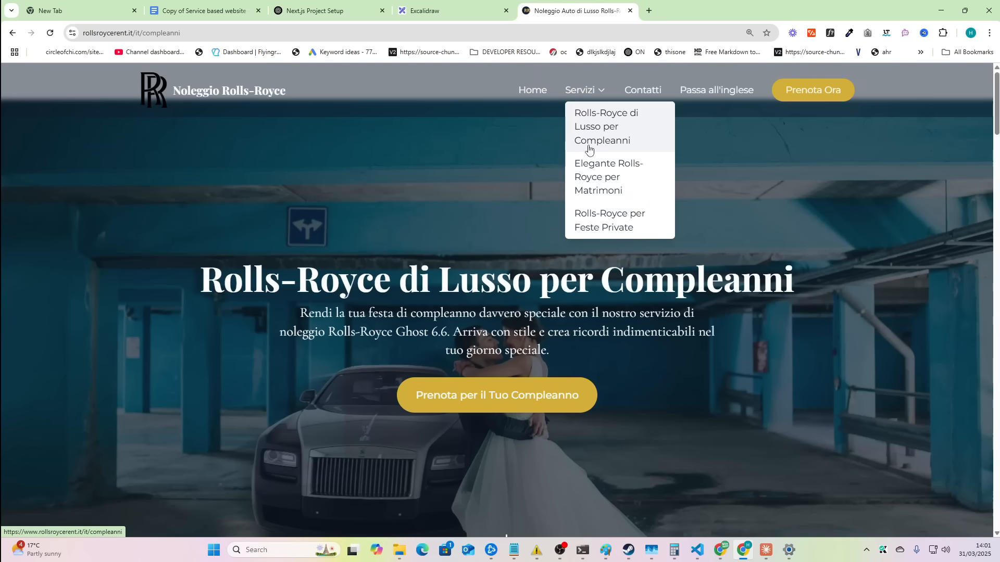
left_click(601, 126)
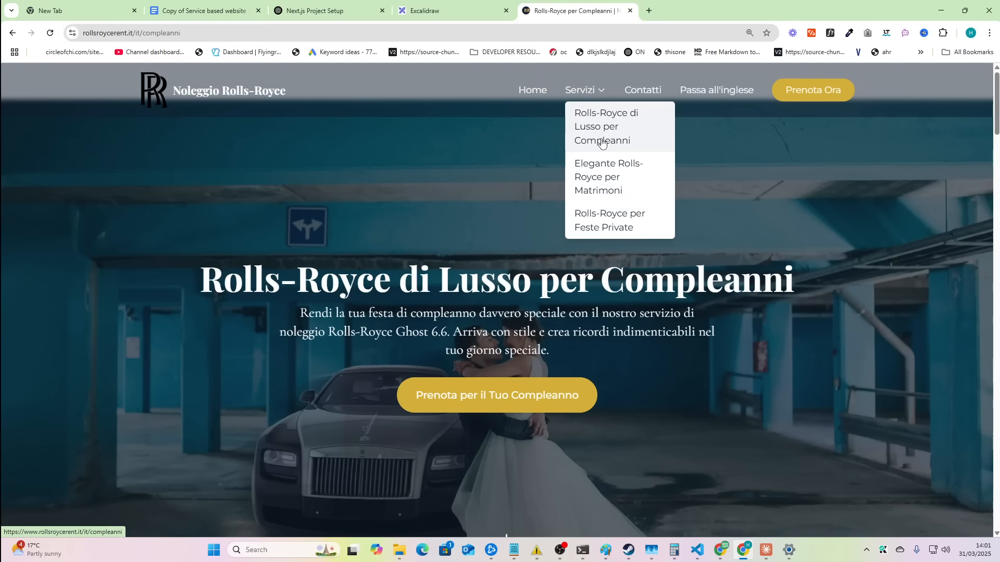
left_click(453, 11)
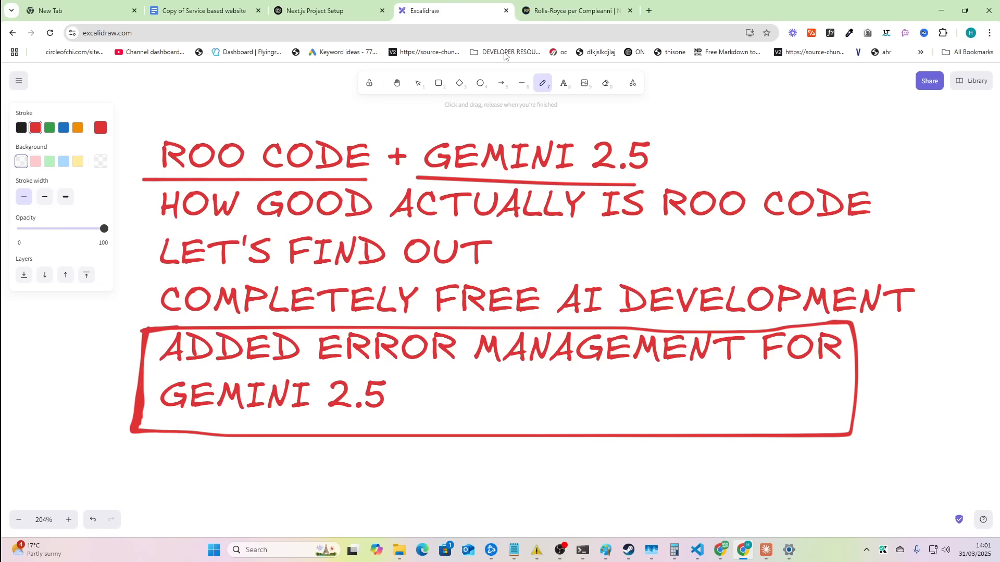
Draw a red boxed sketch with up arrow, bracket, down arrow and incoming arrow
scroll("down", 3)
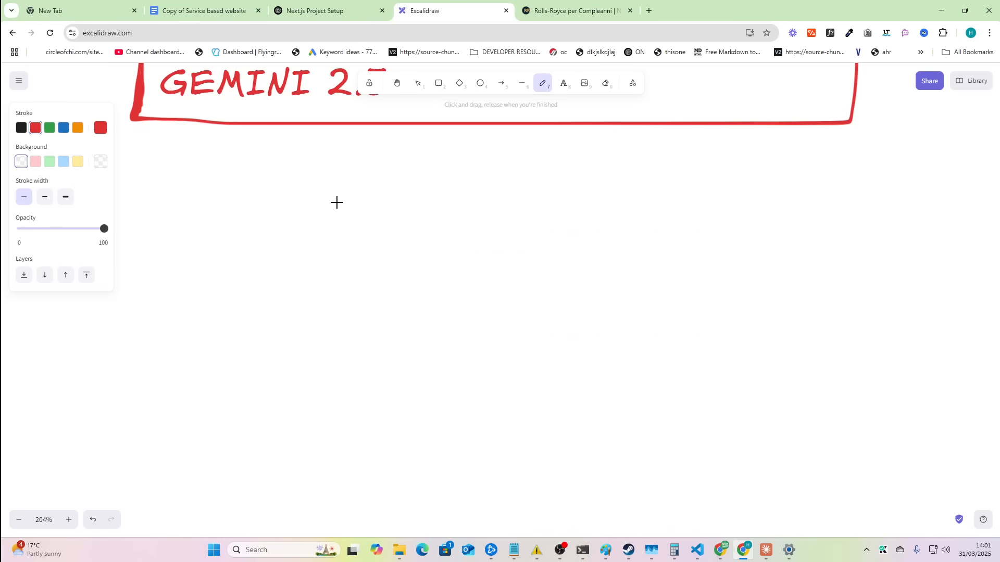
mouse_move(430, 172)
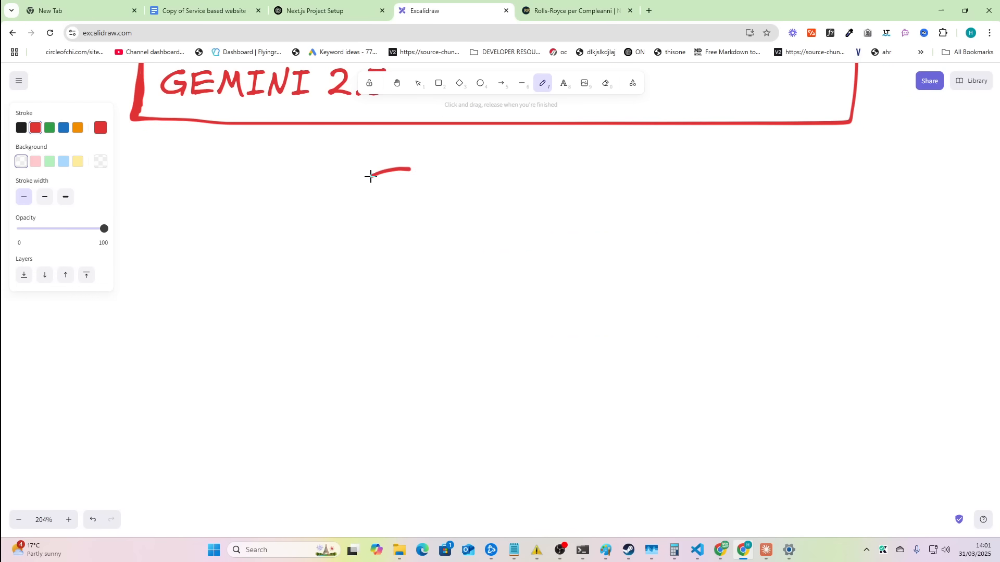
left_click_drag(408, 169, 411, 317)
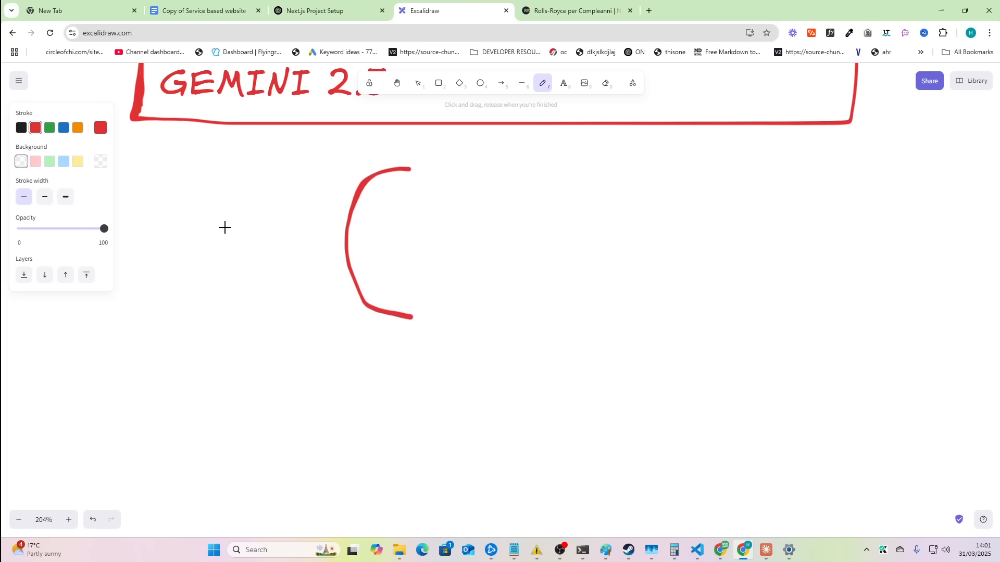
left_click_drag(264, 293, 268, 153)
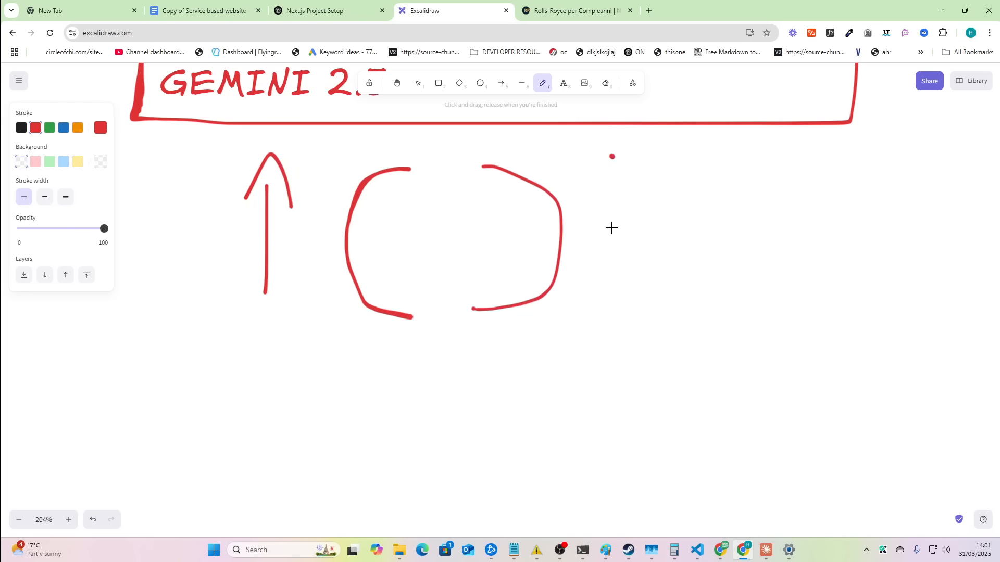
left_click_drag(612, 156, 612, 307)
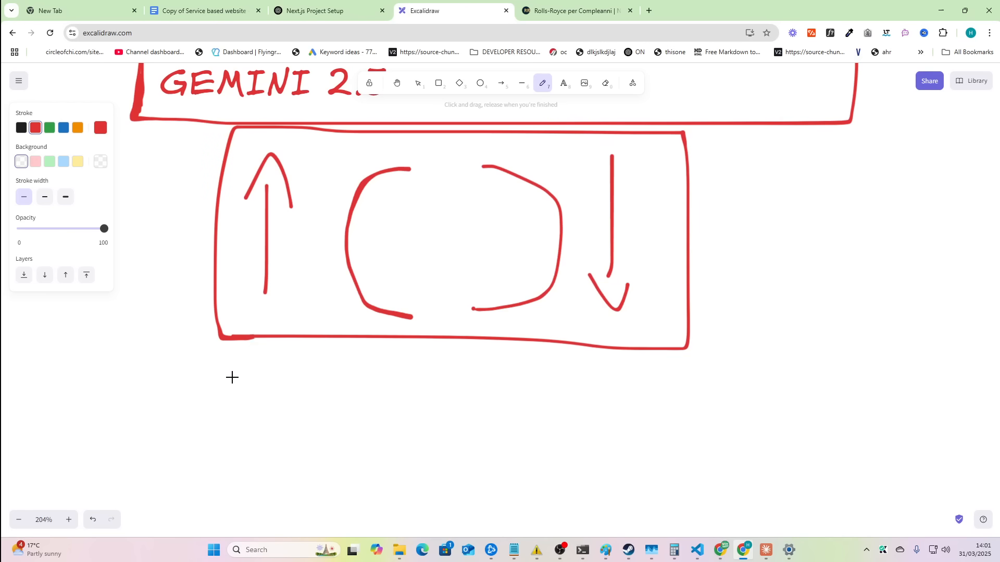
mouse_move(168, 365)
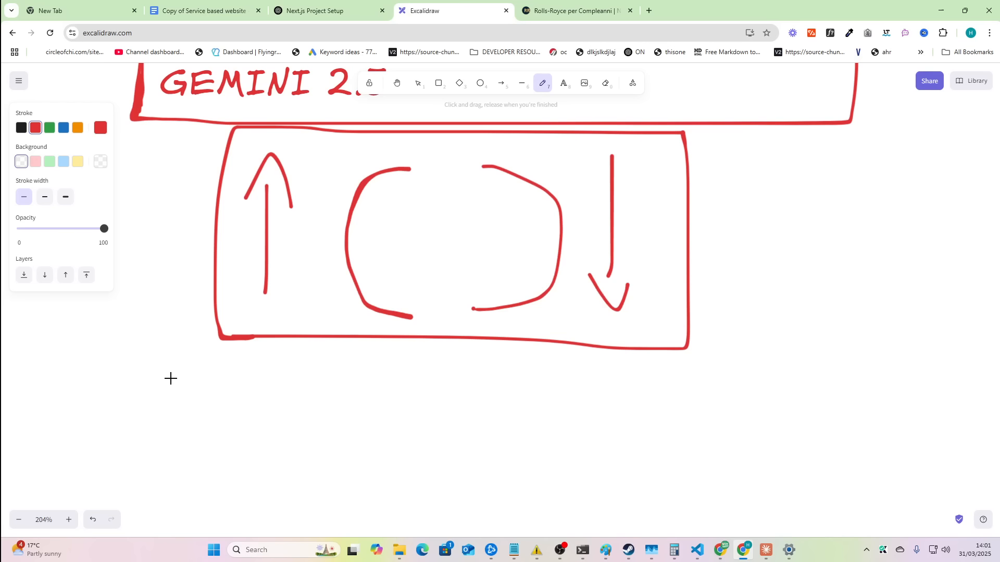
left_click_drag(249, 338, 141, 376)
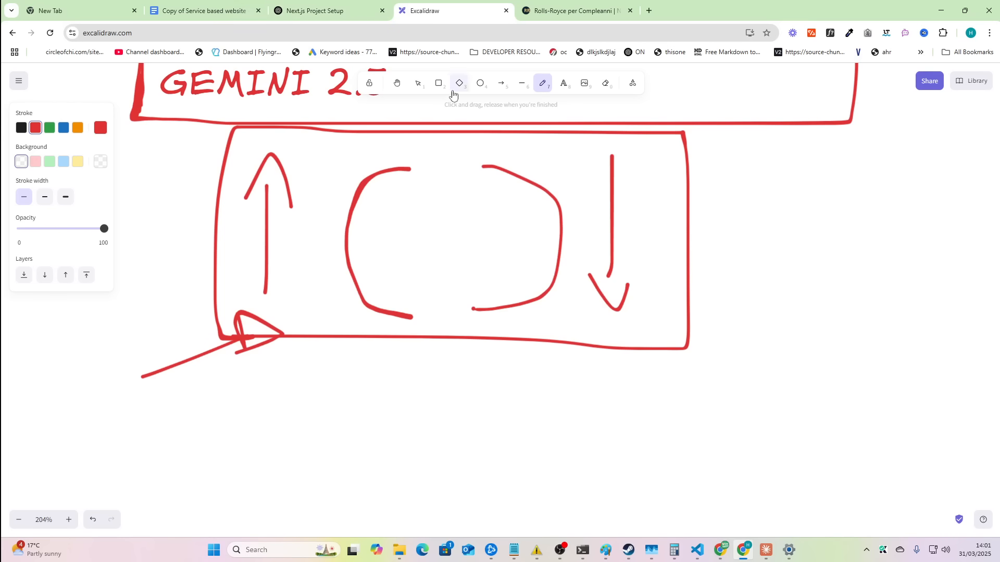
mouse_move(443, 68)
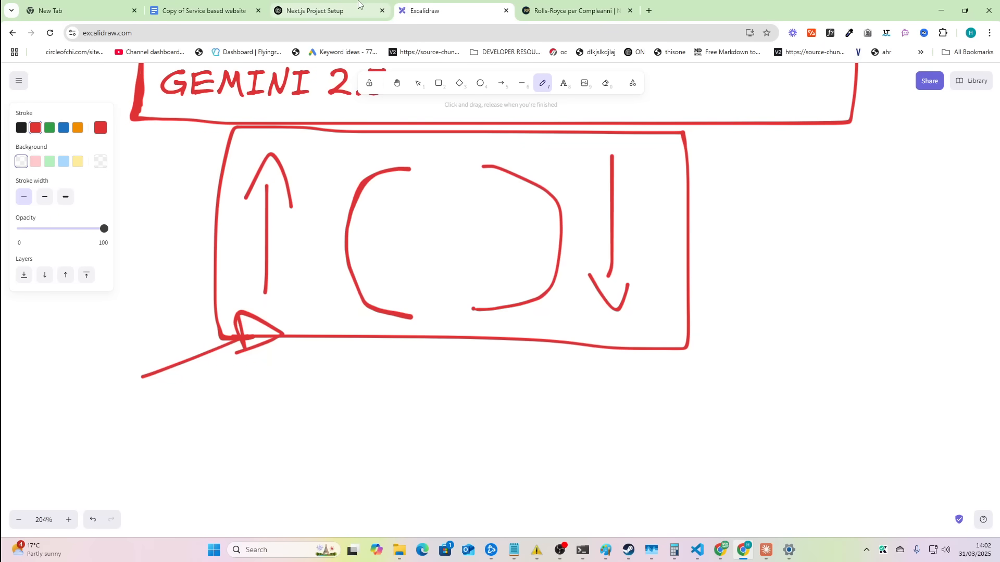
left_click(329, 11)
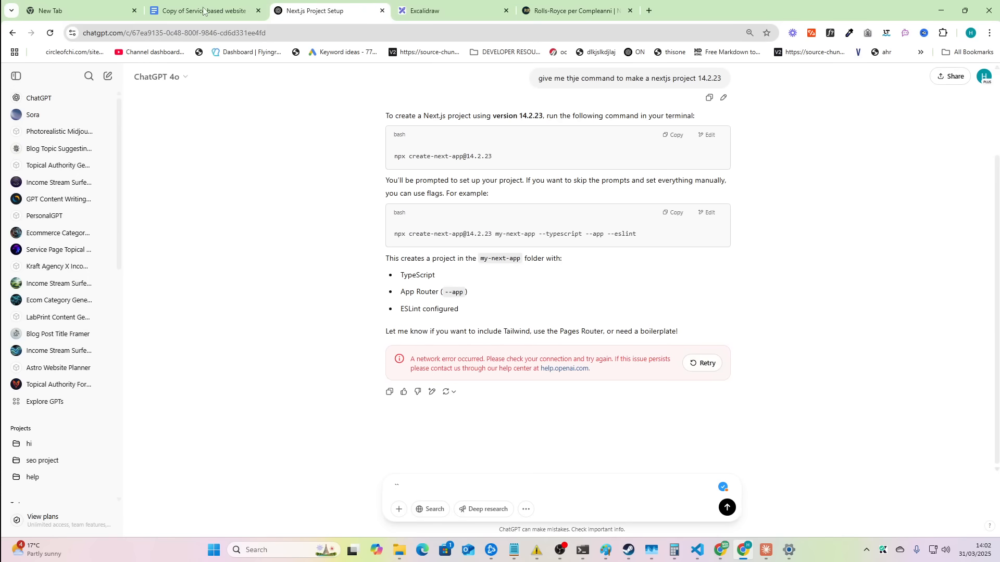
left_click(204, 10)
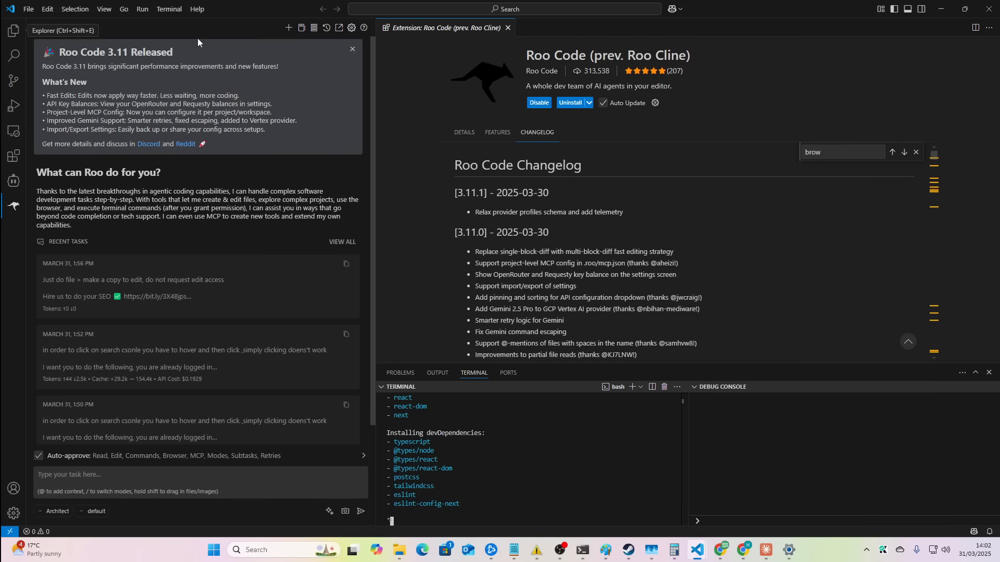
mouse_move(214, 88)
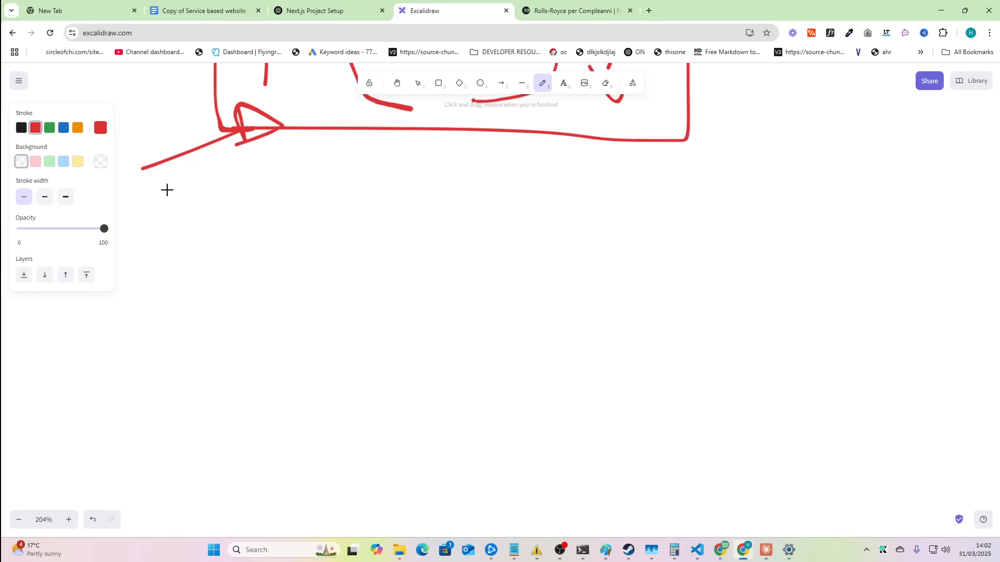
Handwrite Images, font and Colors with arrows, plus Playwright beside font
left_click_drag(184, 185, 262, 224)
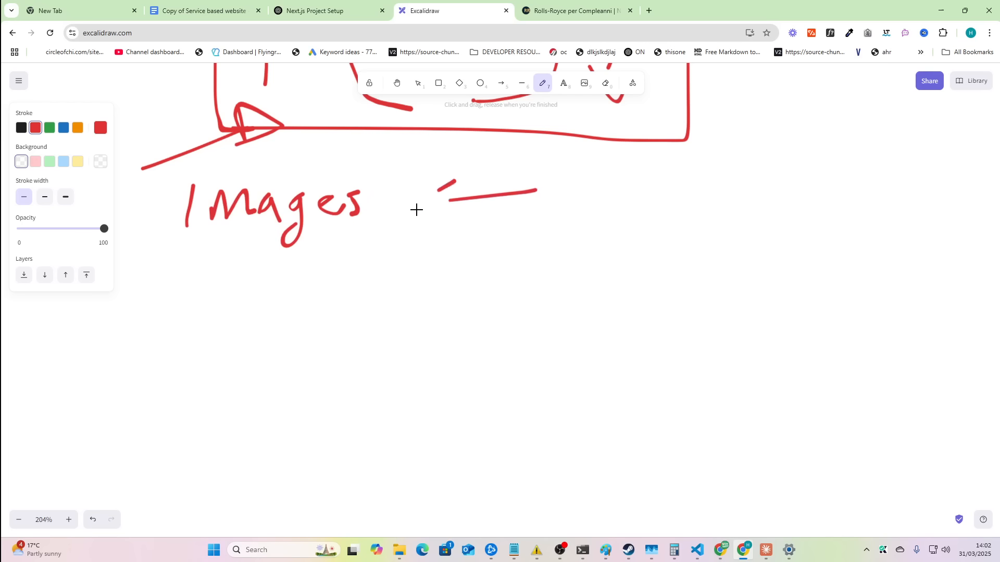
left_click_drag(452, 188, 421, 220)
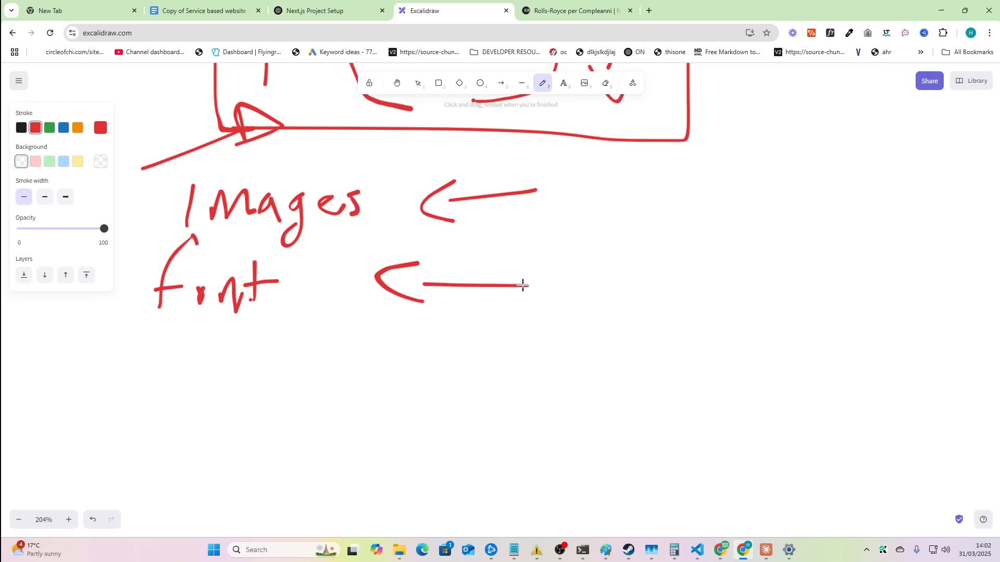
left_click_drag(574, 242, 659, 286)
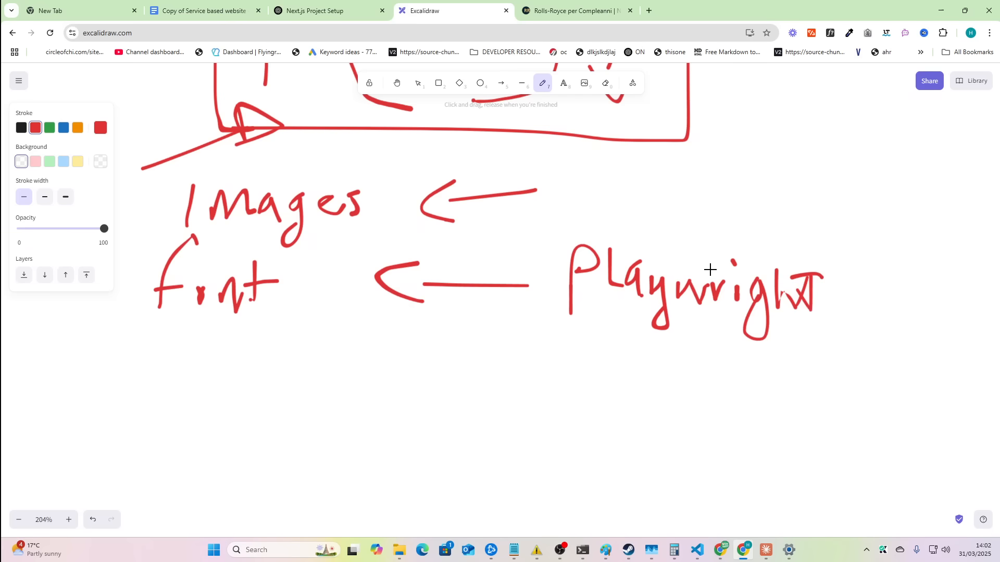
left_click_drag(153, 357, 249, 379)
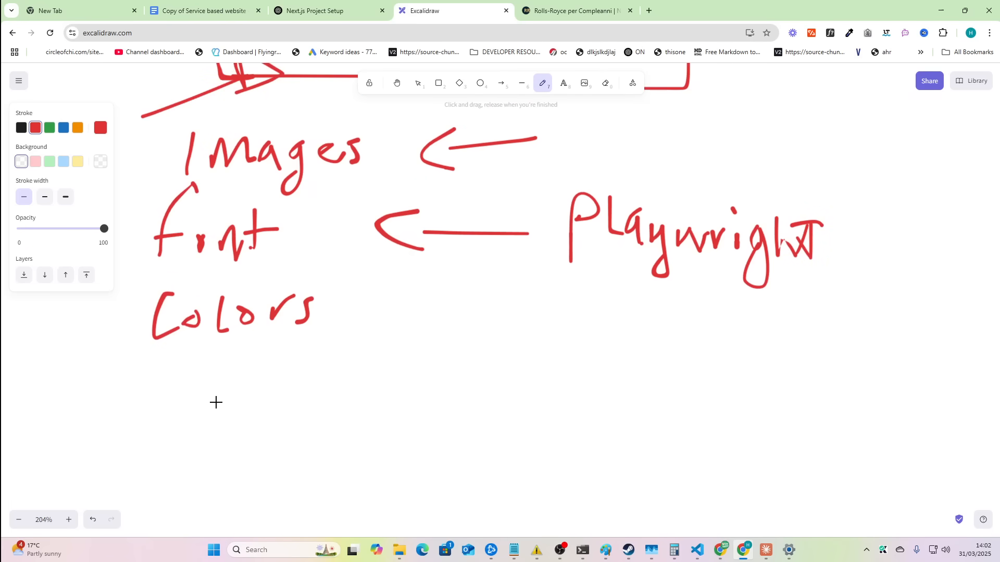
left_click_drag(143, 364, 153, 364)
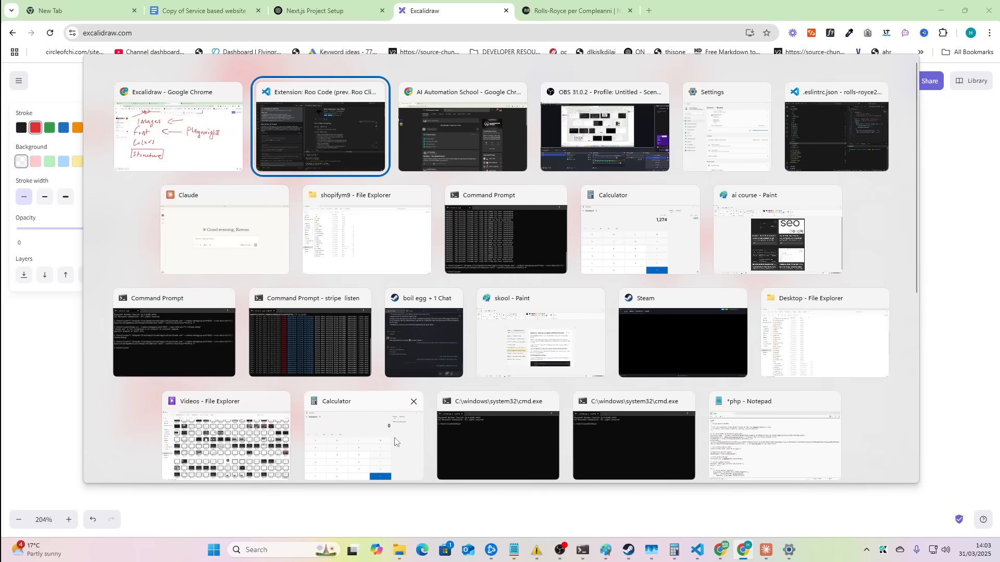
left_click(320, 126)
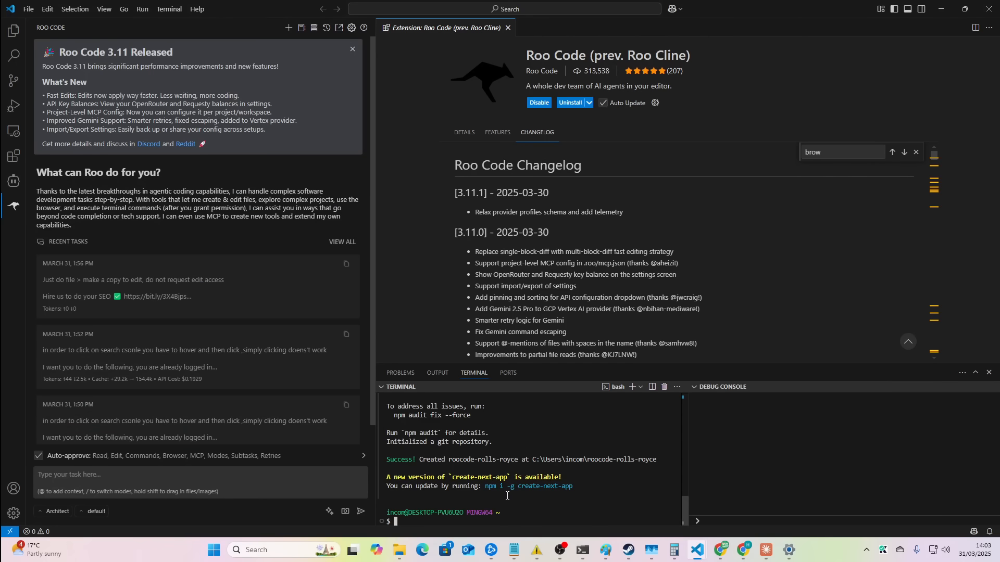
Open the roocode-rolls-royce folder and paste the rolls-royce2 images into public/images
left_click(29, 9)
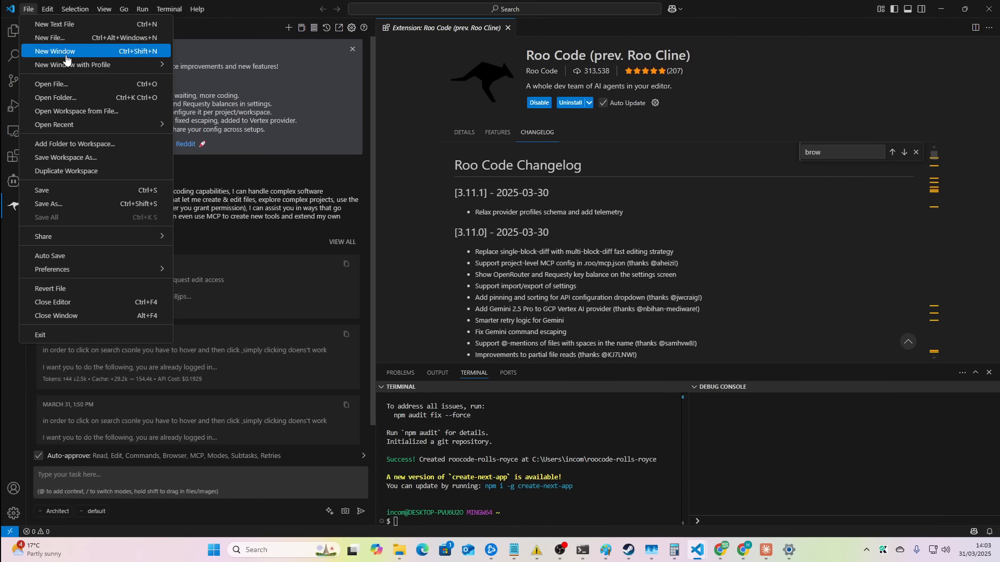
left_click(56, 97)
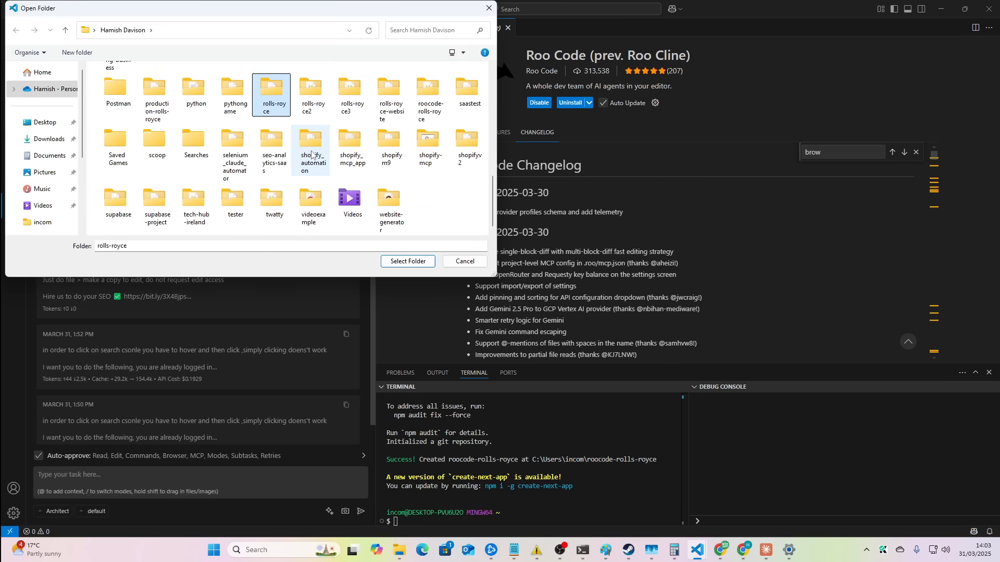
mouse_move(427, 99)
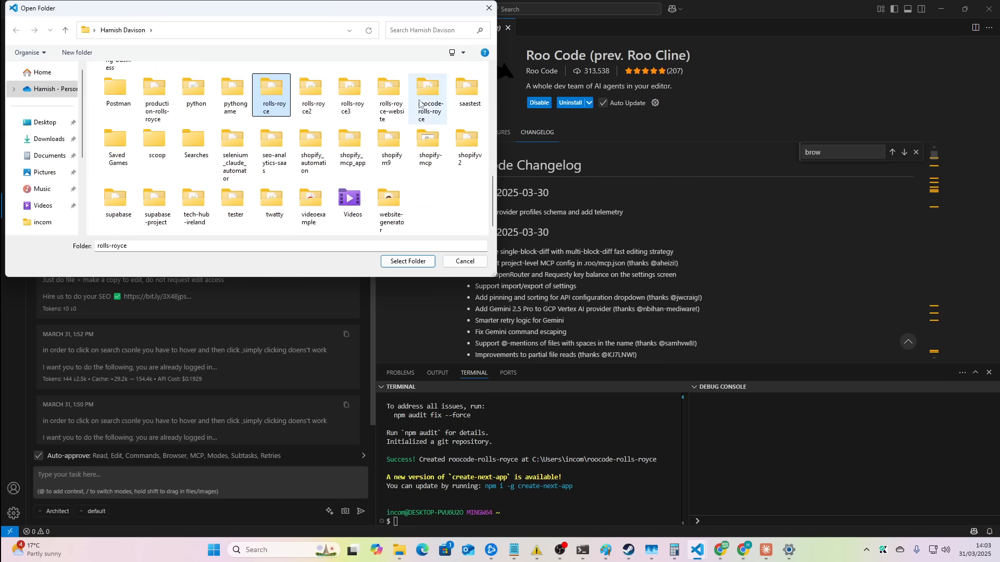
left_click(407, 261)
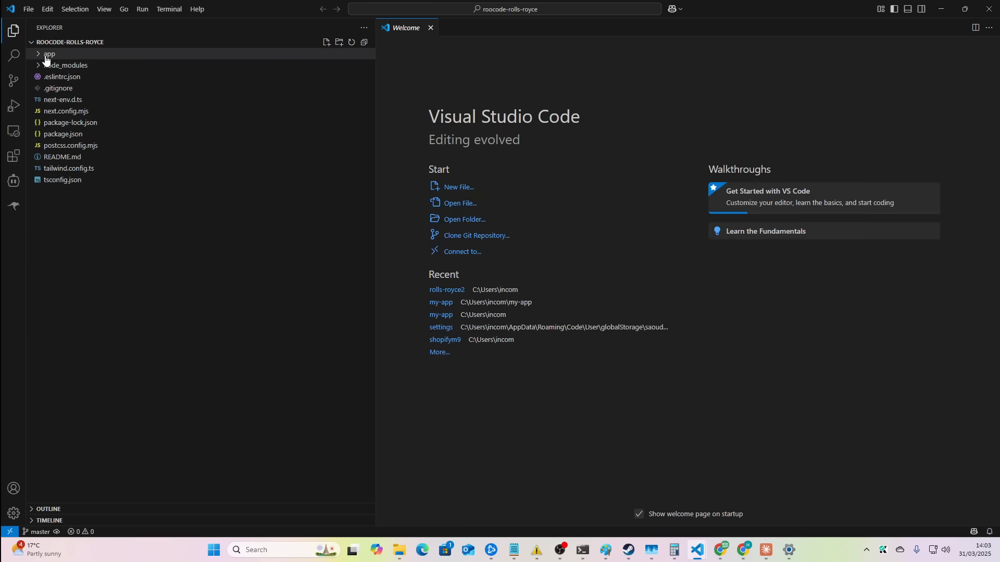
left_click(339, 42)
type("public\\images")
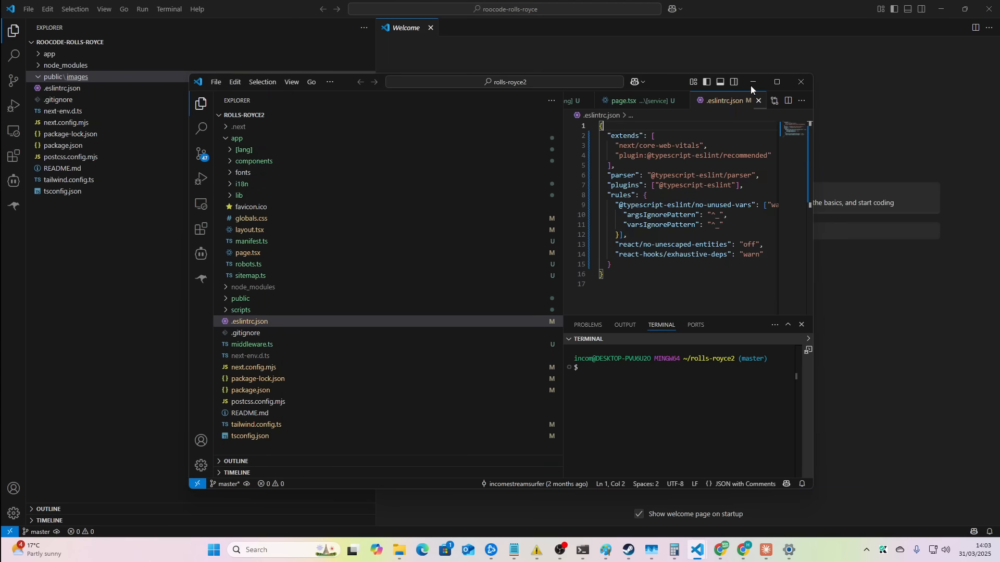
left_click(800, 81)
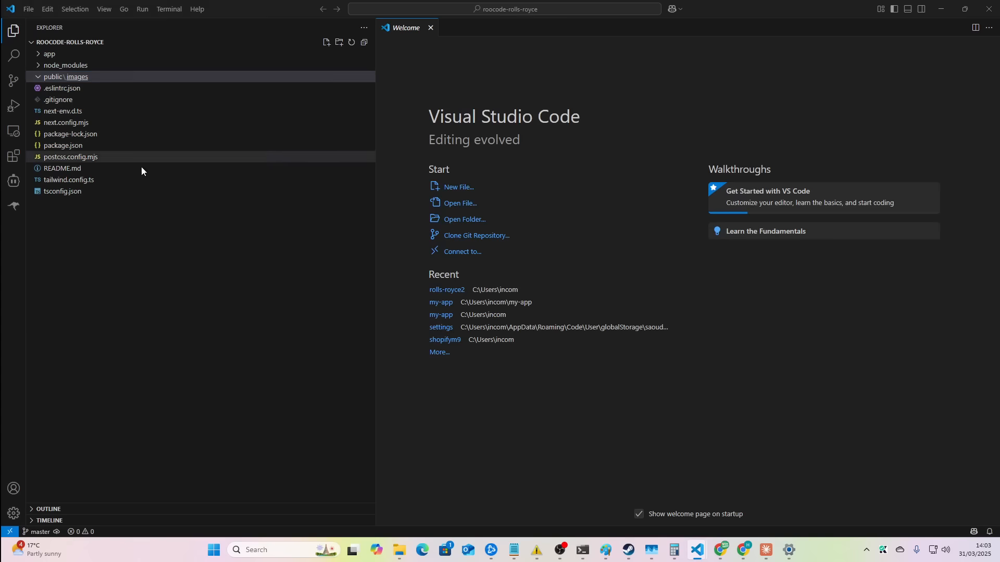
key("alt+tab")
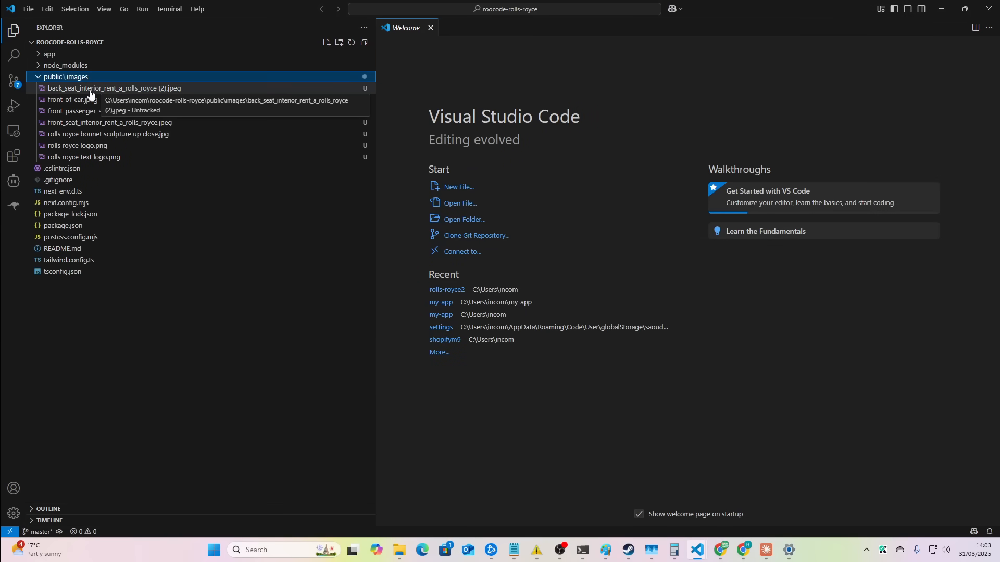
Open the back_seat interior image and paste the bilingual website brief into the Roo Code task box
left_click(115, 88)
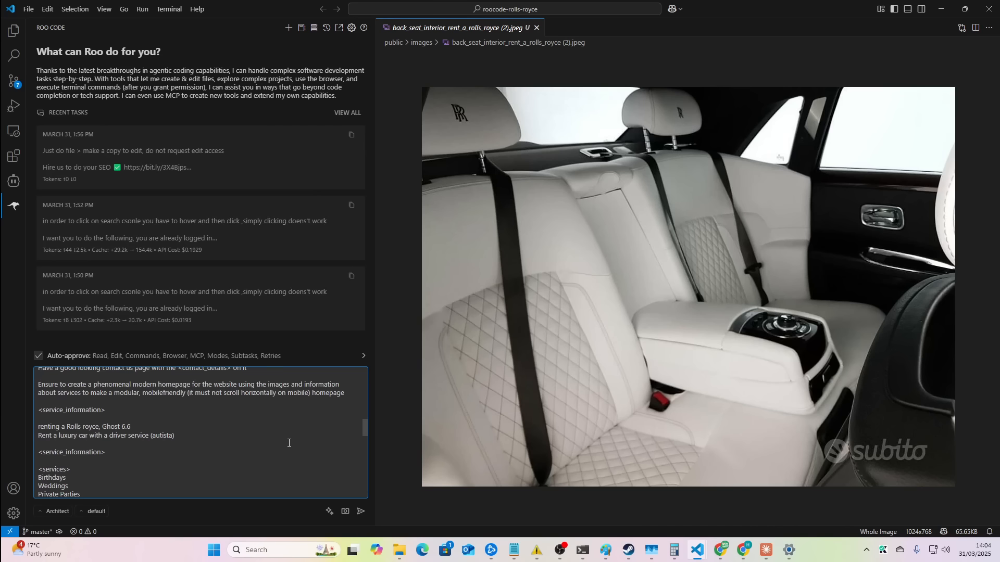
scroll("down", 3)
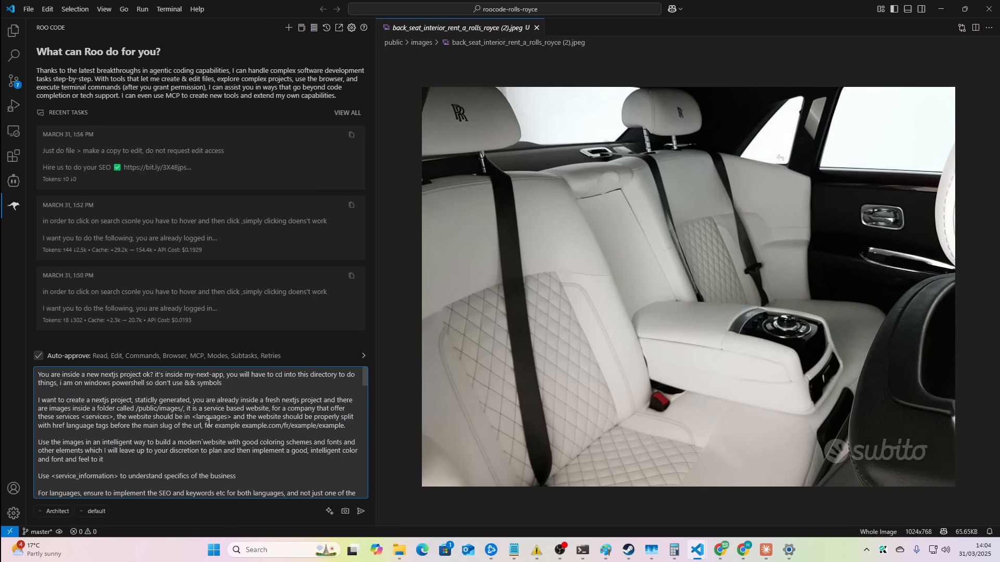
left_click(361, 511)
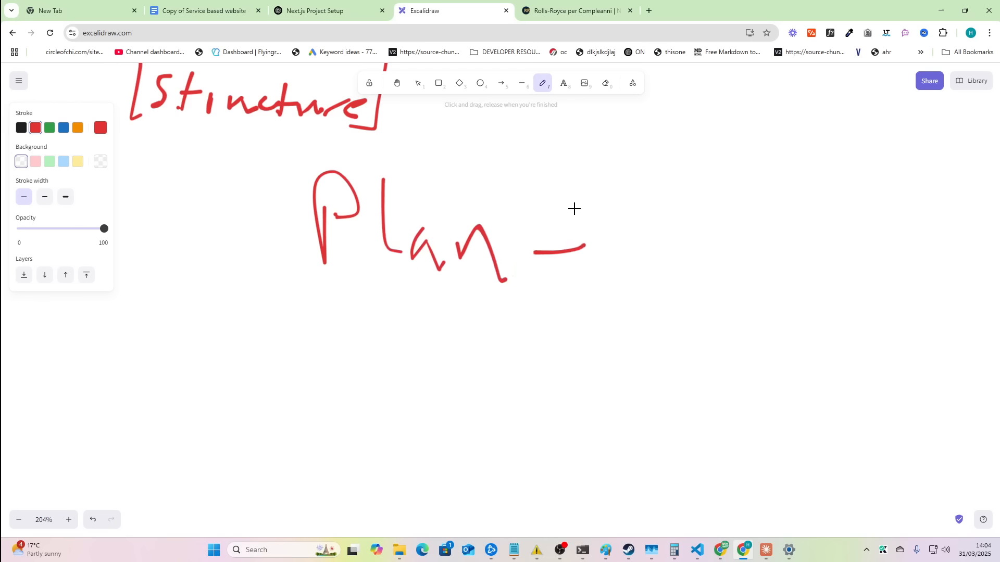
Freehand-draw an arrow after 'Plan' and write the next stage word in Excalidraw
left_click_drag(539, 249, 739, 255)
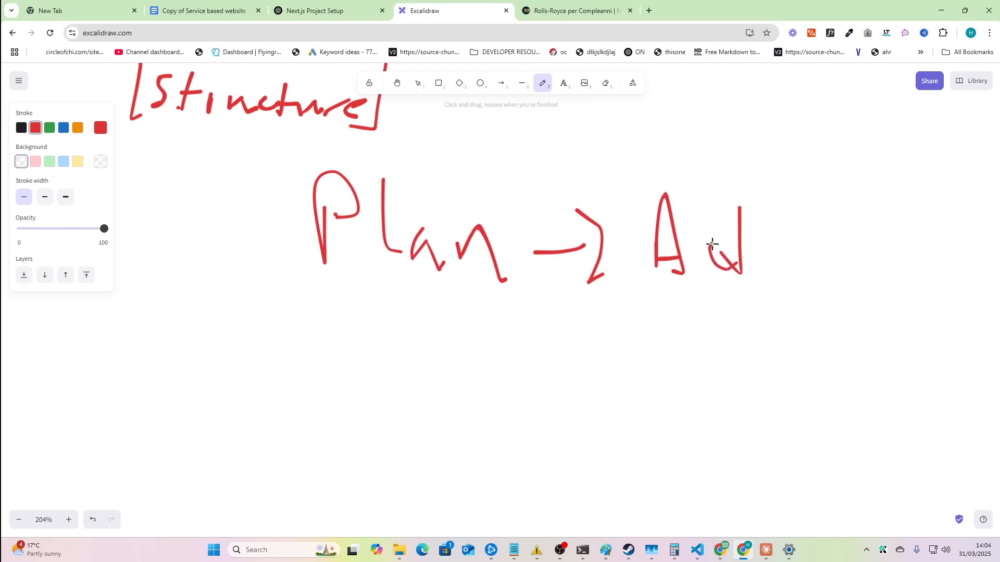
left_click_drag(325, 153, 740, 249)
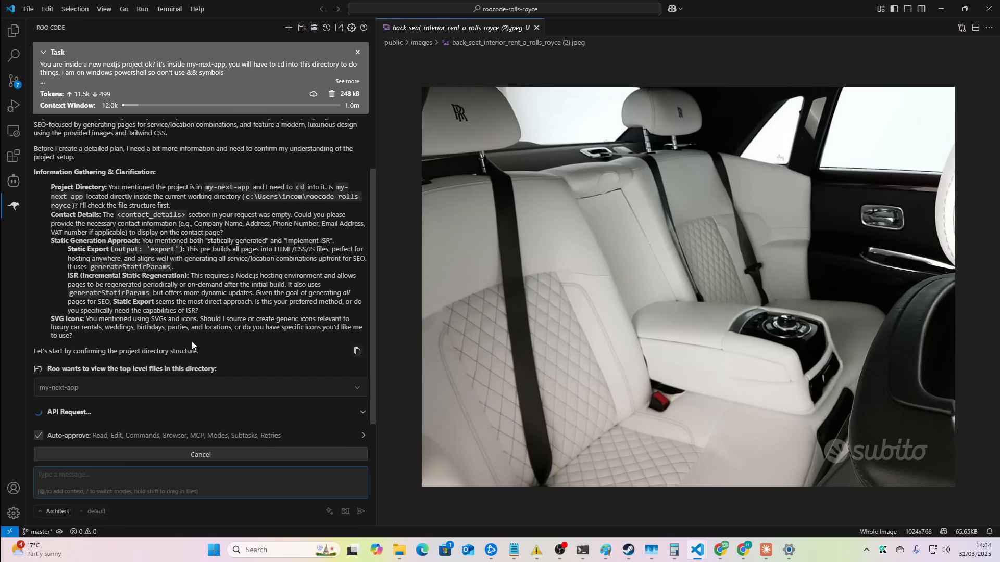
Draft a Roo reply saying you're inside roocode-rolls-royce, where the code lives
left_click(200, 454)
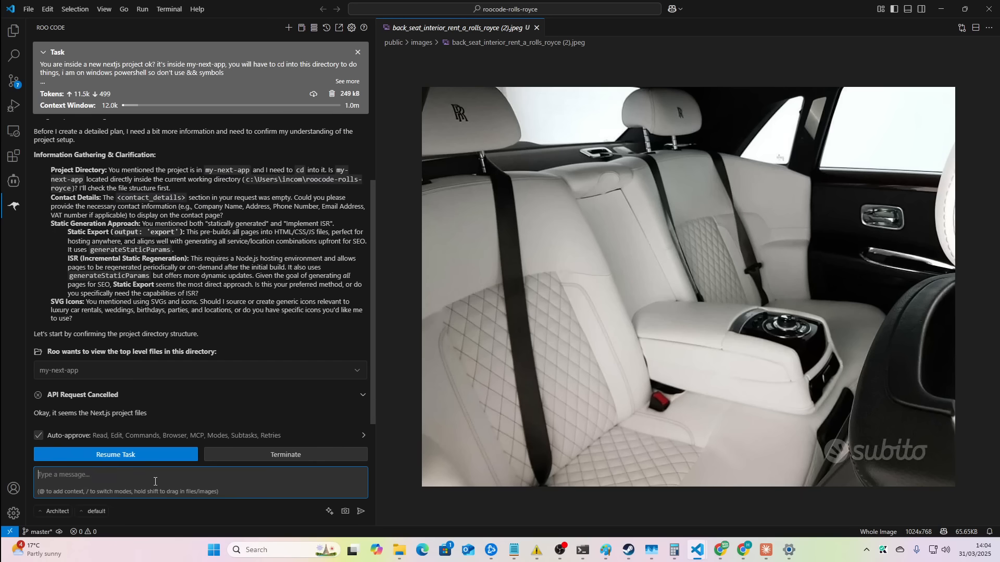
type("sorry i'm inside")
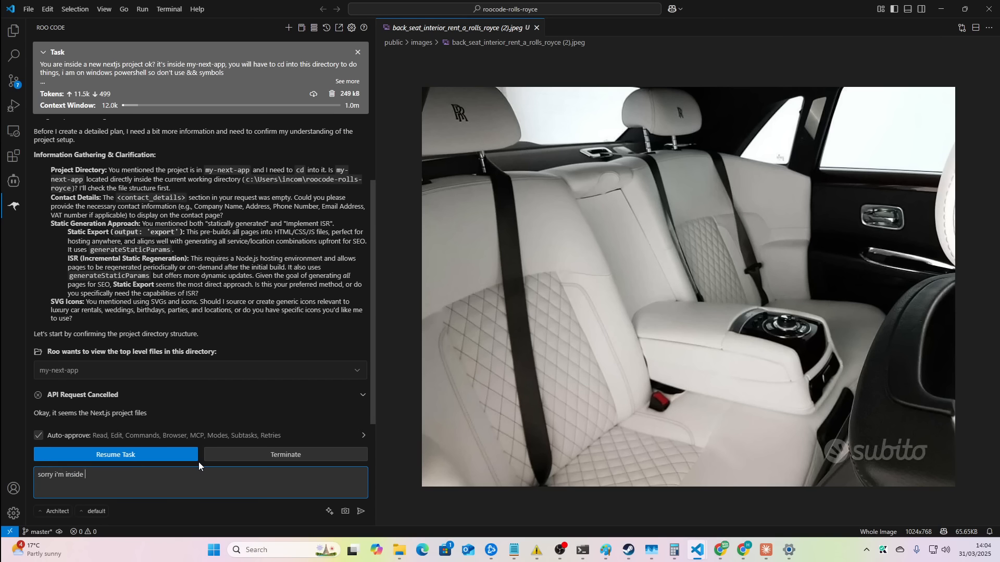
type("roocode-")
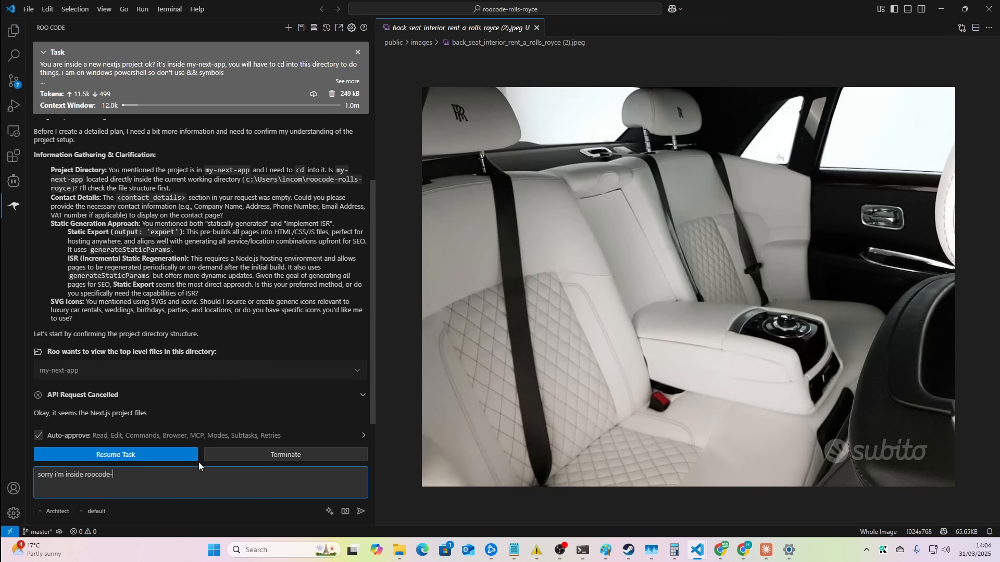
type("rolls-ryoce that")
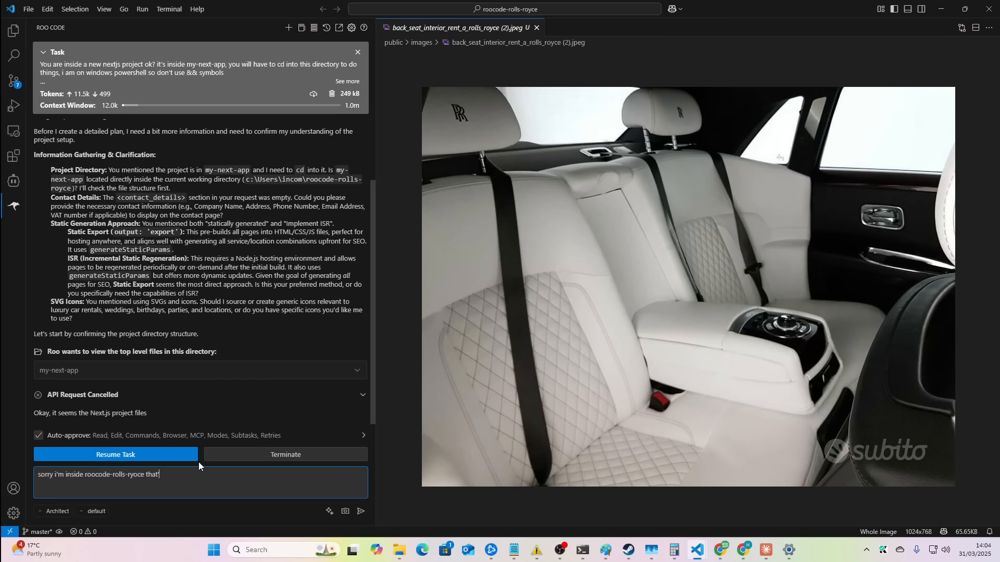
type("that's where my")
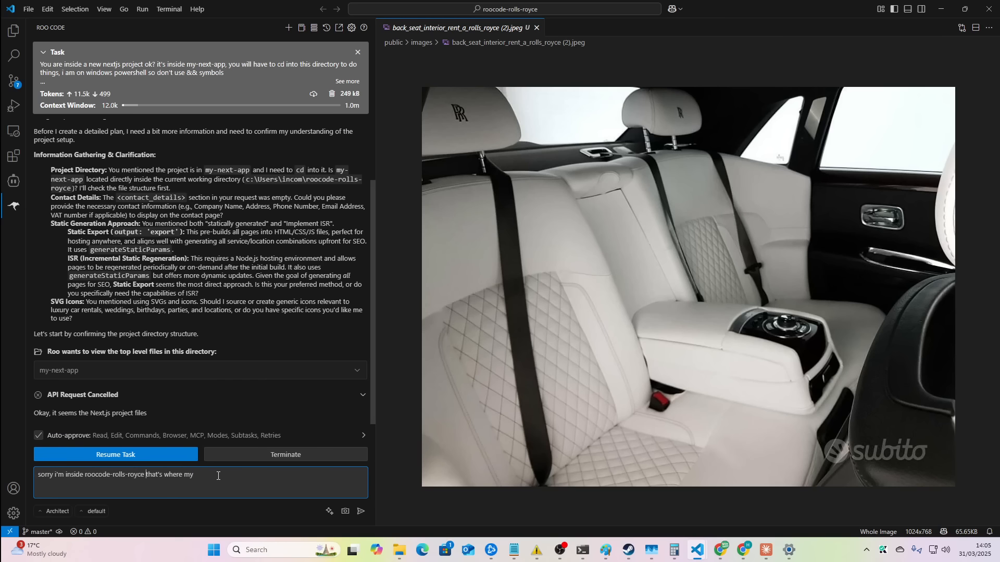
left_click(360, 511)
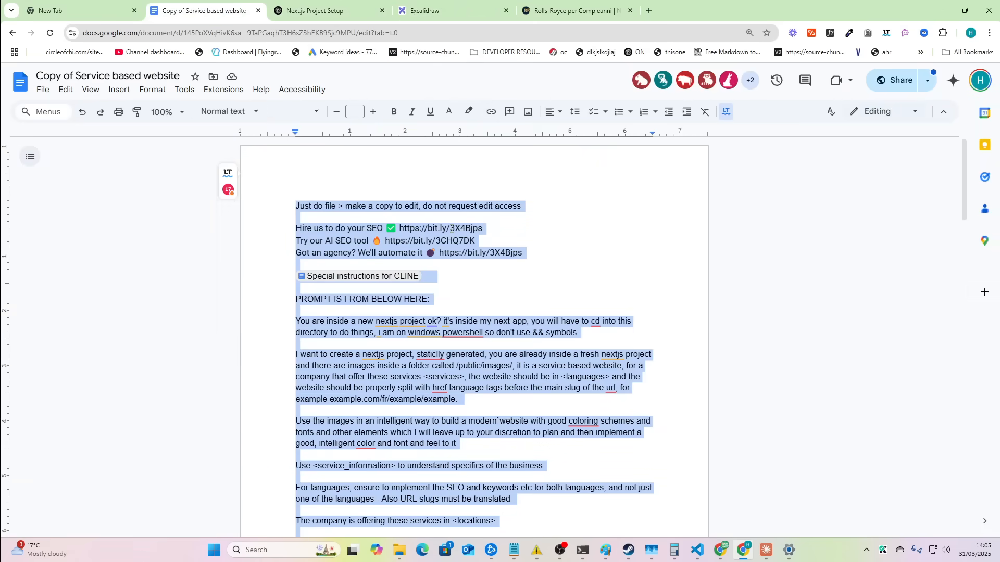
Open Find in the website prompt document and double-click into the text
key("ctrl+f")
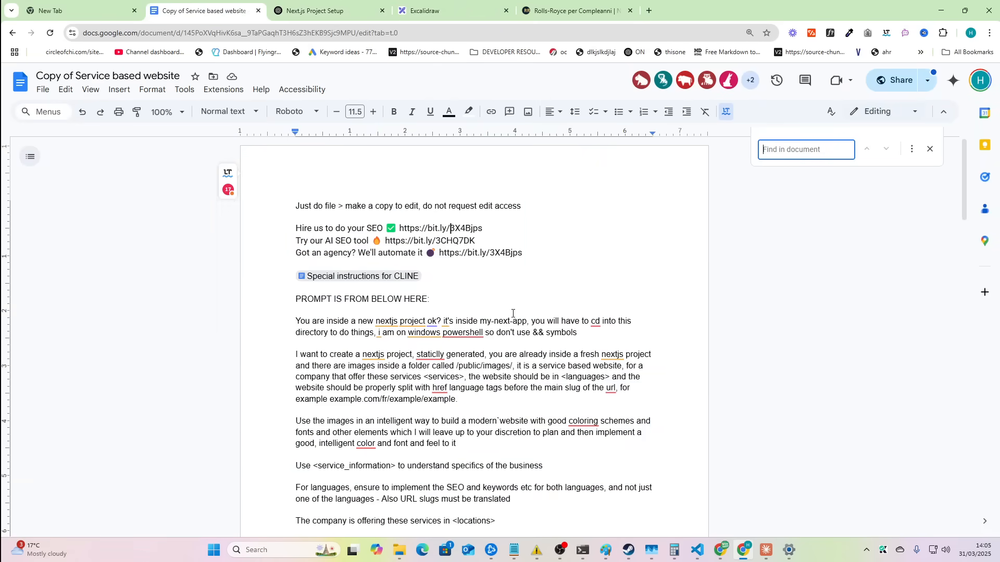
double_click(503, 320)
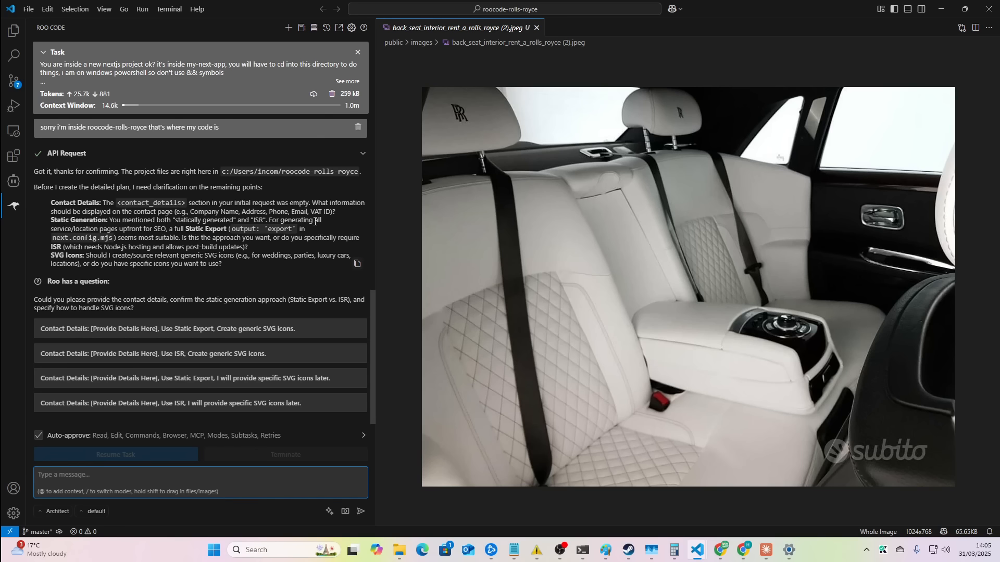
Send the folder clarification and read Roo's plan for data files, components, routes and SEO
type("i")
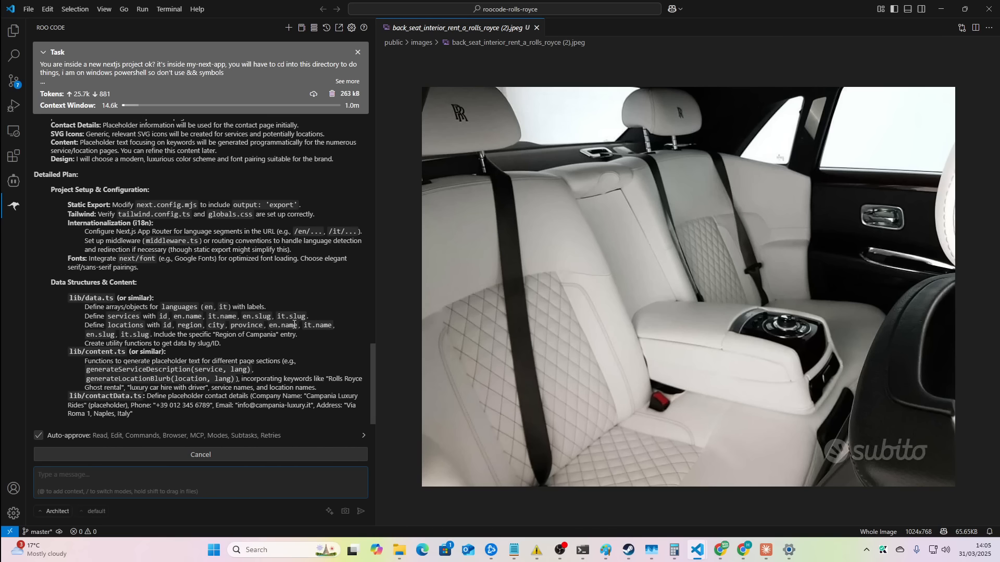
scroll("down", 3)
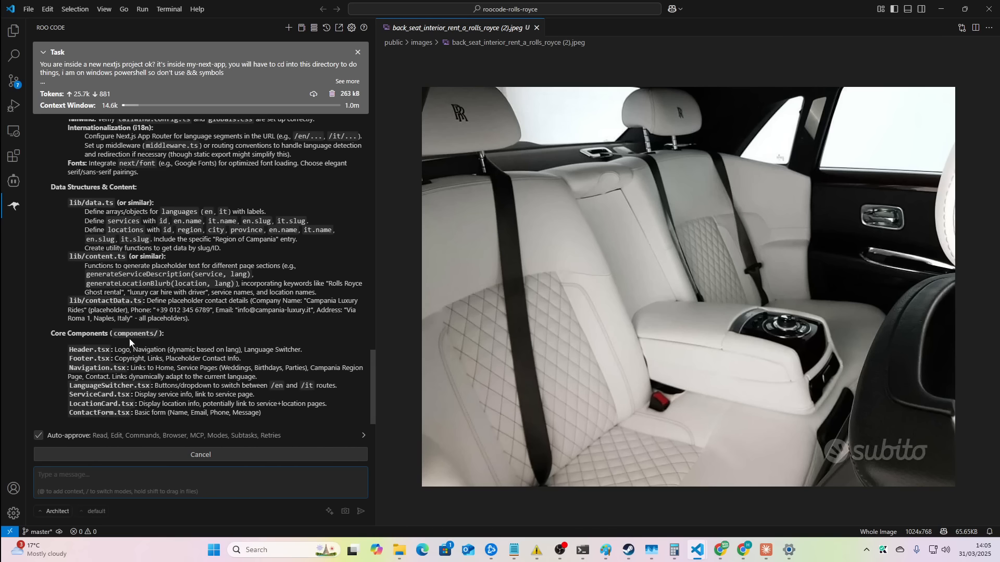
scroll("down", 3)
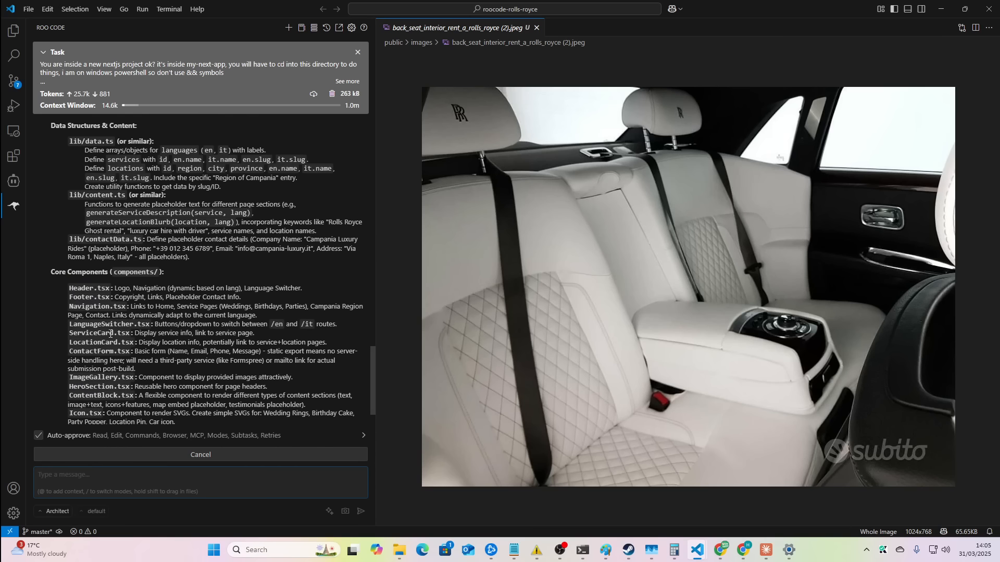
scroll("down", 3)
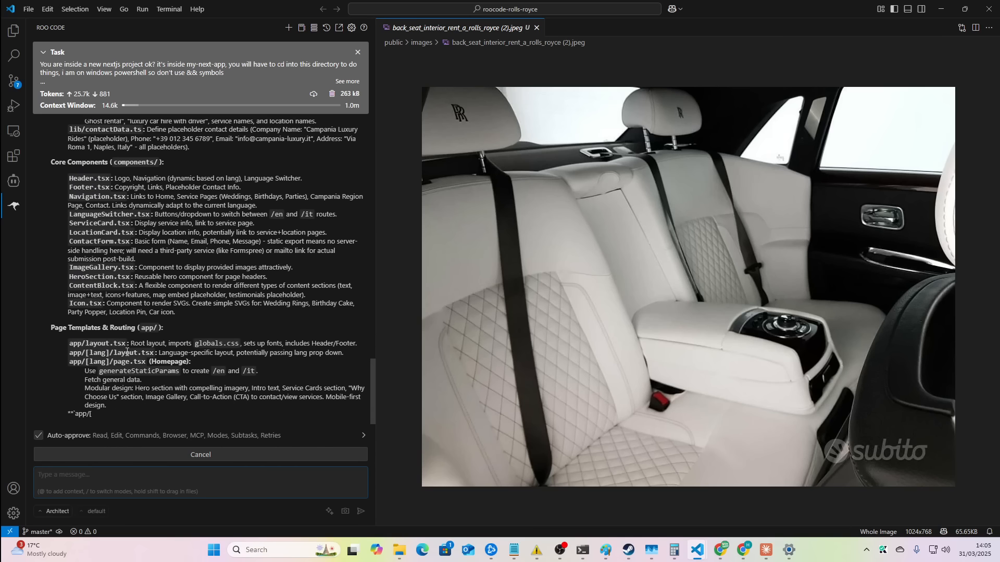
scroll("down", 3)
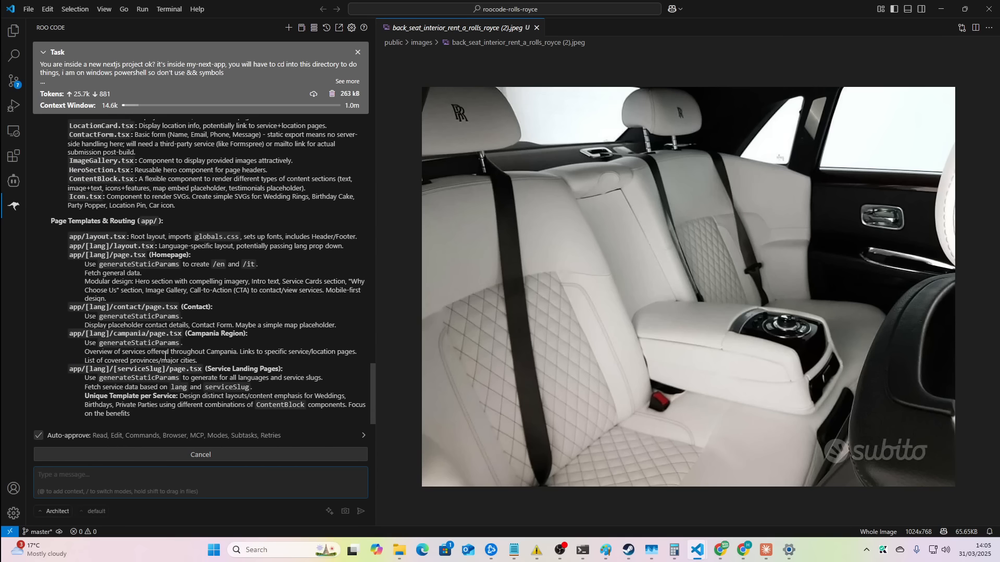
scroll("down", 3)
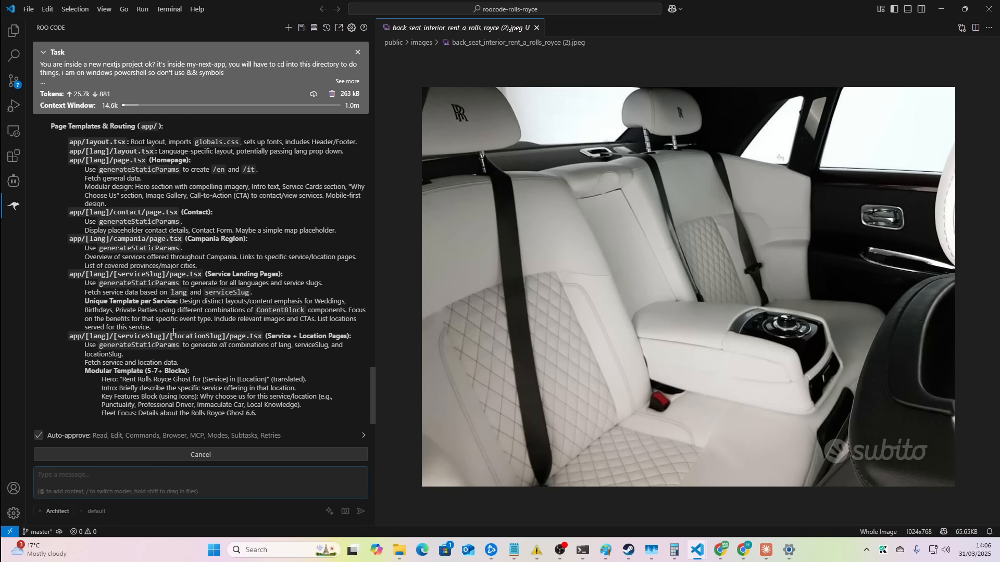
scroll("down", 3)
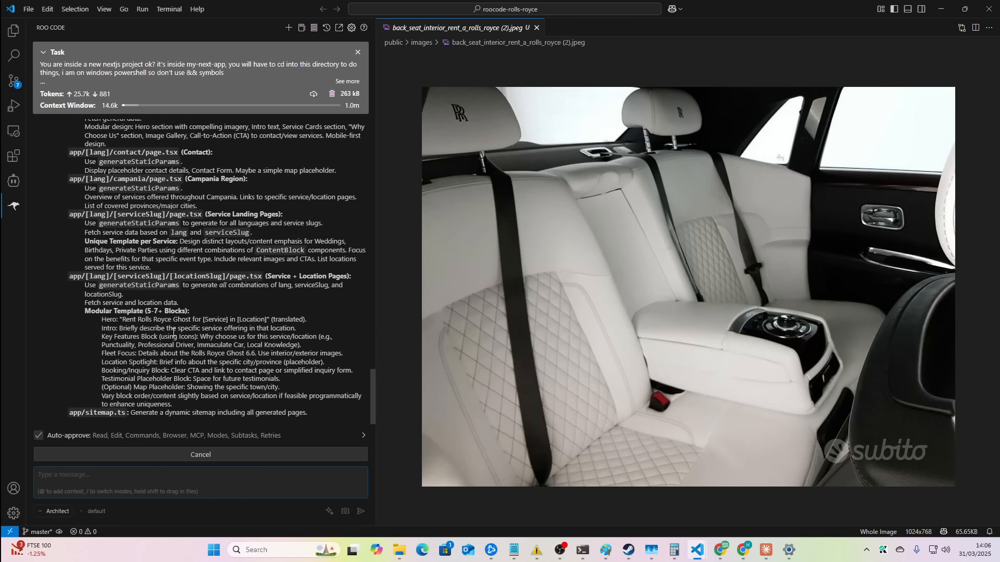
scroll("down", 3)
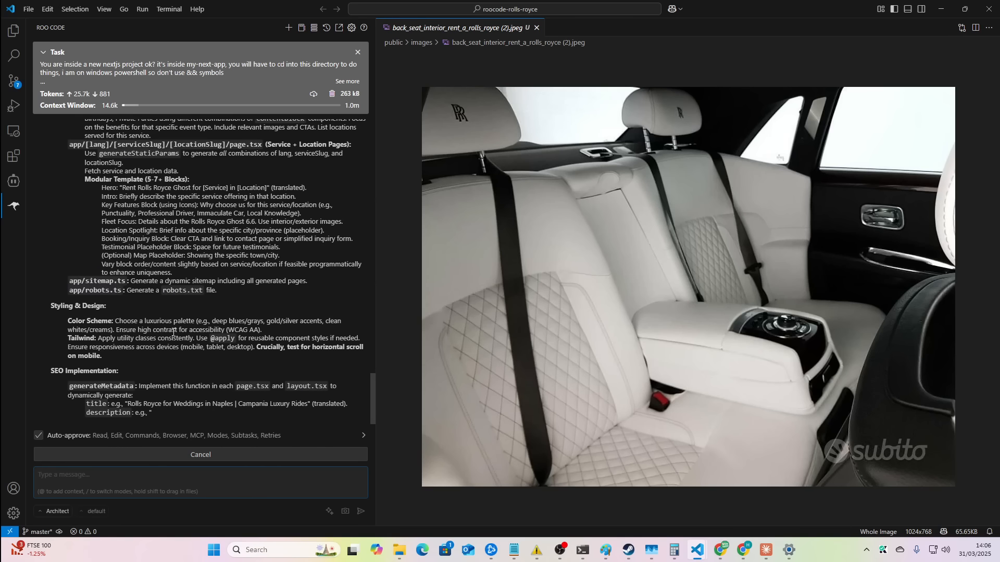
scroll("down", 3)
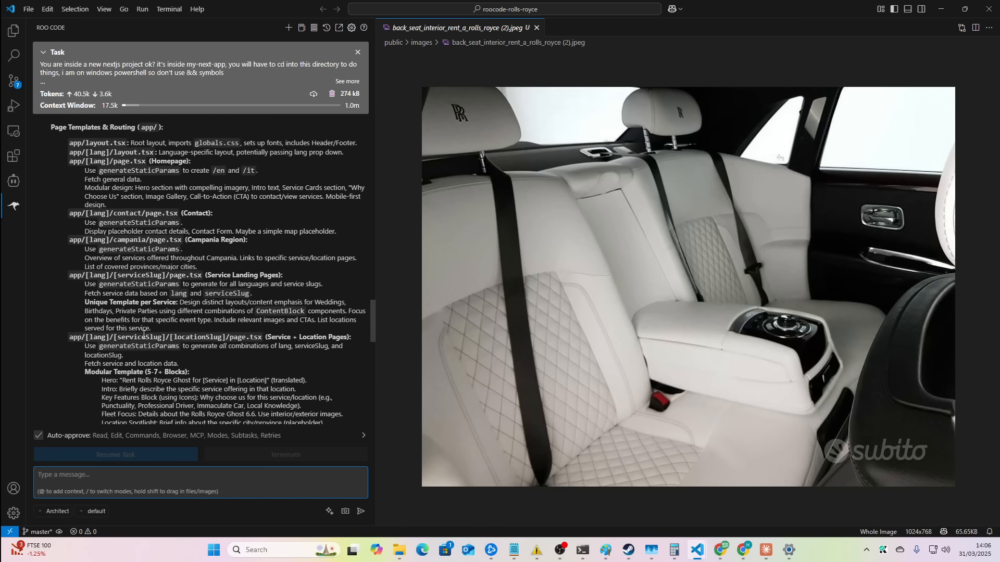
scroll("down", 3)
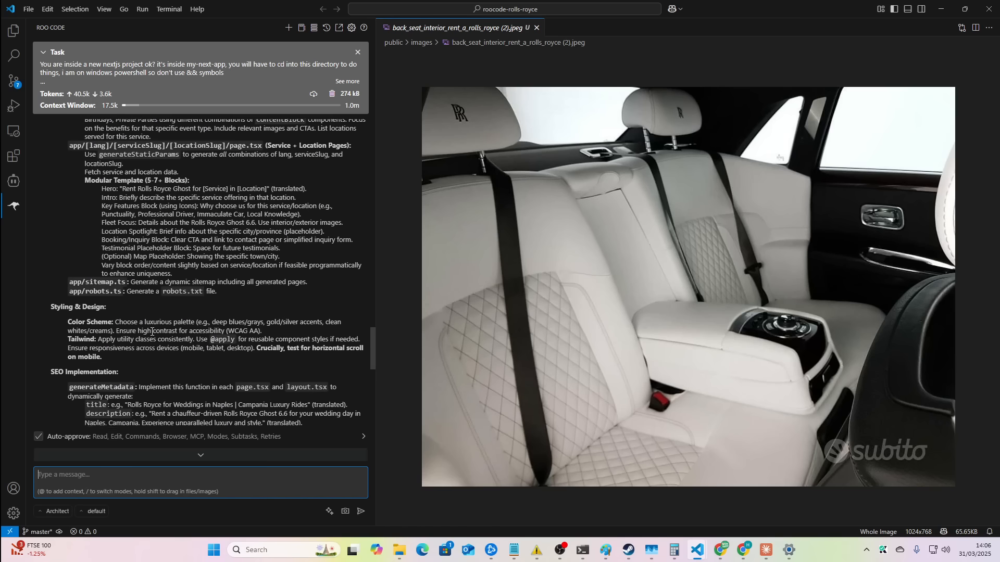
Ask Roo for the design from public/images, close the seat photo, and read its reply
type("plesae give me the d")
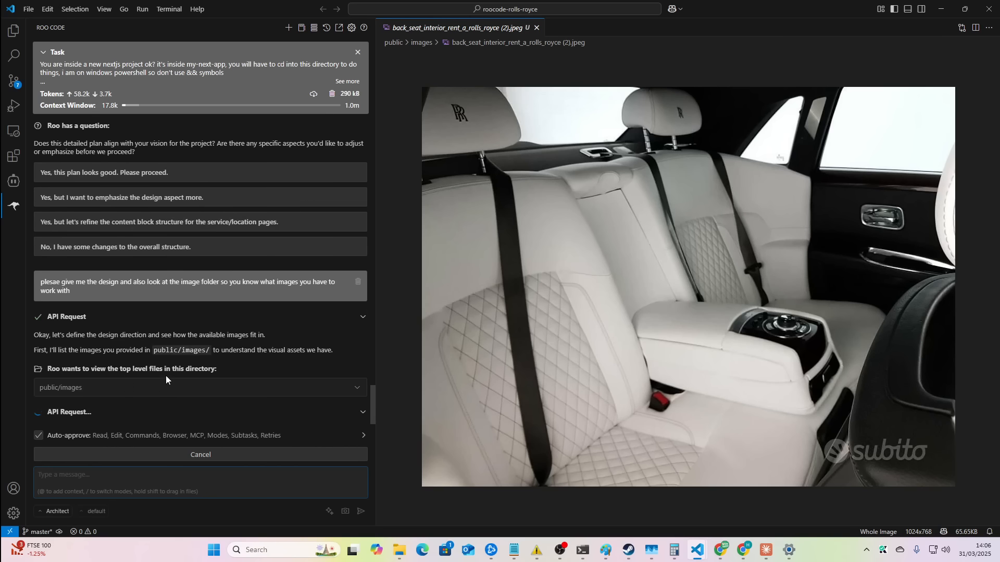
mouse_move(131, 348)
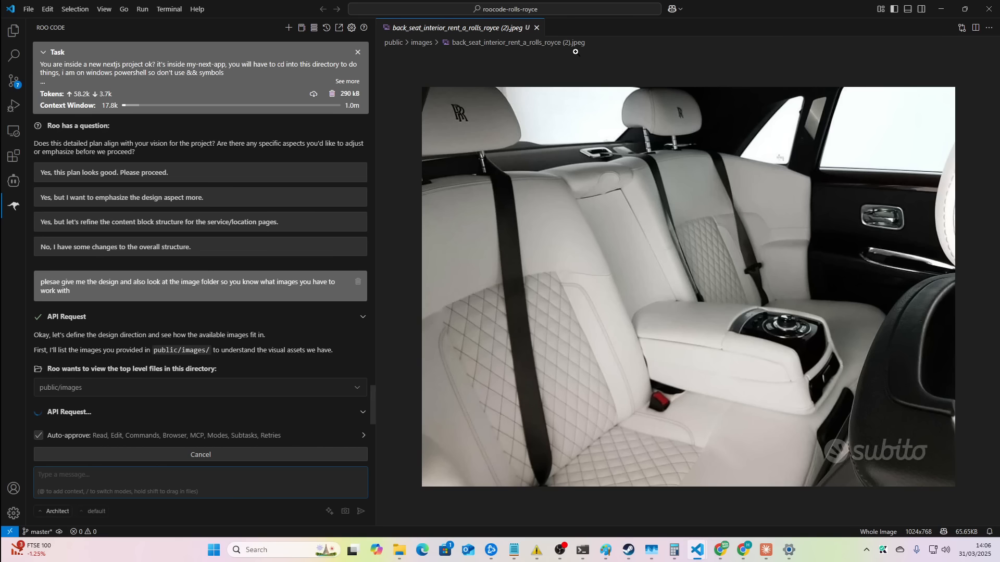
left_click(536, 28)
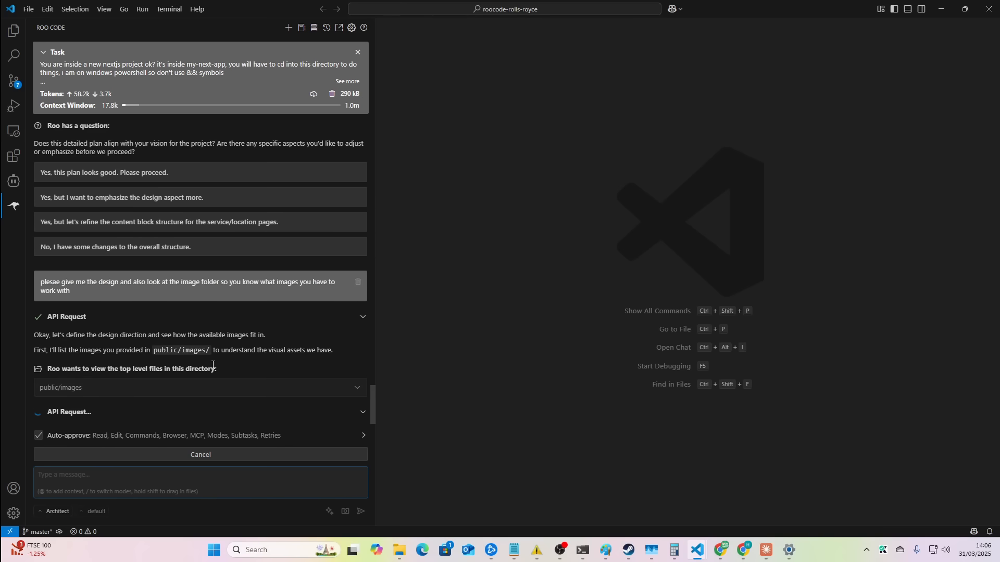
mouse_move(199, 221)
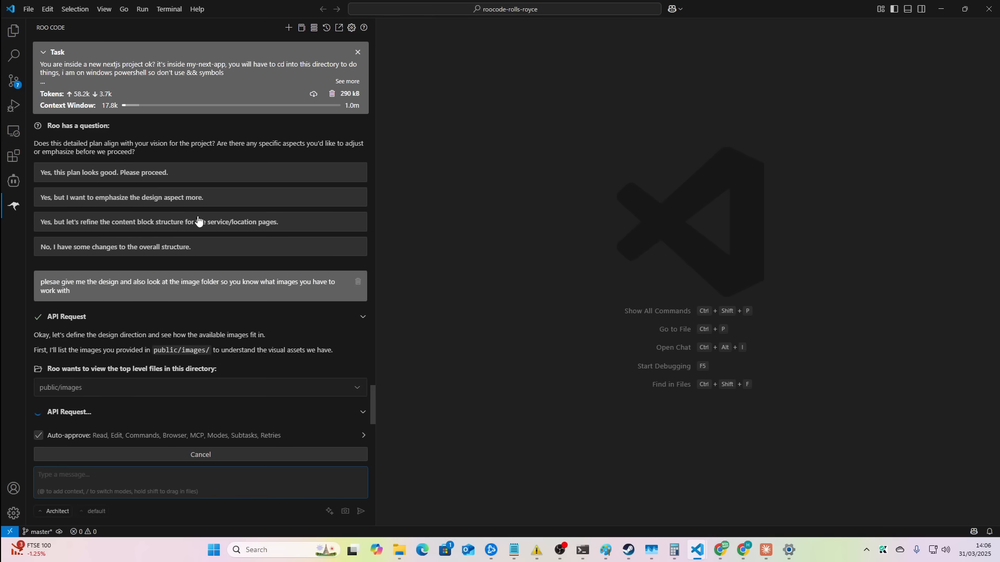
scroll("down", 3)
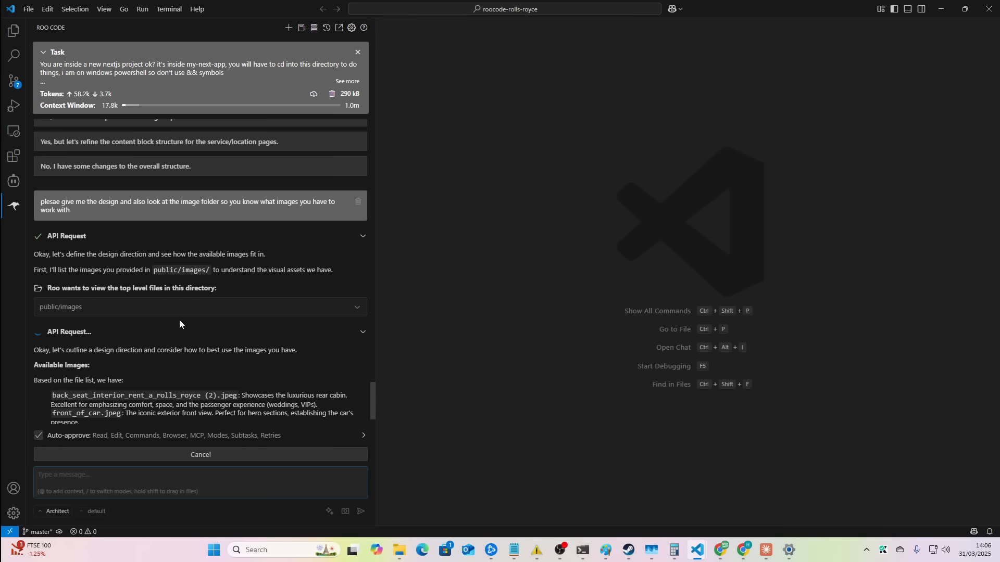
scroll("down", 3)
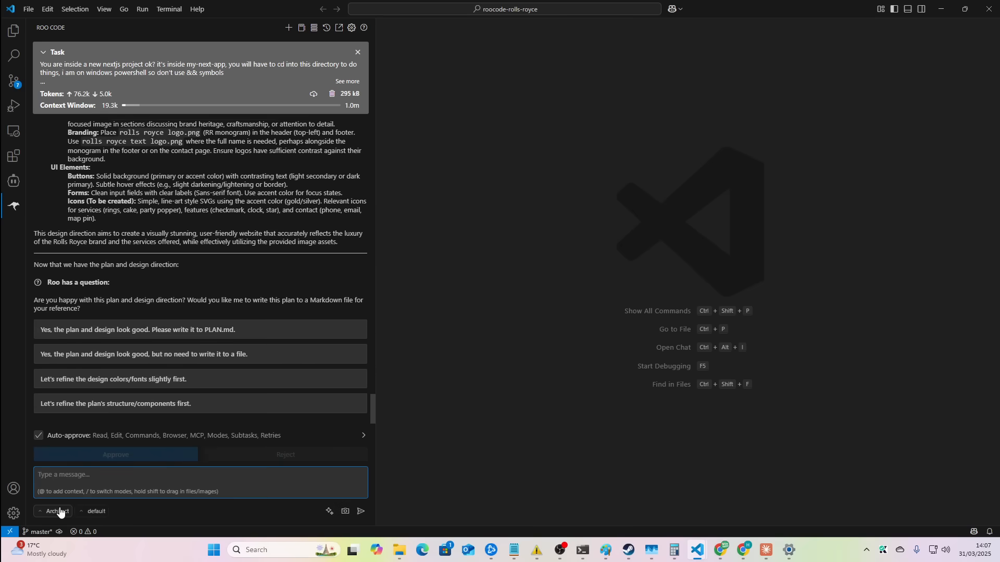
mouse_move(57, 511)
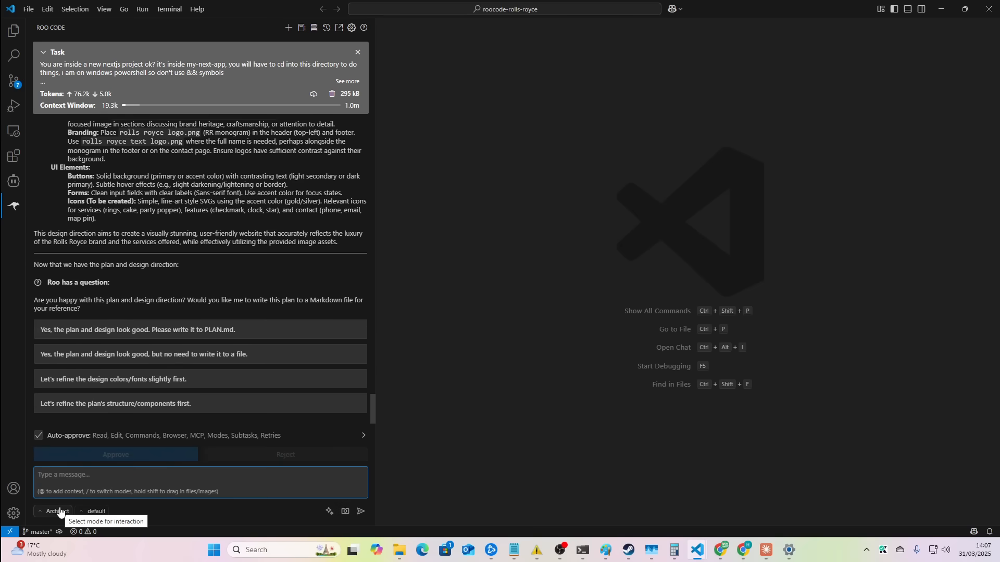
Switch Roo to Code mode, send 'ok now make it', and save the next.config.mjs diff
left_click(55, 511)
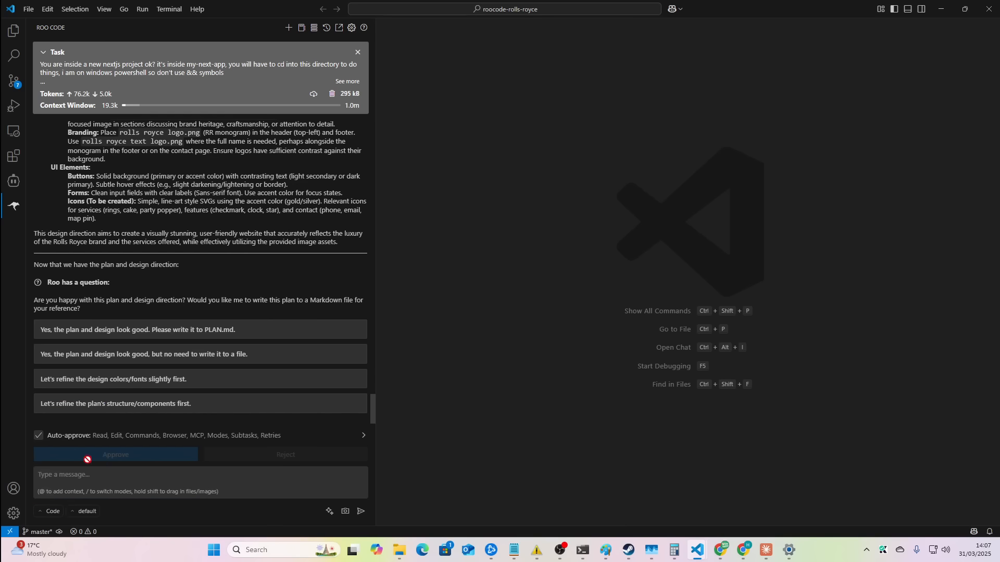
type("ok now mak")
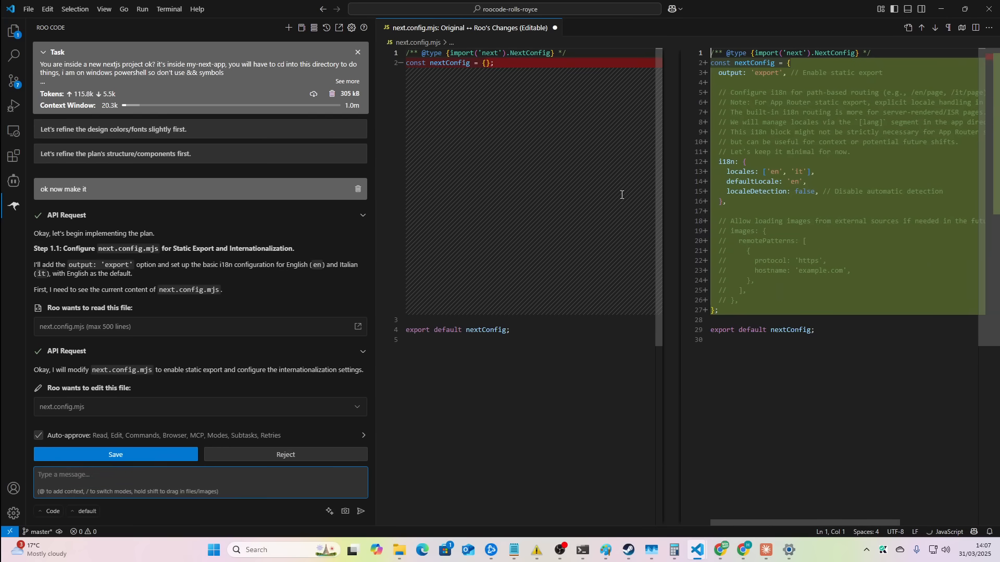
left_click(115, 454)
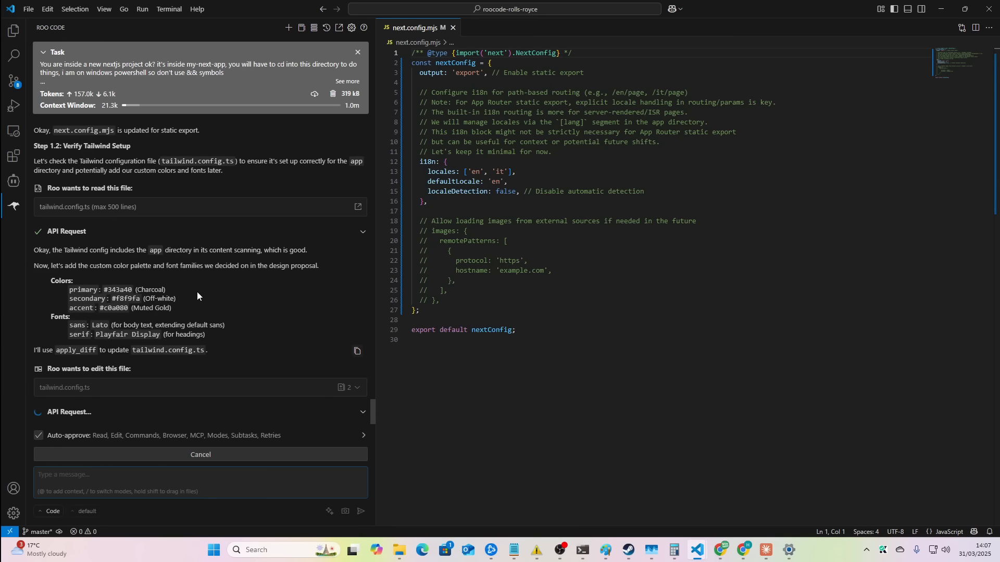
mouse_move(222, 277)
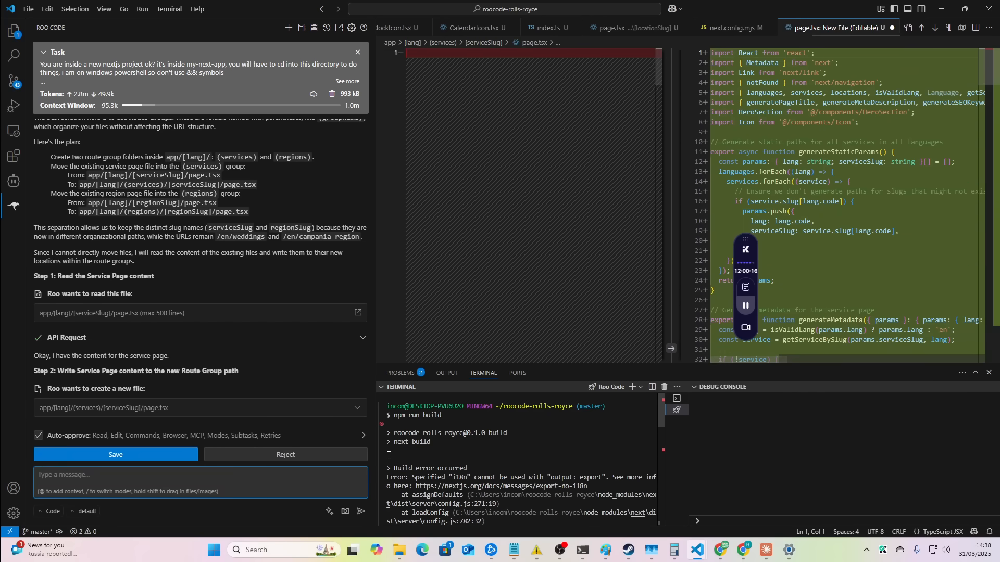
left_click(116, 454)
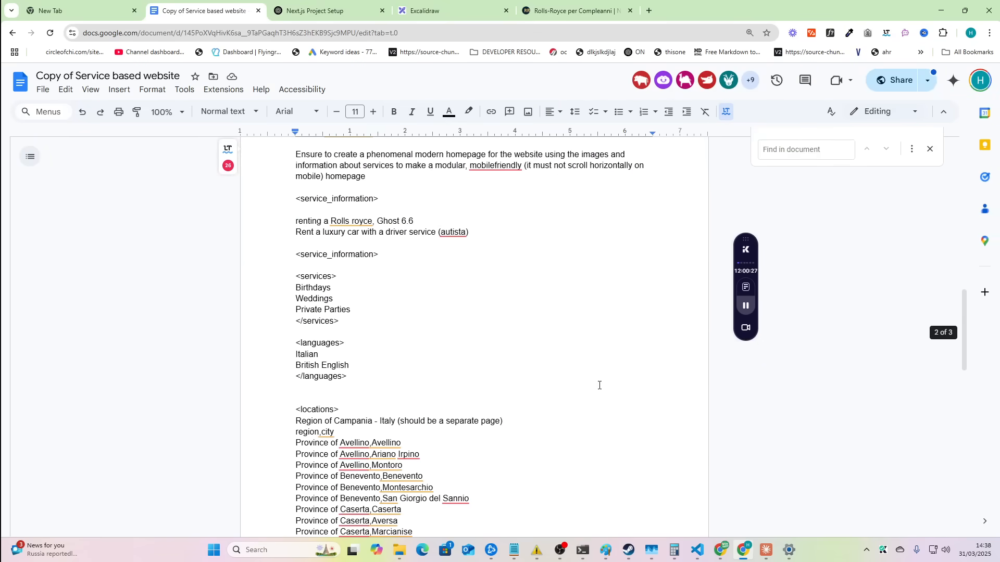
Add a final line 'Be wary of these errors, don't make these mistakes:' to the brief
scroll("down", 3)
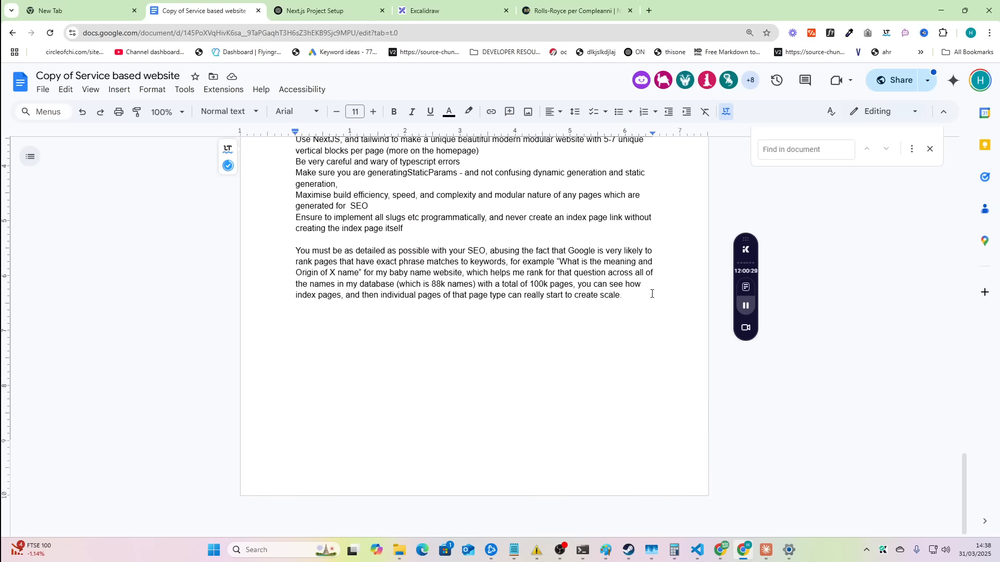
type("Be wary of these ero")
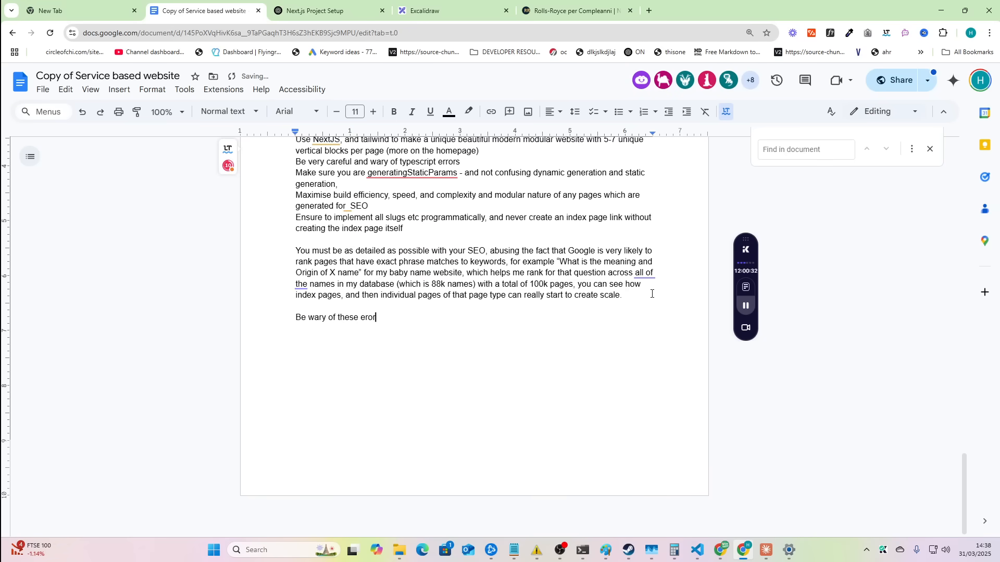
type("rs, don't make")
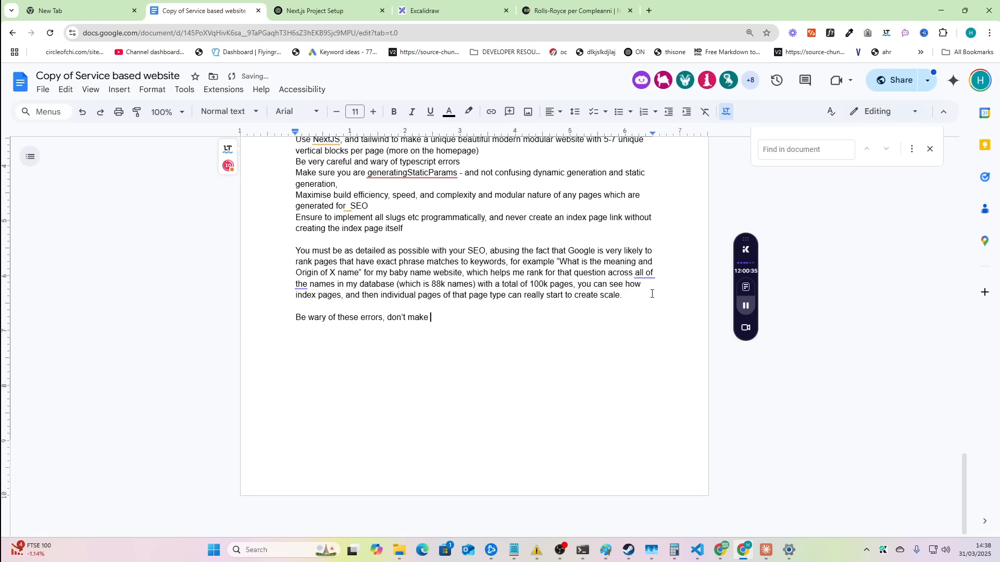
type("these mistakes:")
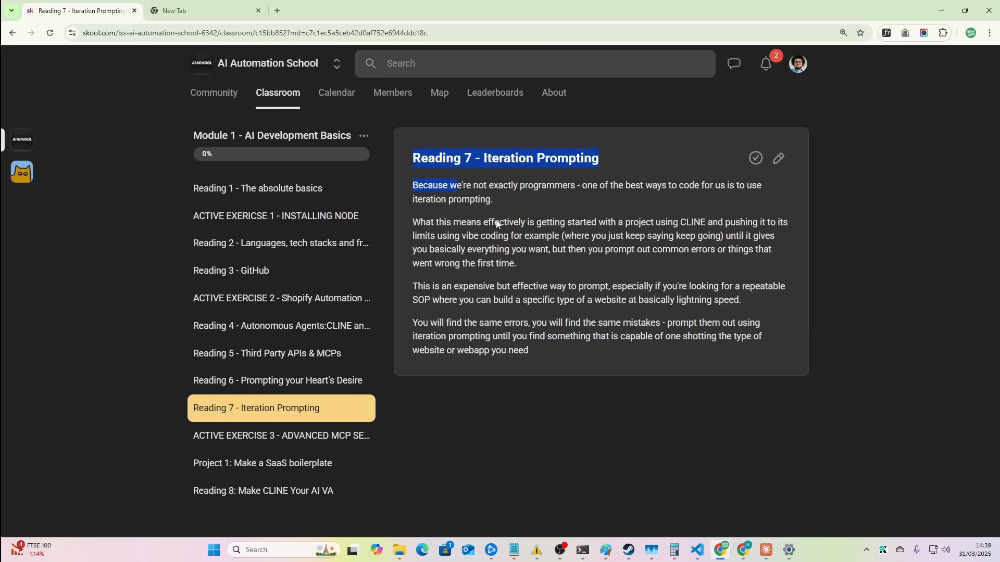
key("ctrl+plus")
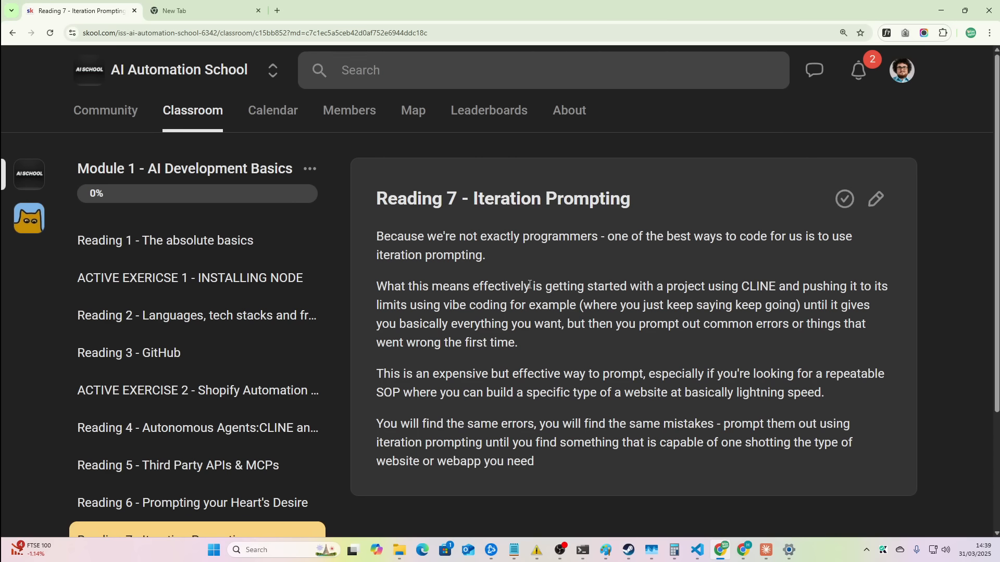
mouse_move(799, 288)
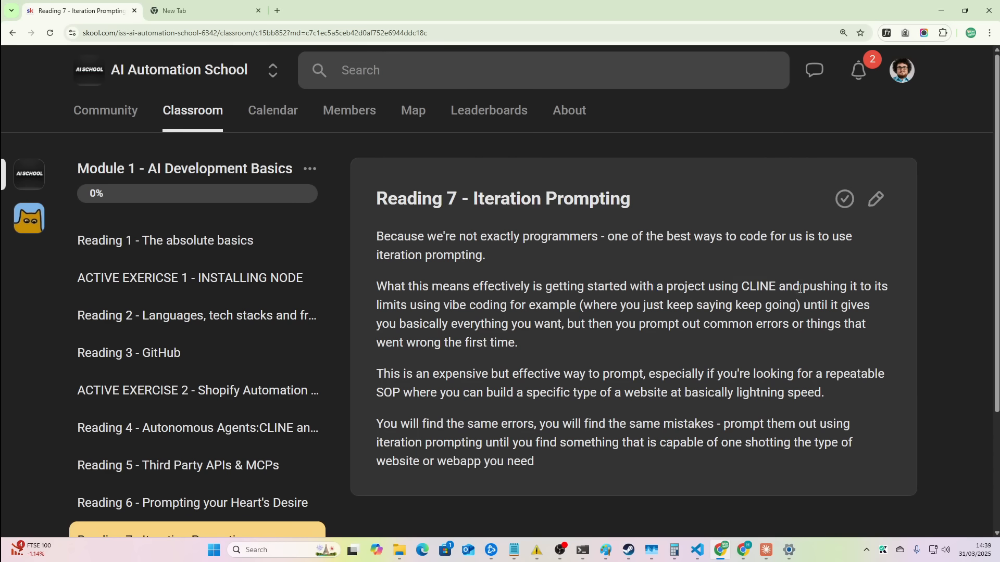
mouse_move(525, 300)
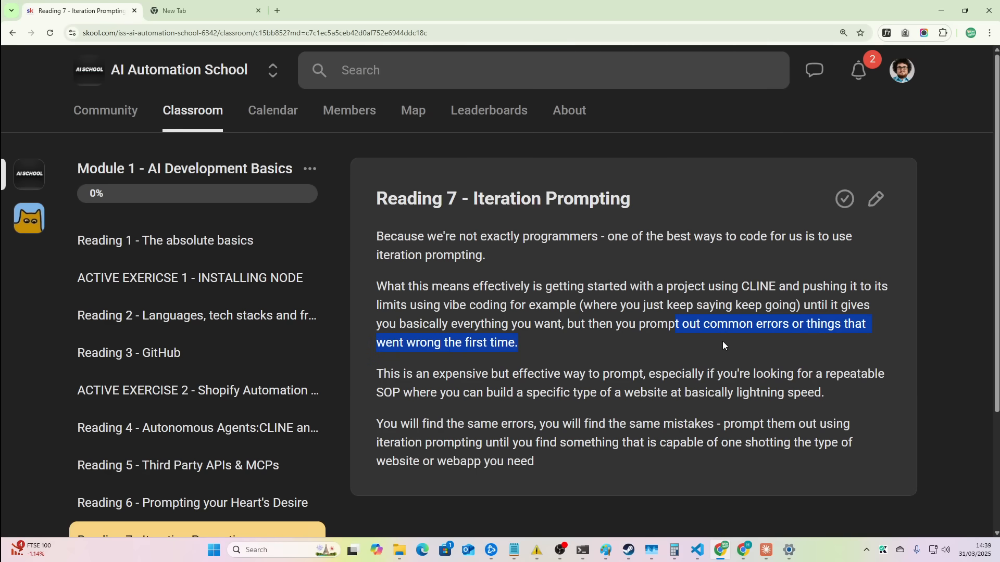
mouse_move(551, 352)
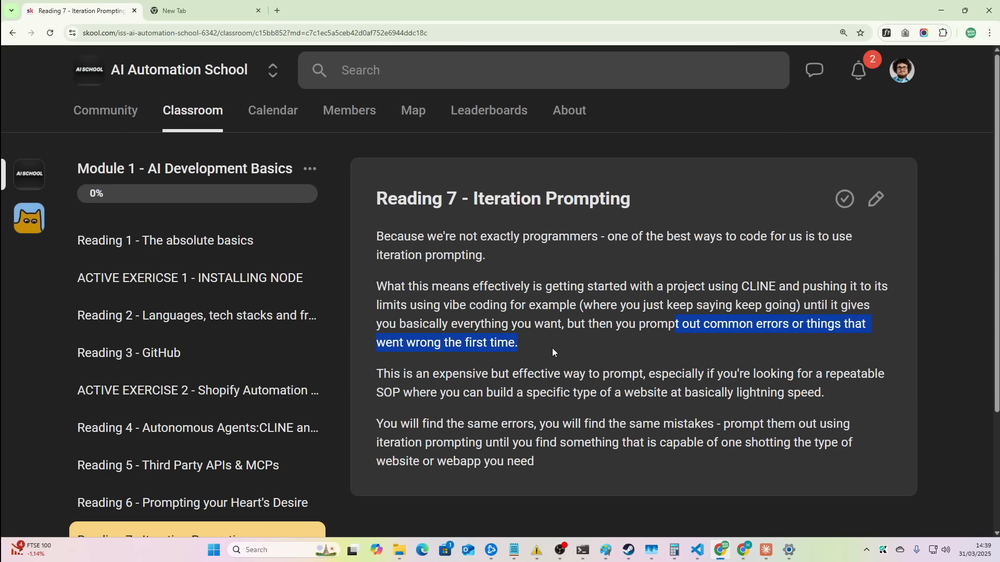
left_click(204, 10)
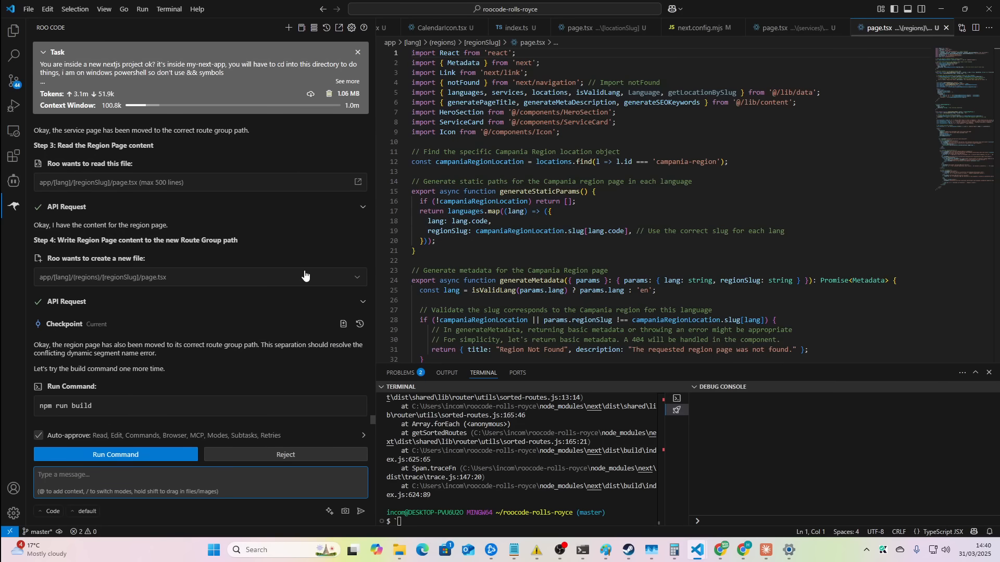
mouse_move(179, 438)
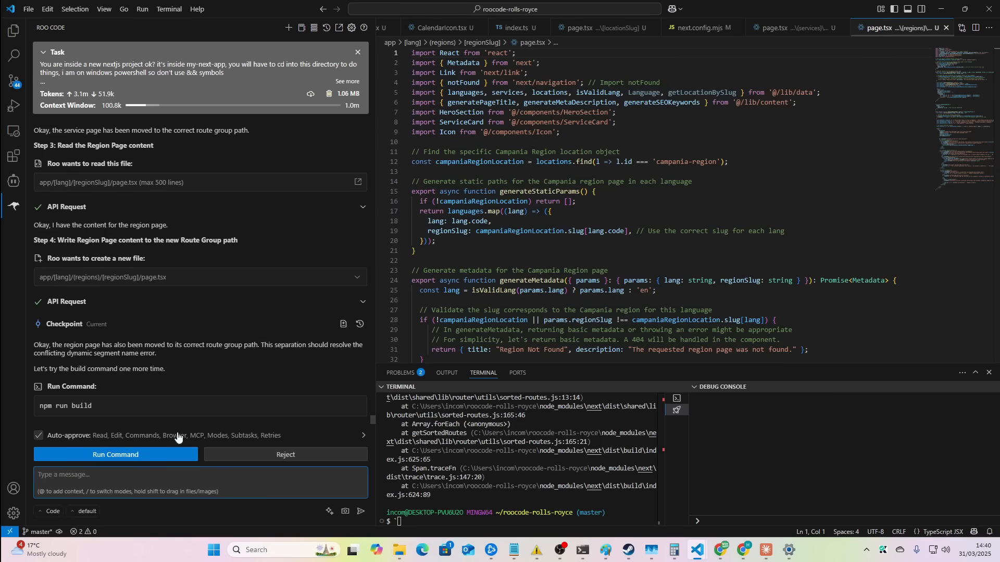
Approve the npm run build rerun, interrupt it, and review Roo's single [slug] route plan
left_click(116, 454)
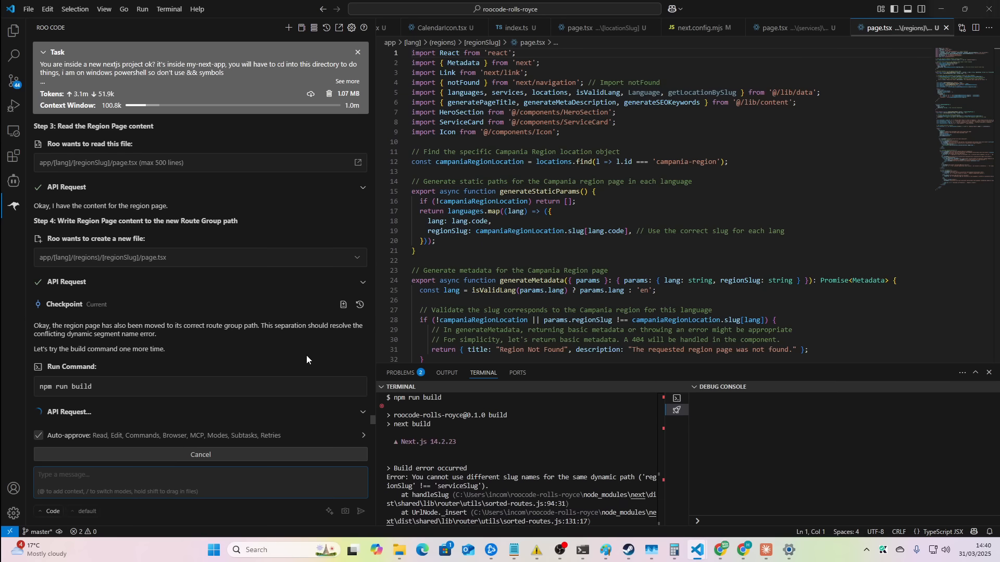
key("alt+tab")
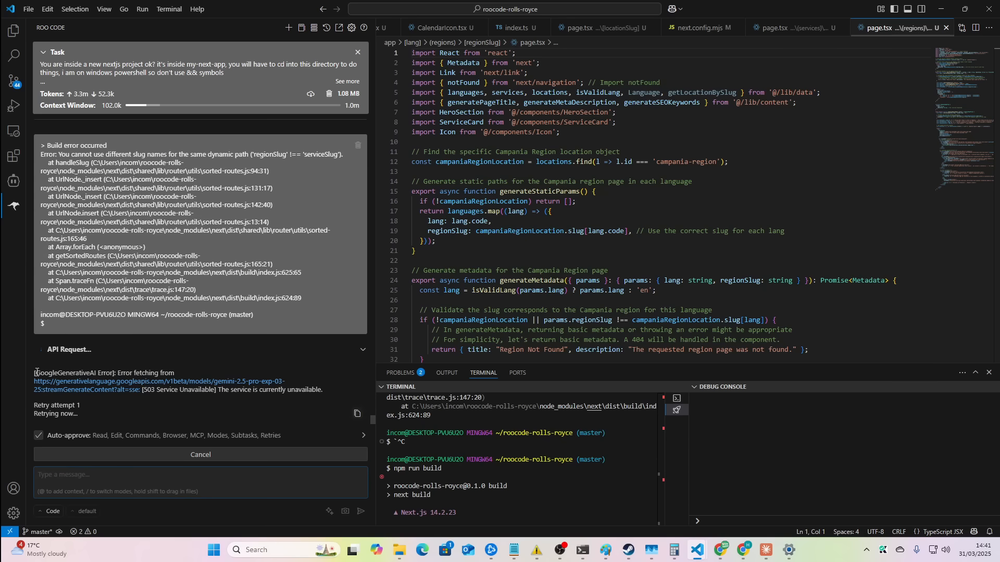
left_click_drag(35, 373, 80, 405)
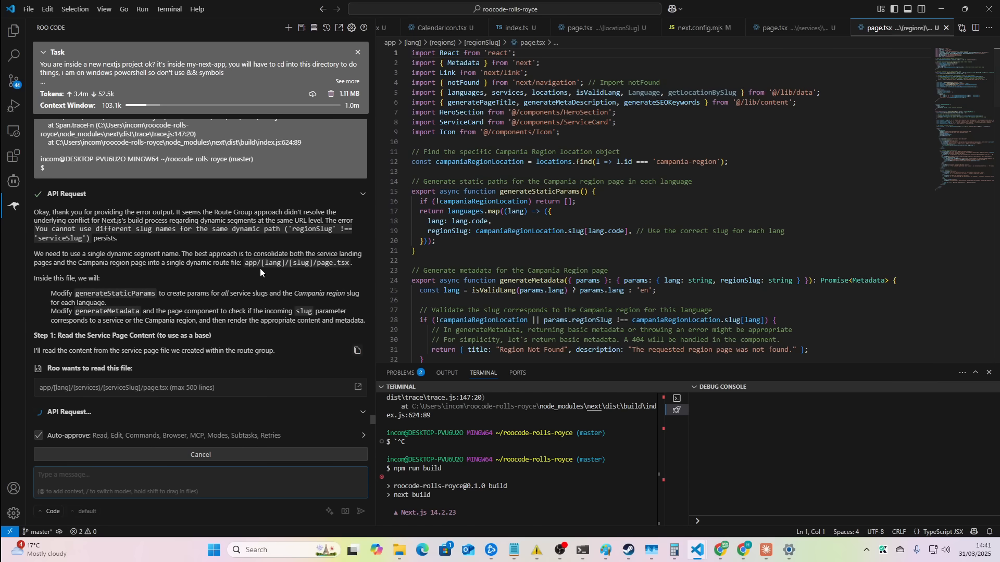
mouse_move(312, 273)
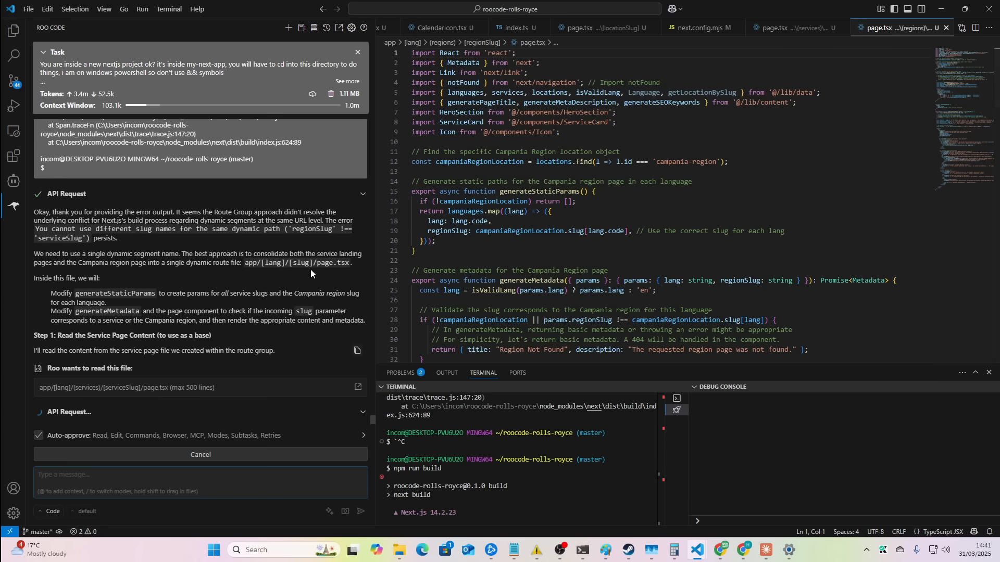
key("alt+tab")
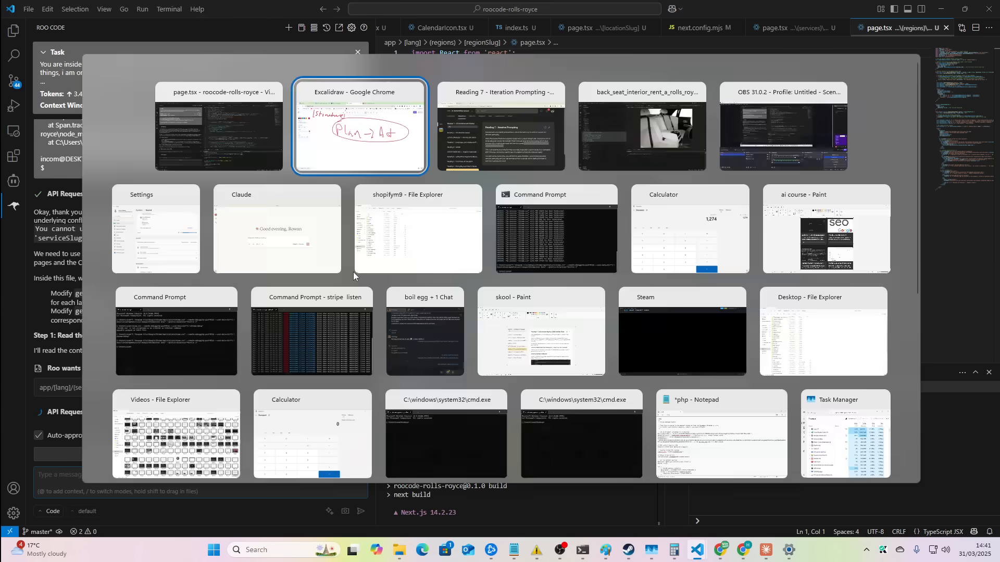
Let Roo write app/[lang]/[slug]/page.tsx and rerun the build until it requests folder deletion
left_click(359, 126)
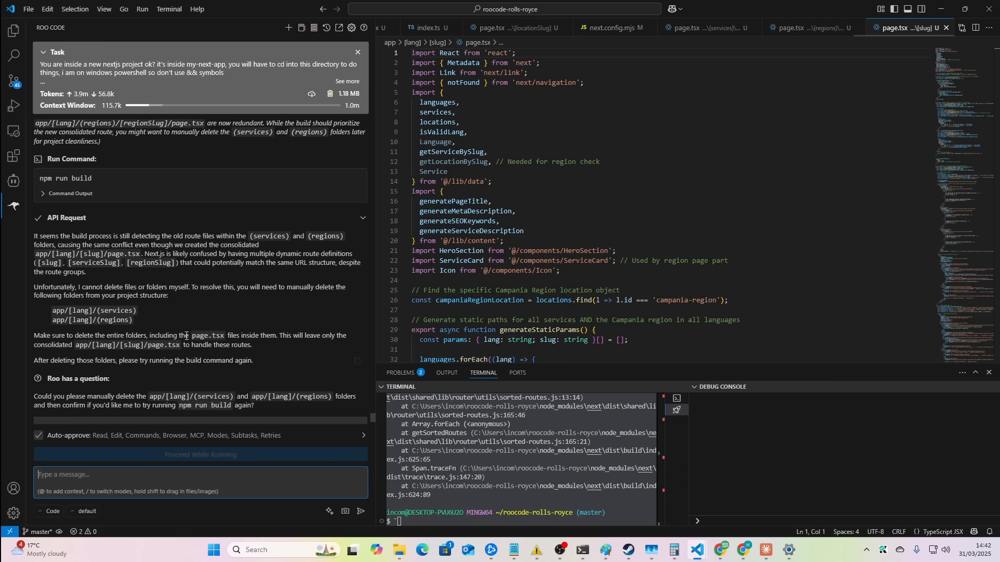
Ask Roo to delete the (services) and (regions) folders itself, then approve npm run build
double_click(178, 396)
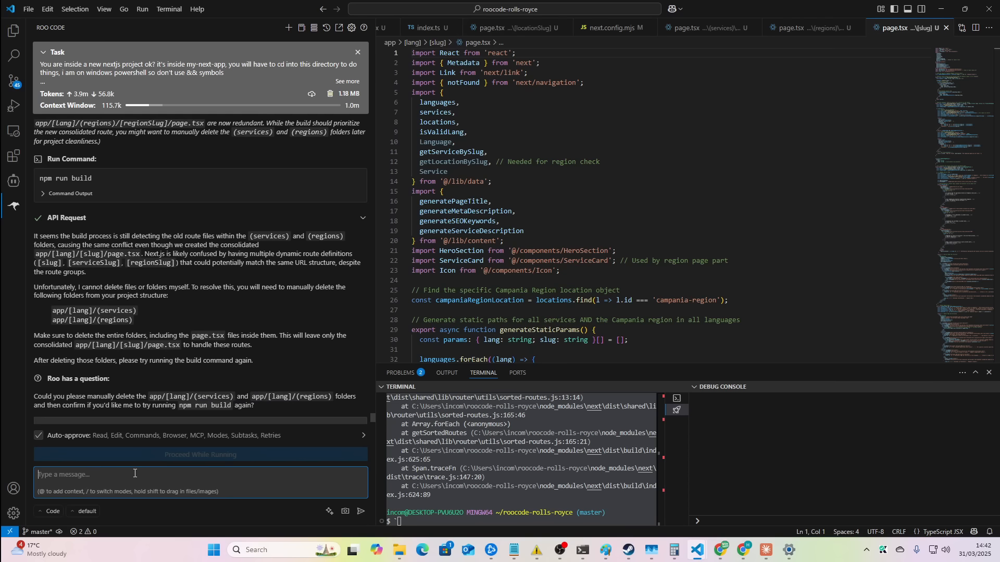
type("can you not delete them with commands im")
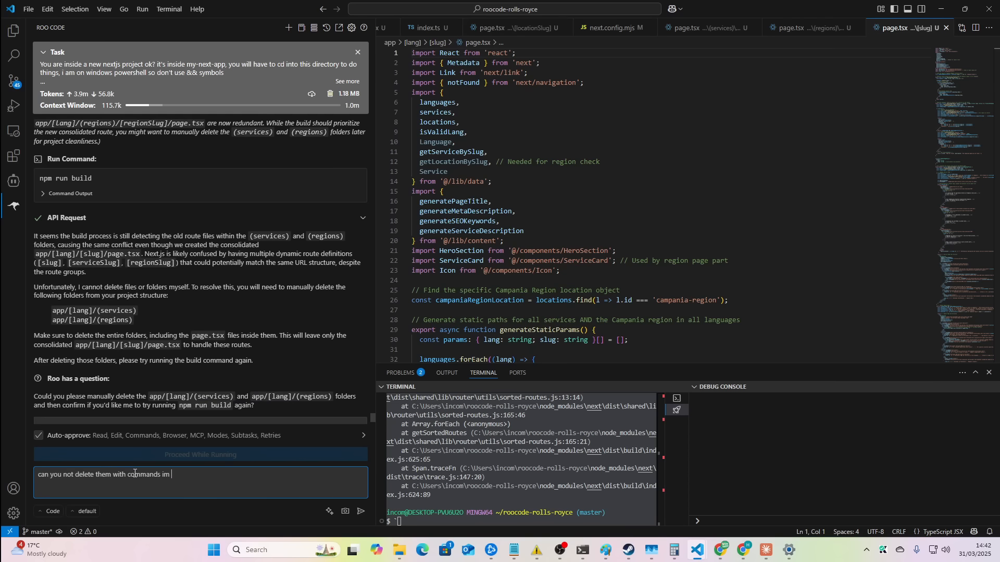
left_click(360, 511)
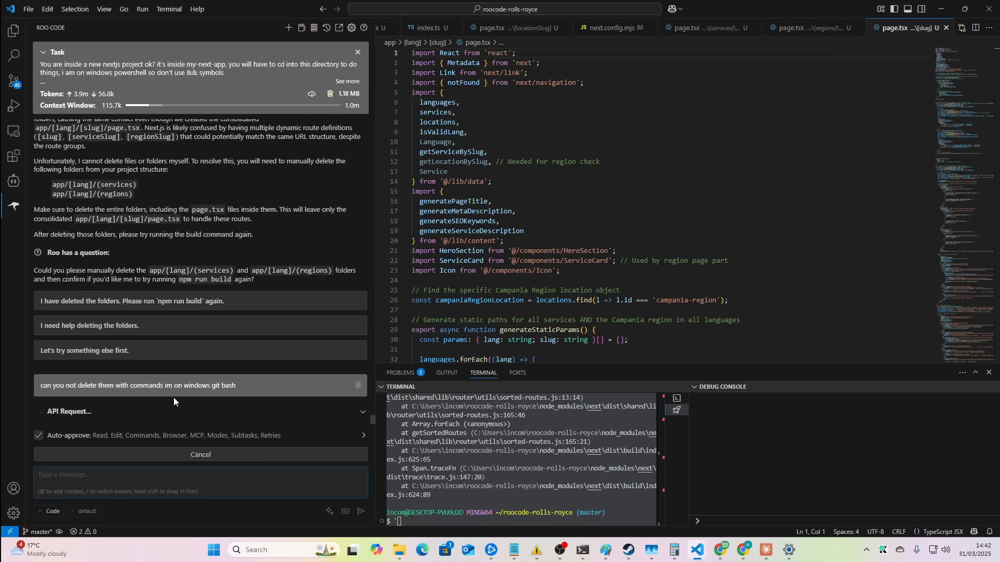
mouse_move(113, 387)
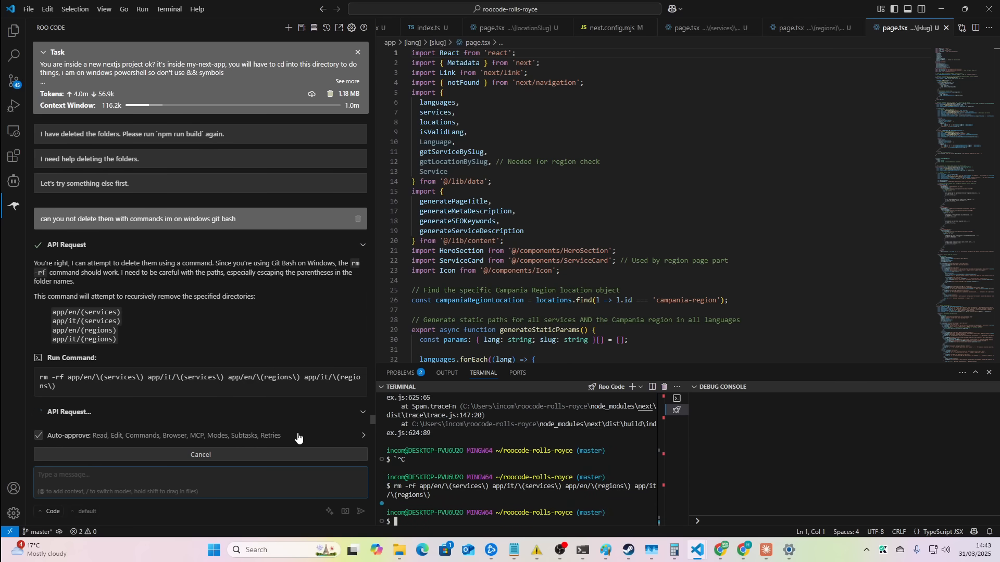
mouse_move(348, 430)
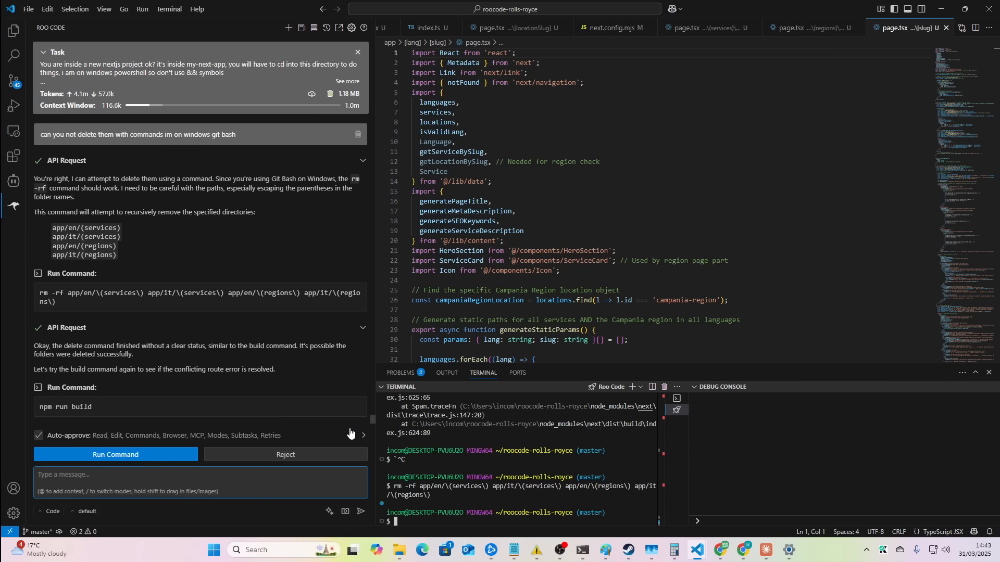
left_click(115, 454)
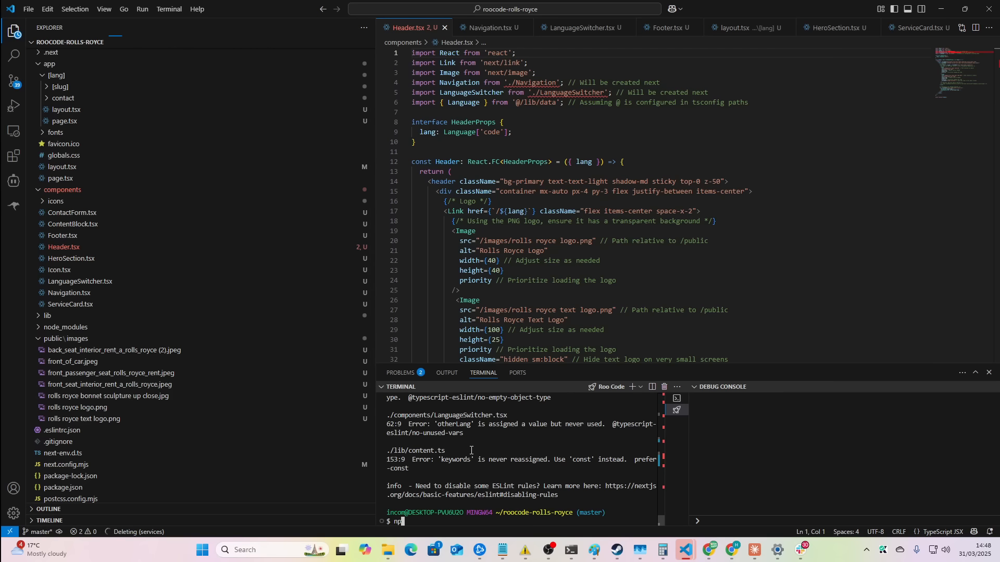
Run 'npm run dev' in the integrated terminal to launch the Next.js dev server
type("npm run dev")
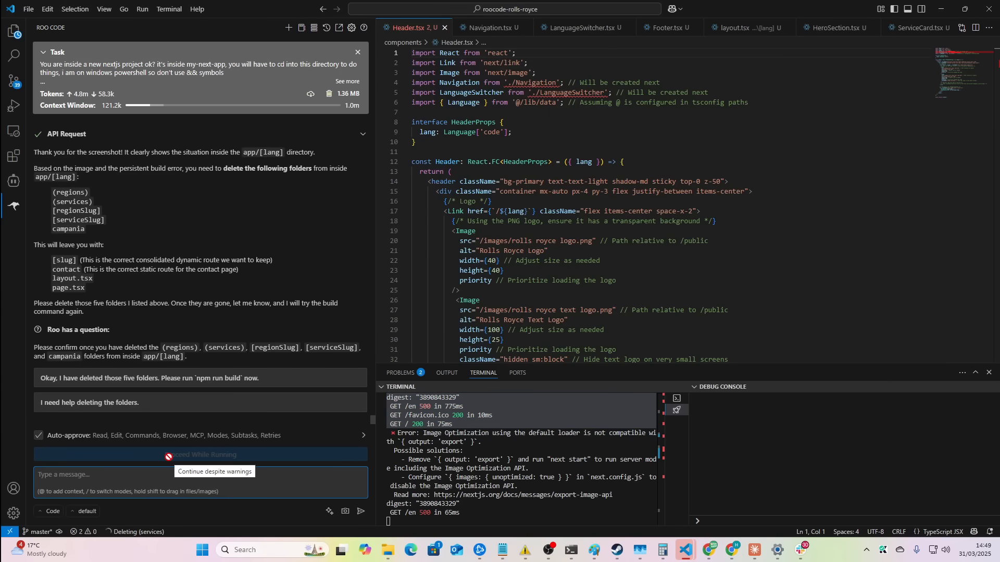
Draft a Roo Code note that localhost shows the boilerplate homepage and this error appears
type("the homepage is")
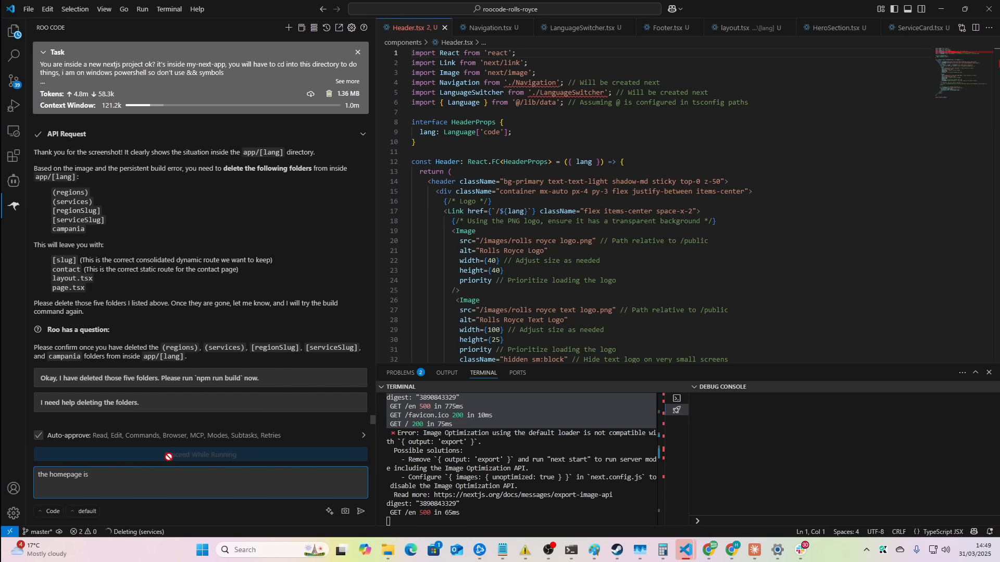
type("currently")
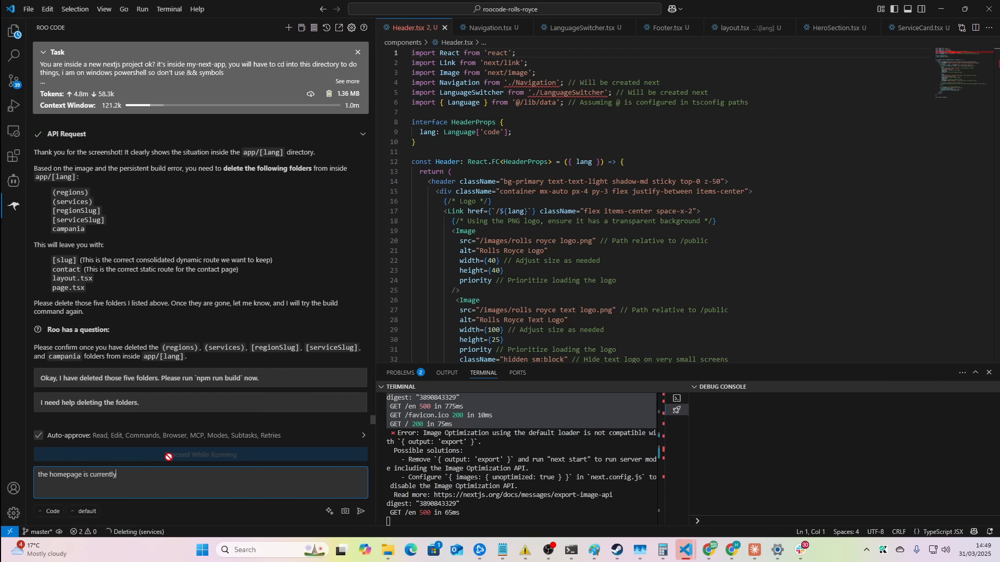
type("going to the")
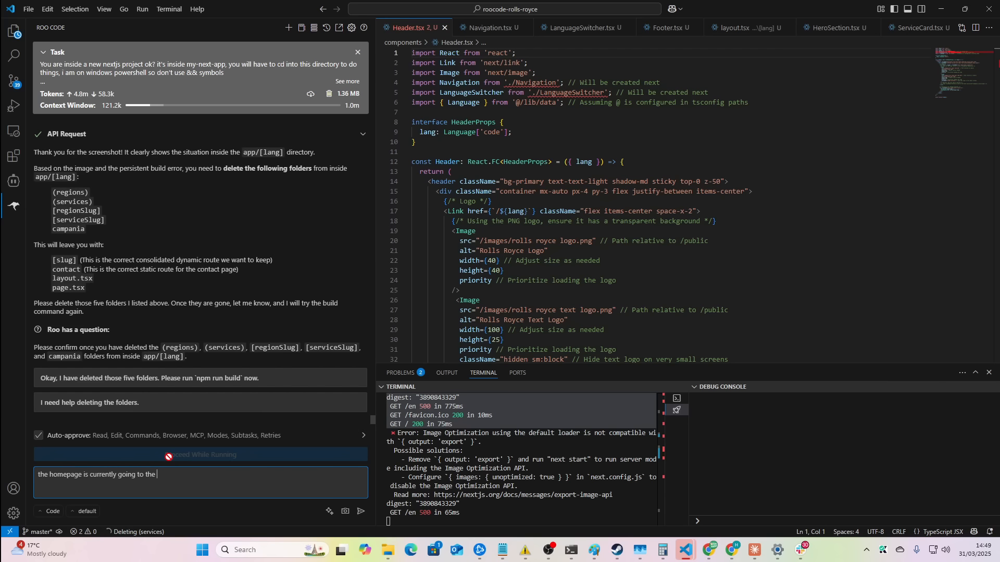
type("boi")
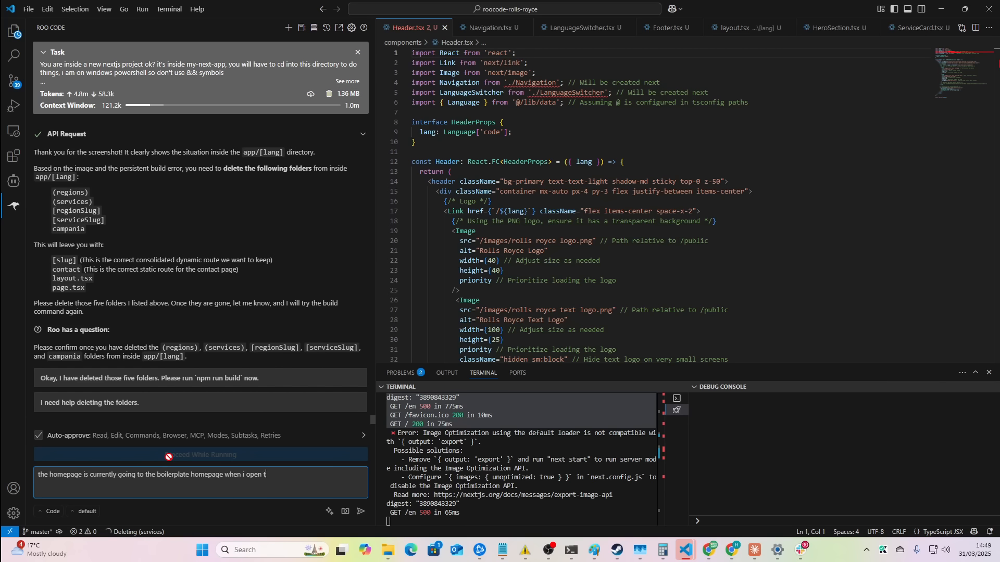
type("he localhost")
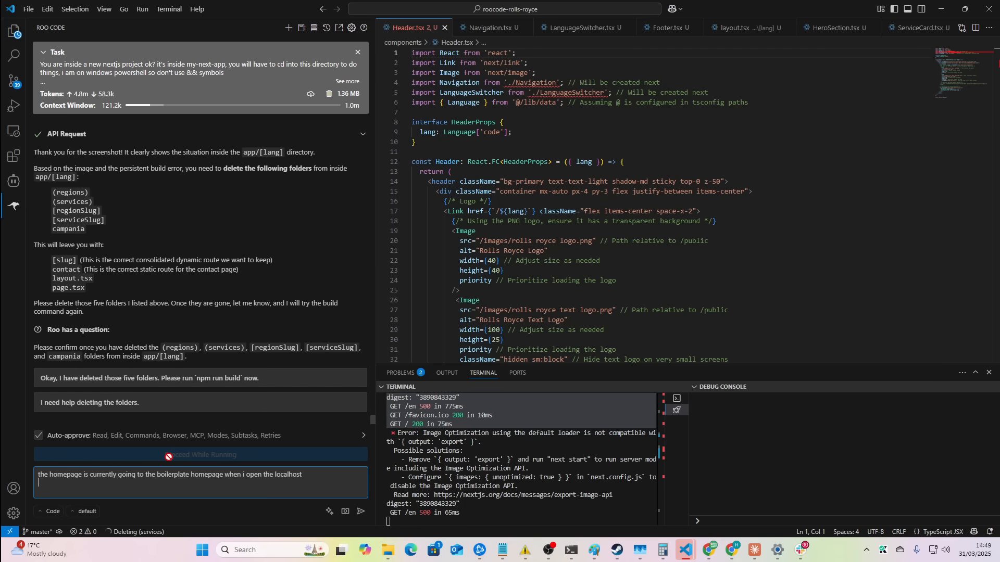
type("also this error ha")
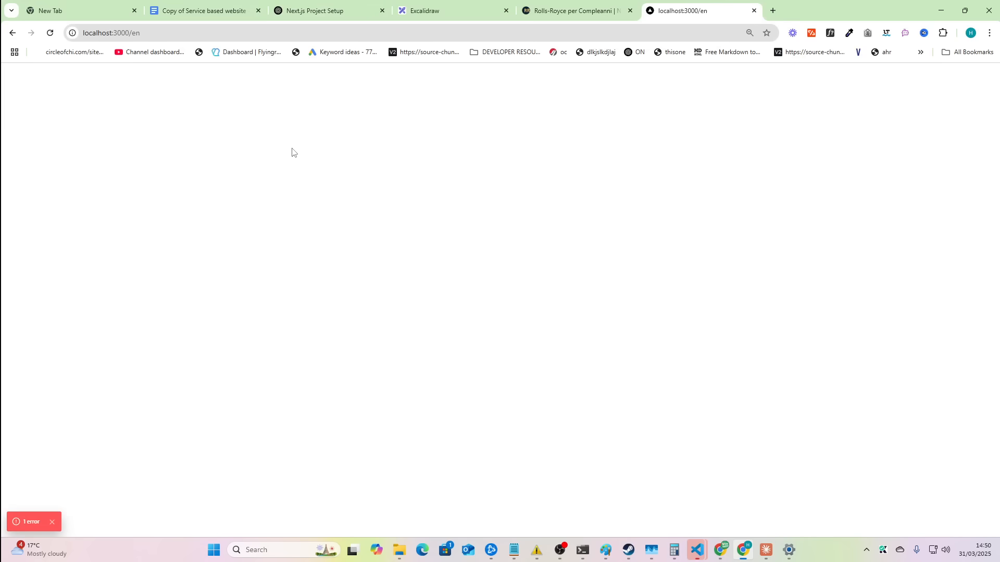
Add a brief line: homepage defaults to /en/, with a language switcher to /it/
left_click(204, 11)
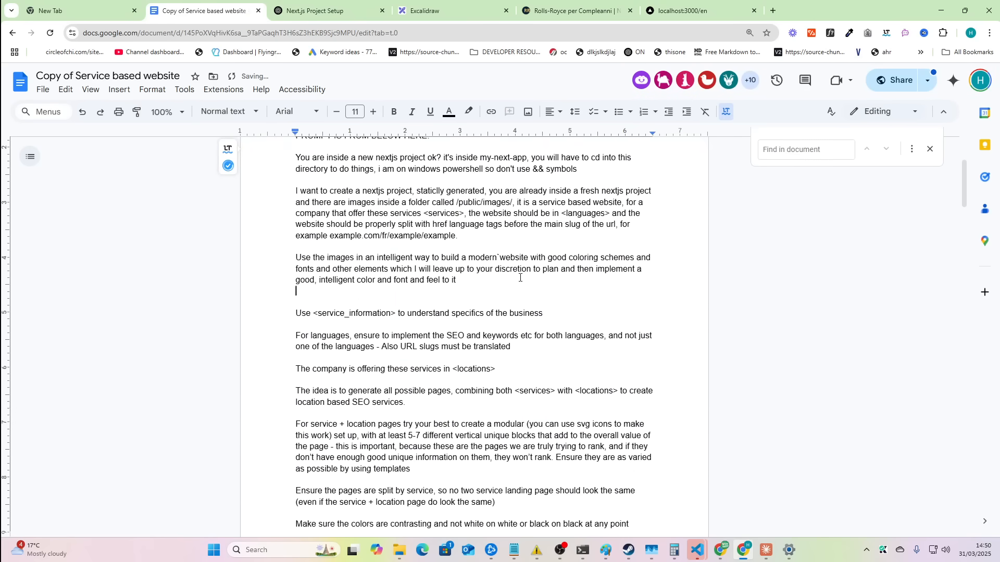
type("The homepage shoul")
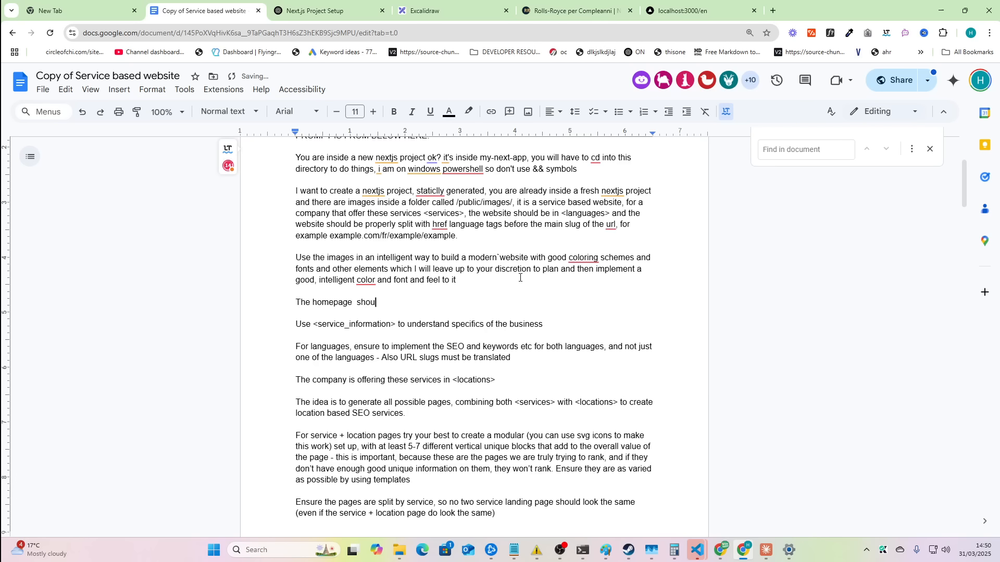
type("ld be automatically")
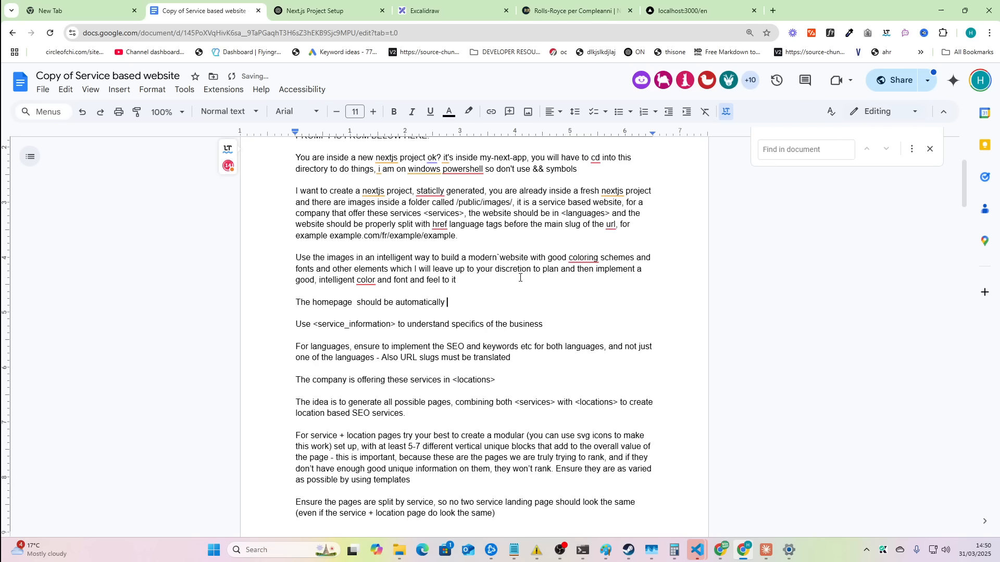
type("set i")
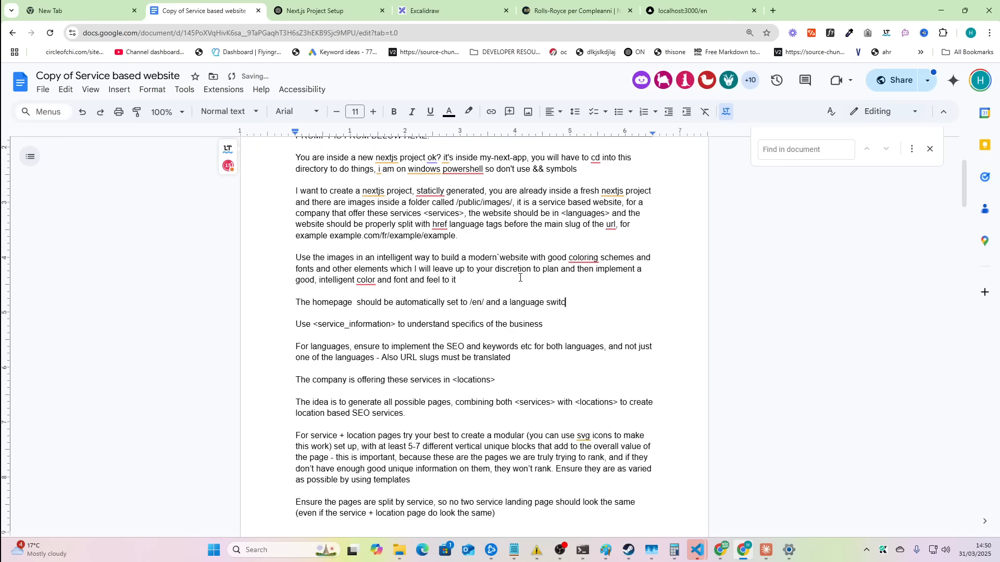
type("her to /it/")
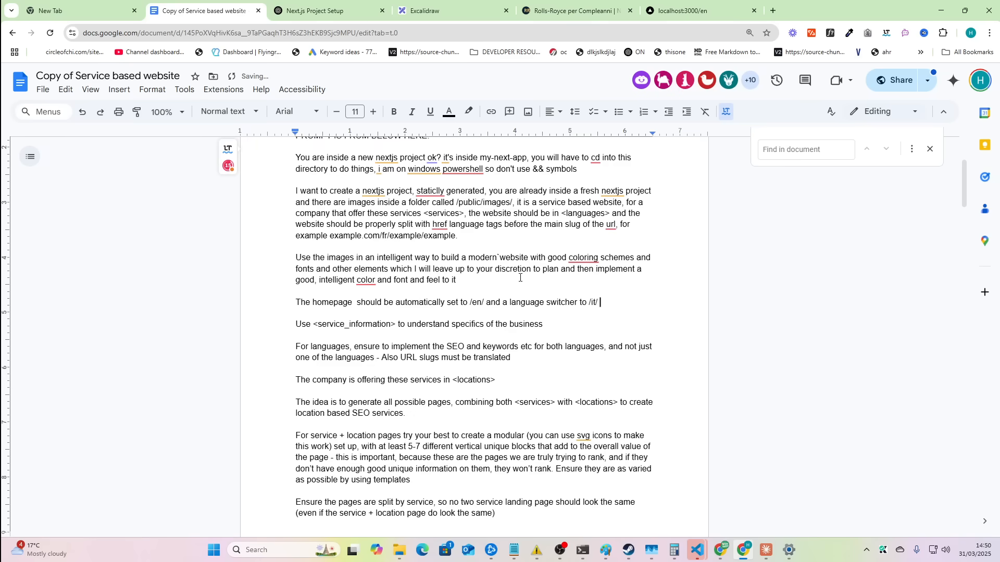
type("- make sure the")
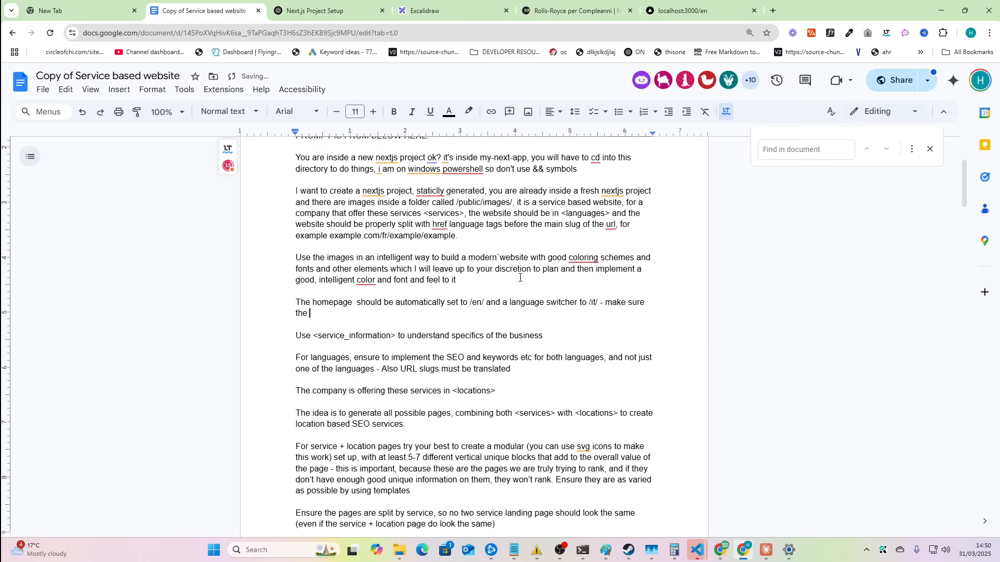
type("homepage when opening t")
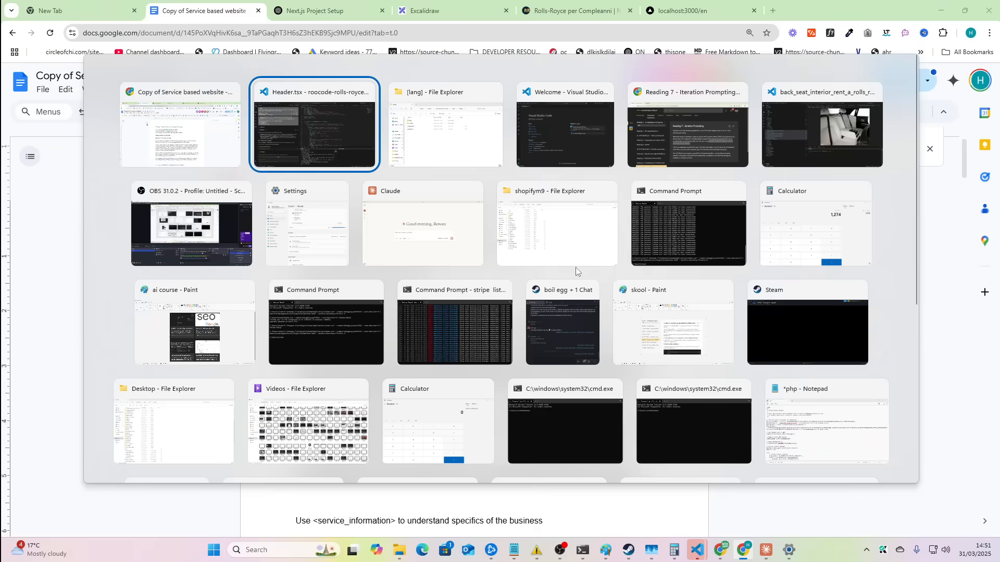
Review Roo's next.config.mjs diff, then view the localhost:3000/en homepage in Chrome
left_click(314, 124)
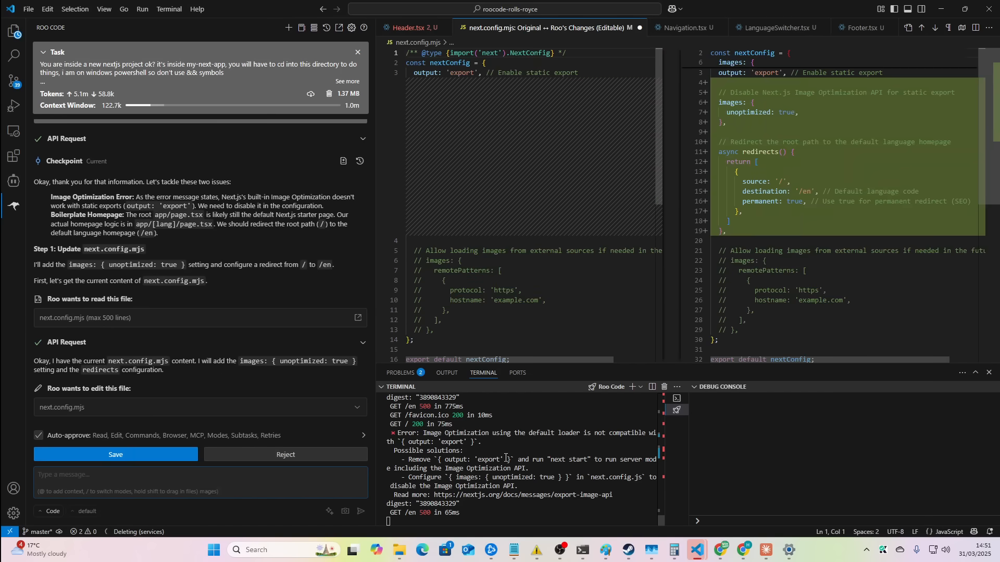
left_click(116, 454)
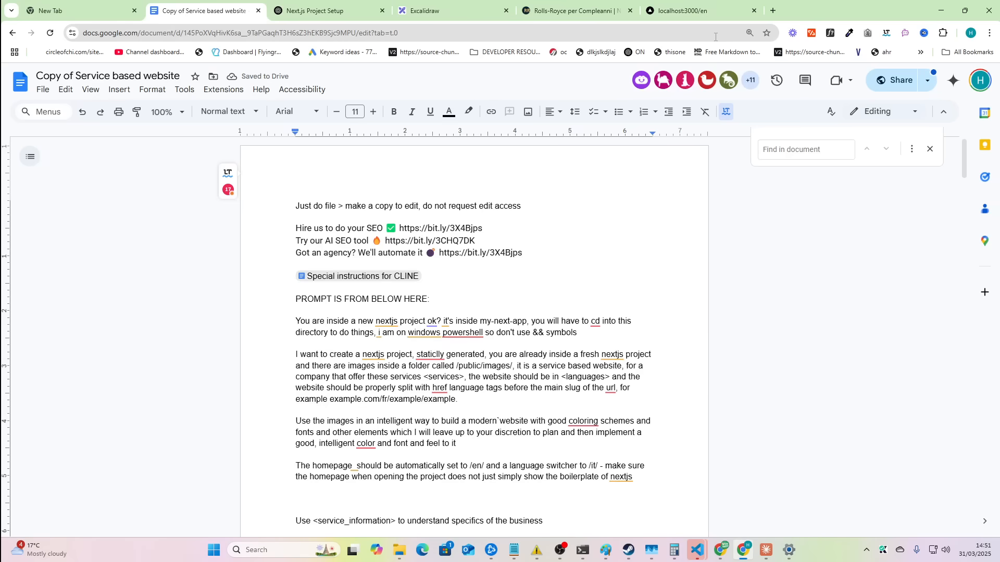
left_click(682, 11)
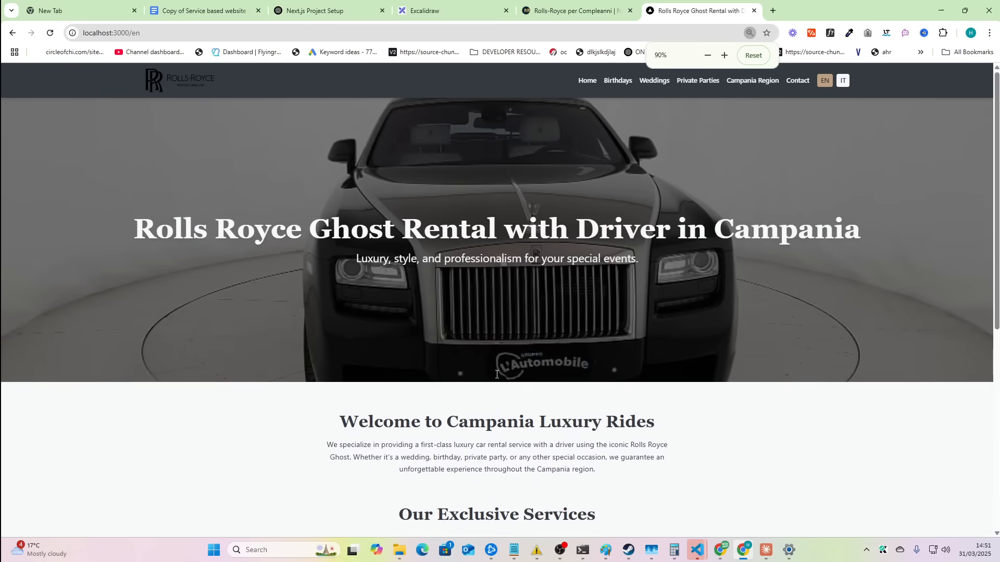
Reset zoom, browse the Campania Region, Weddings and Birthdays pages, then return Home
left_click(842, 80)
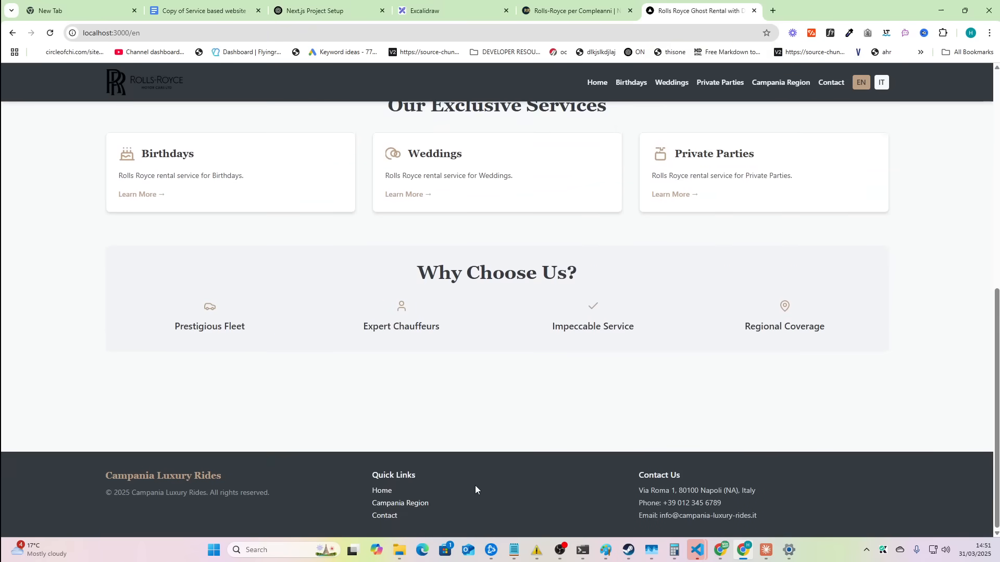
left_click(780, 82)
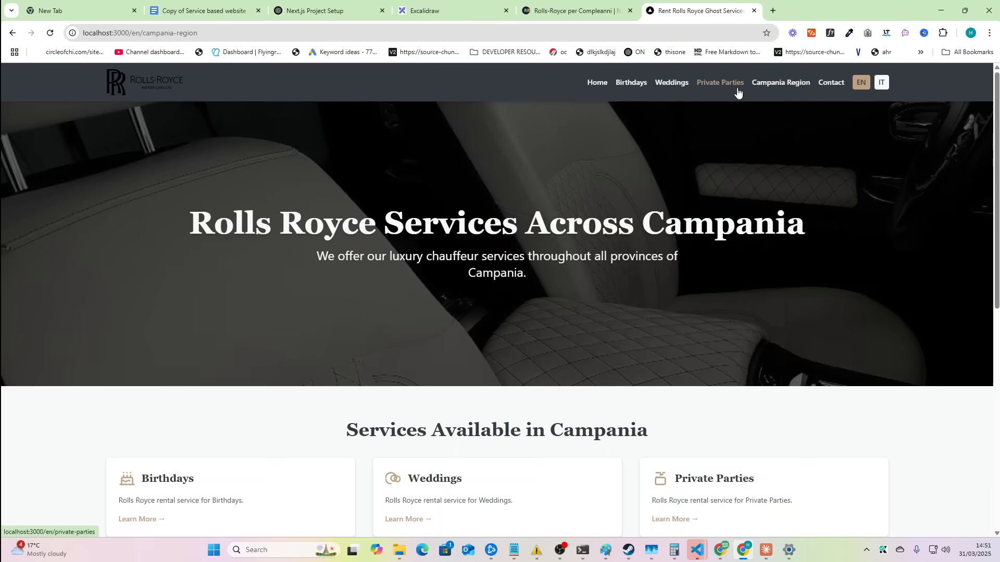
left_click(671, 82)
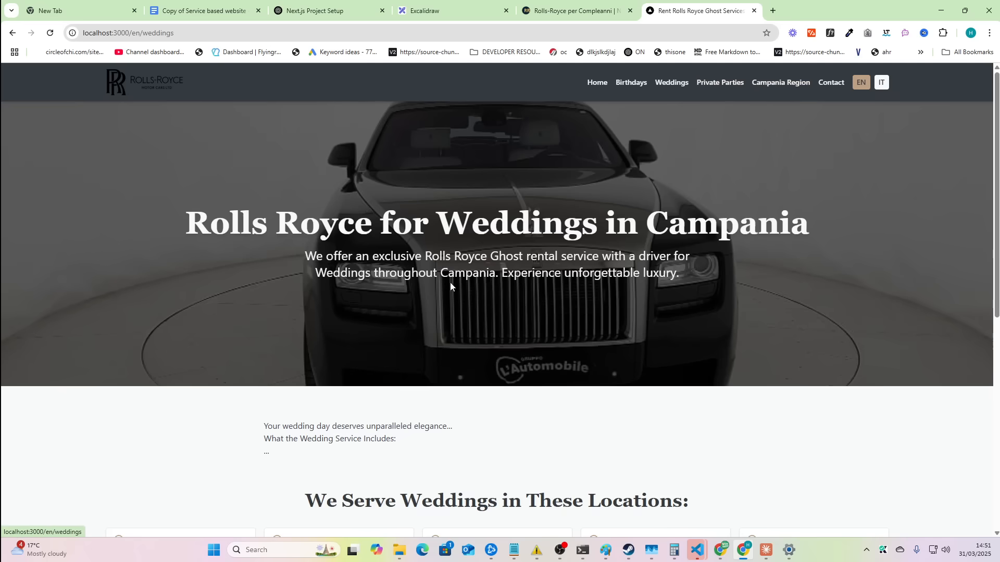
scroll("down", 3)
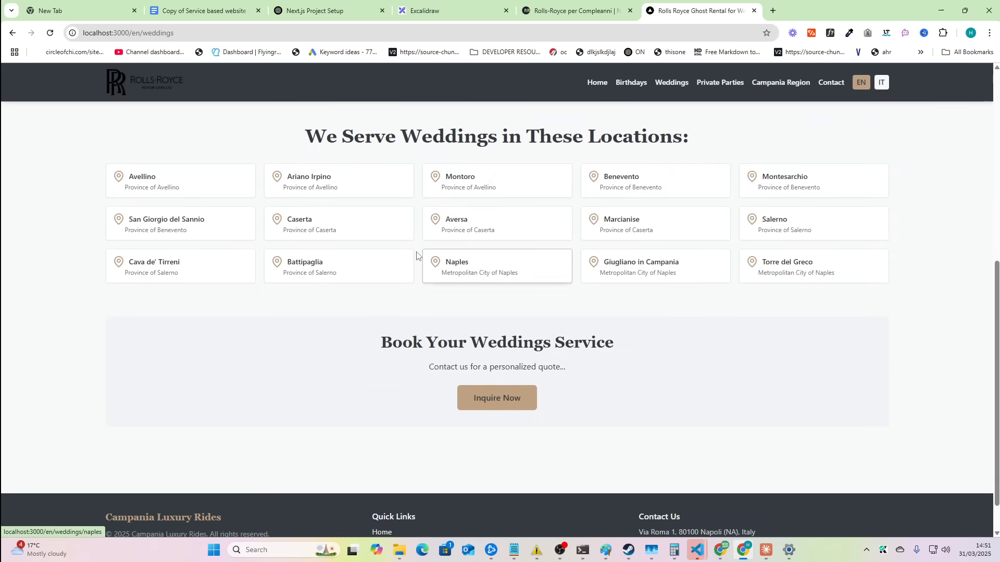
left_click(631, 82)
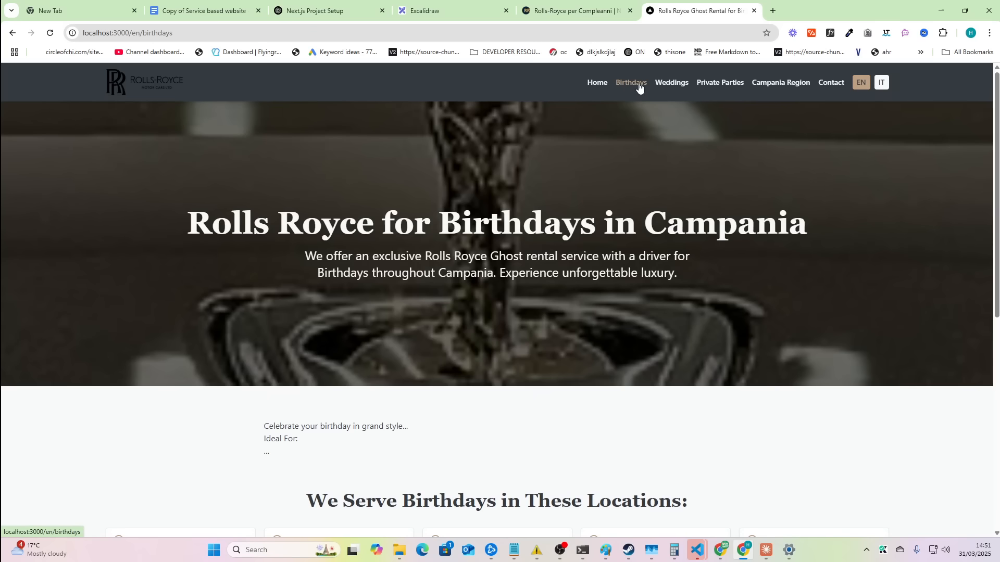
scroll("down", 3)
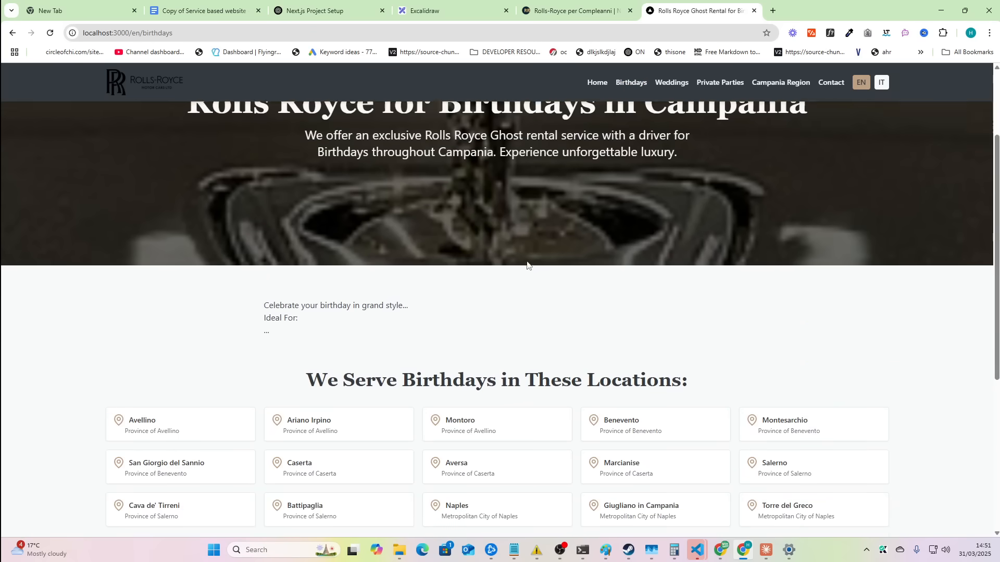
left_click(617, 87)
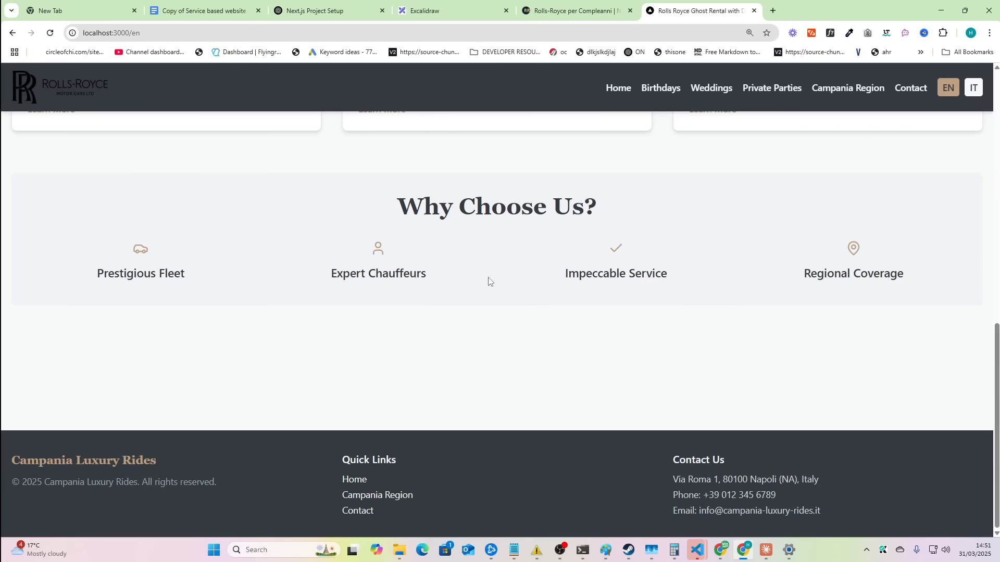
scroll("up", 3)
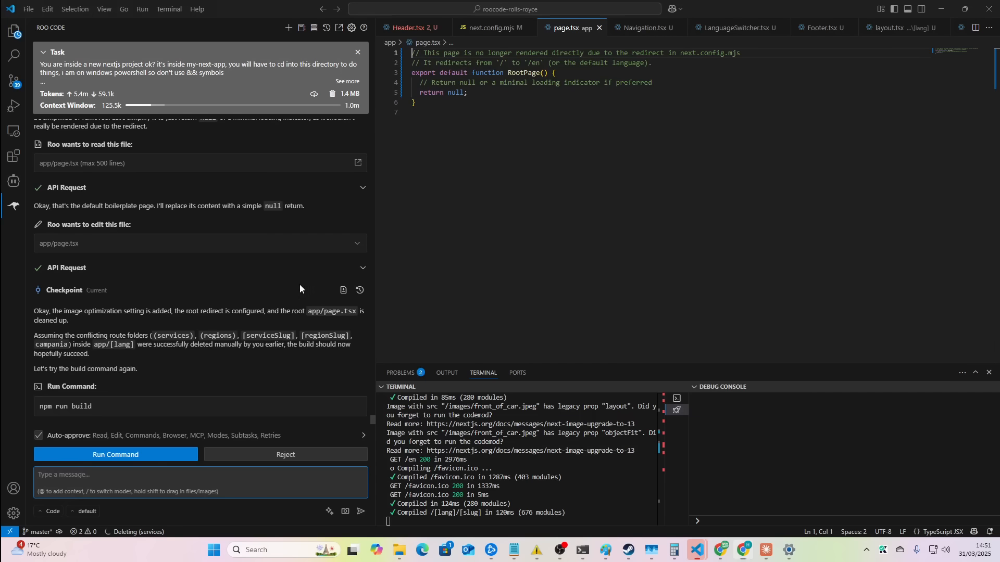
Start a new Roo Code message beginning 'ok so it's working now'
left_click(137, 475)
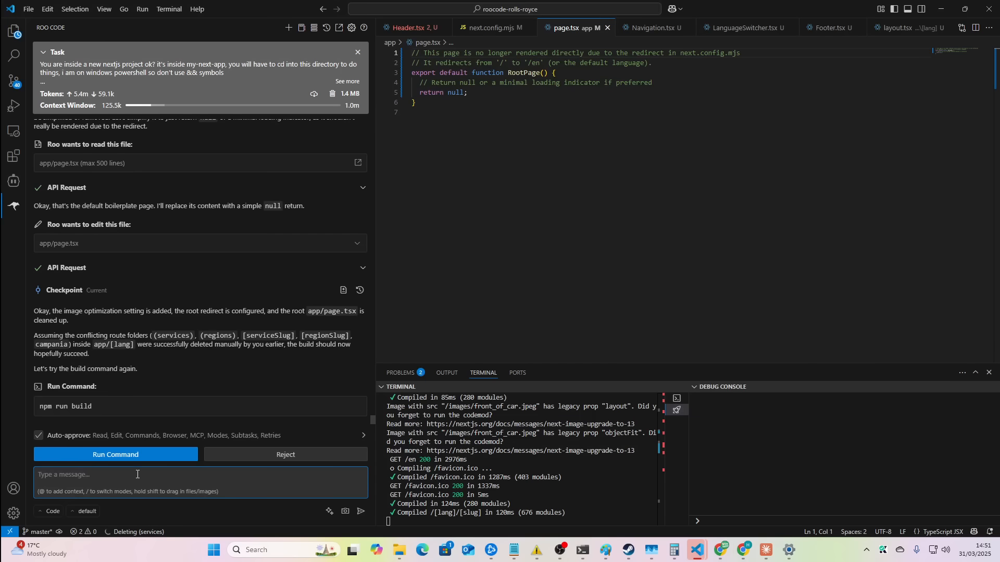
type("ok so it's working now - can we make this like super insanely cool and modern")
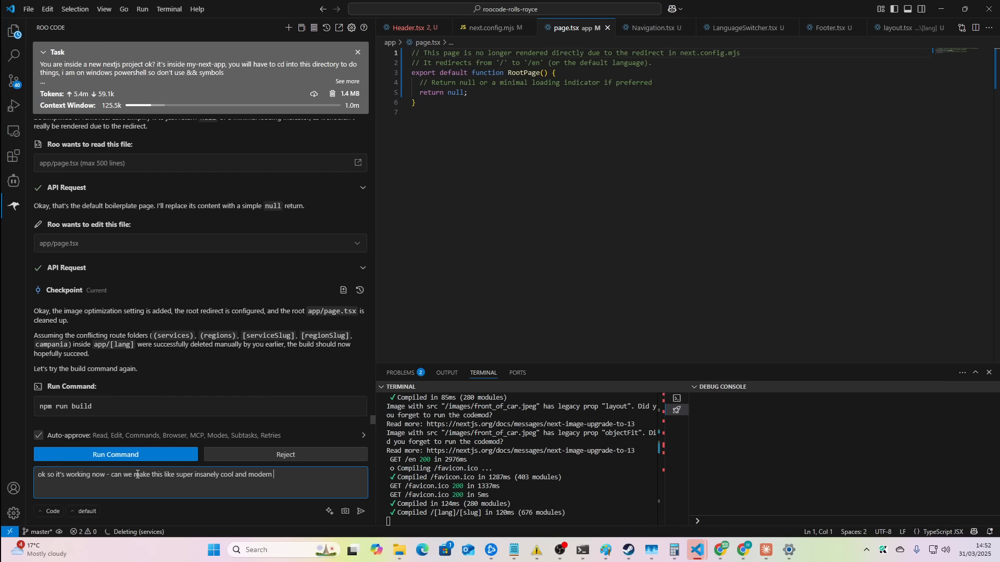
Ask Roo to make the site insanely cool and modern, with more blocks on each page
type("with amazing animations and more vertical")
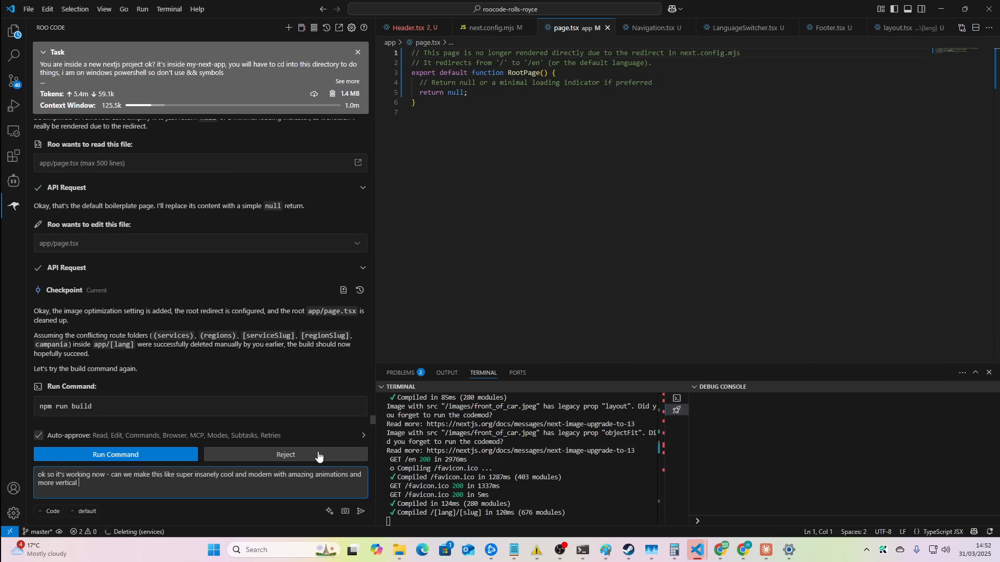
type("b")
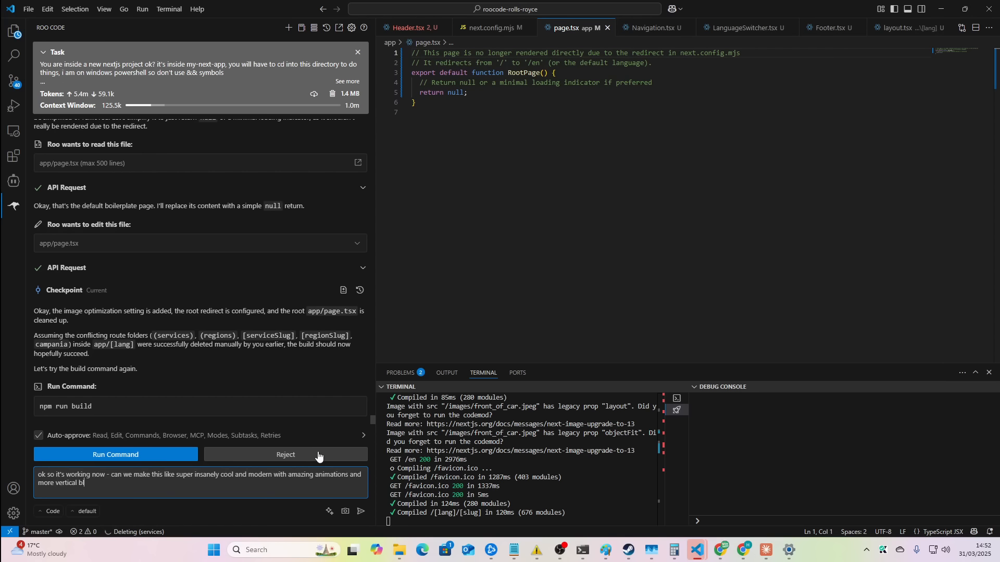
type("locks on each page and section to ensure")
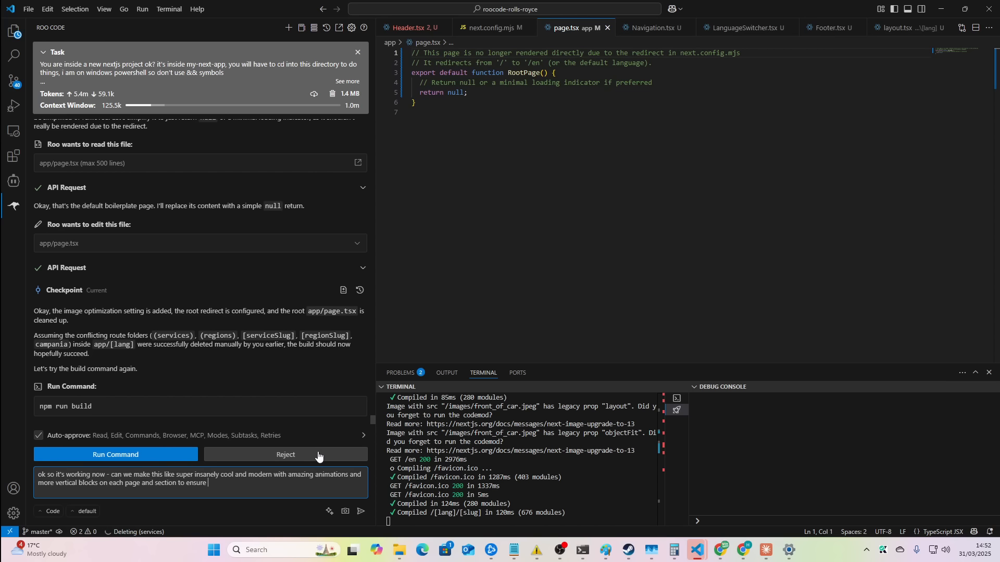
type("a really beautiful set of landing pages")
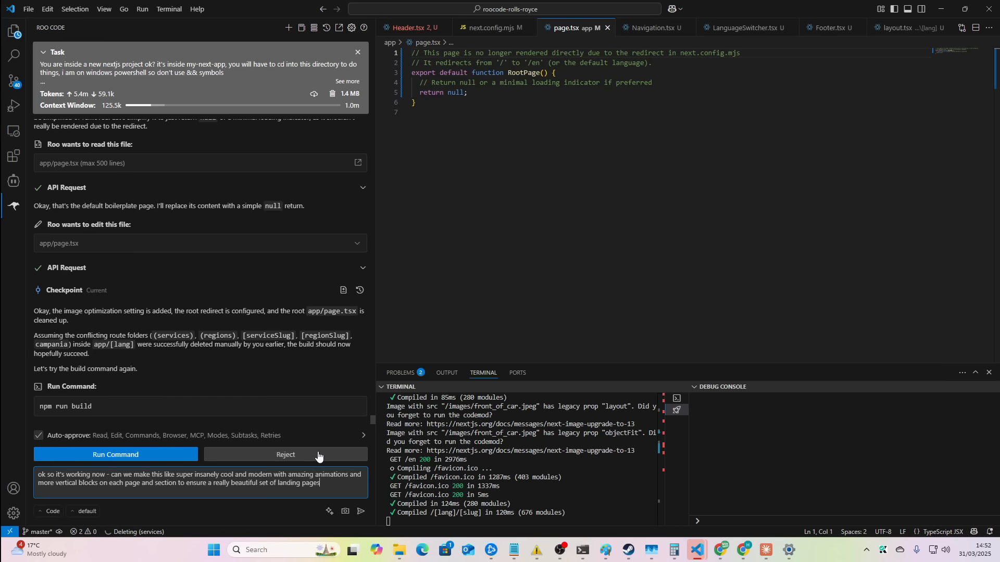
left_click(116, 455)
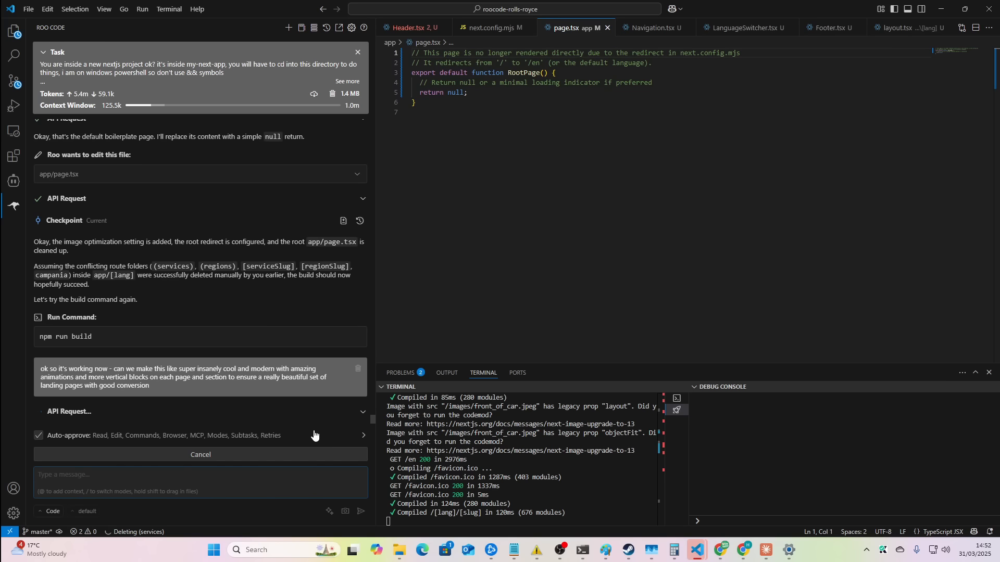
key("Alt+Tab")
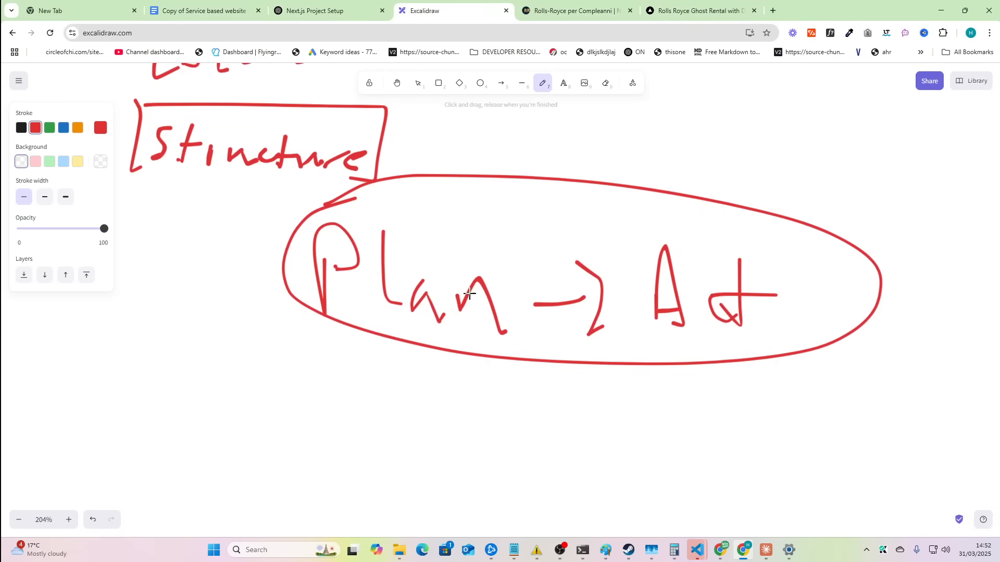
Type the XL red text 'an SOP (STANDARD OPERATING PROCEEDURE)' on empty Excalidraw canvas
left_click(563, 83)
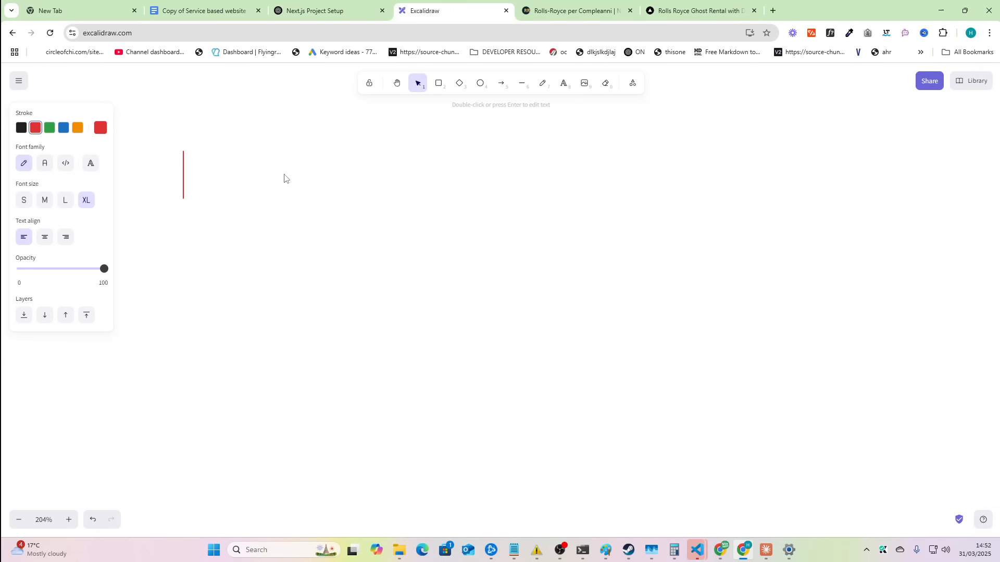
type("an so")
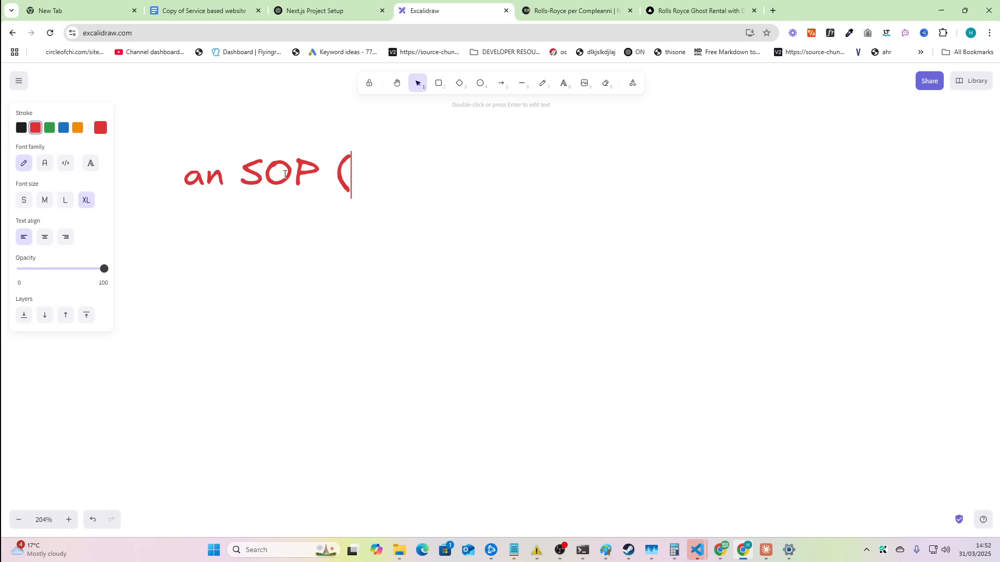
type("STANDARD OPERATING")
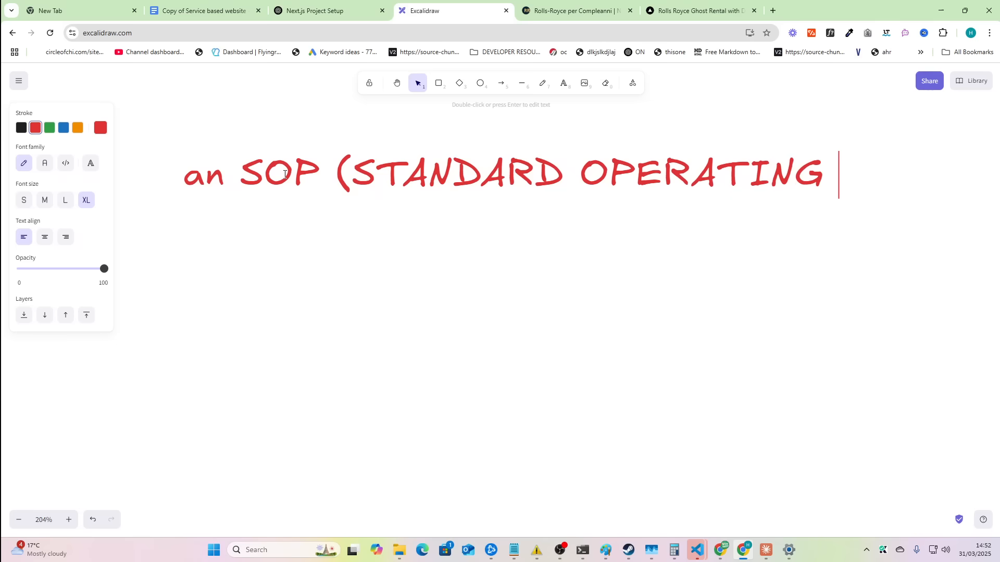
type("PROCEEDURE")
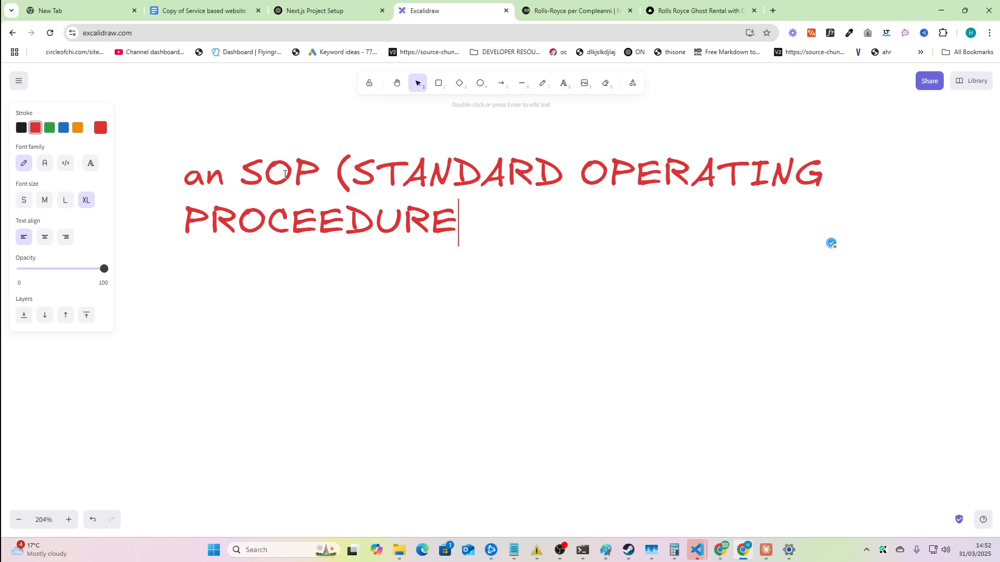
type(")")
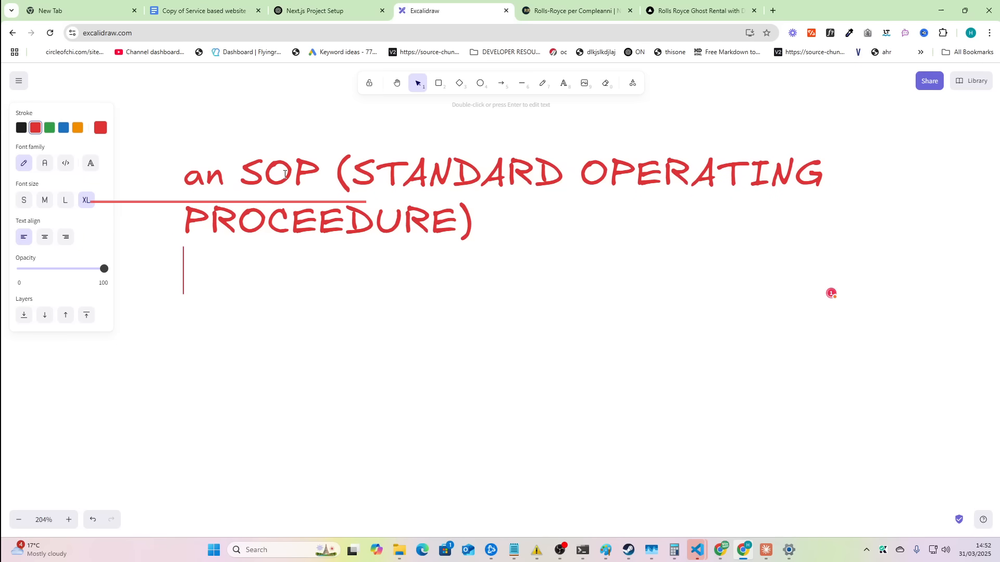
left_click(572, 11)
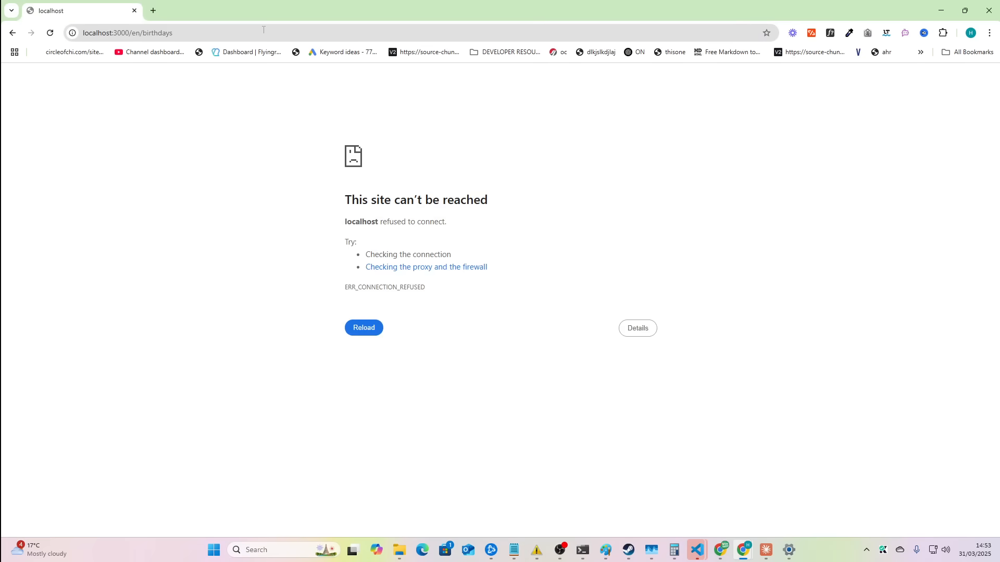
Scroll through the local site in Chrome and open the English Weddings page
key("Alt+Tab")
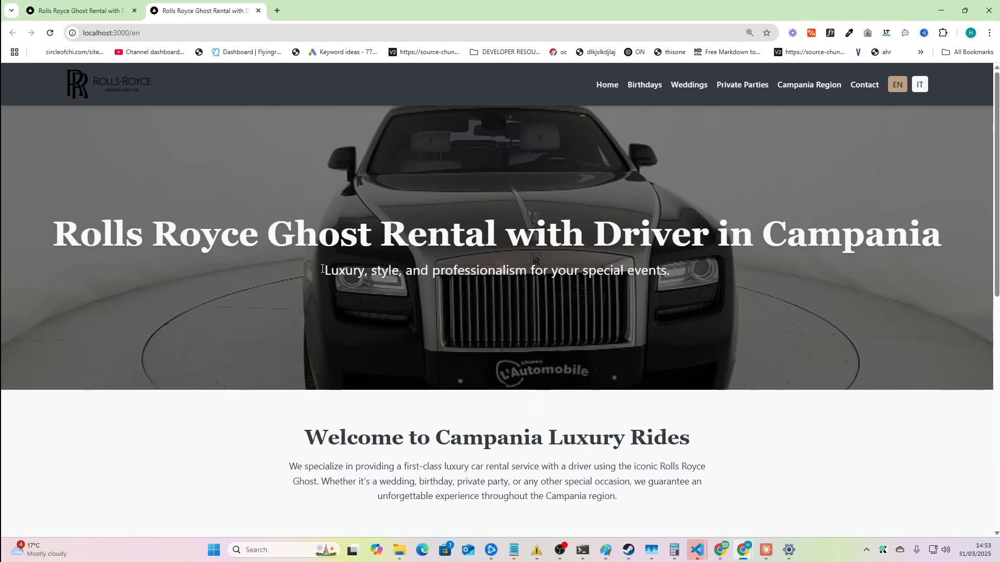
scroll("down", 3)
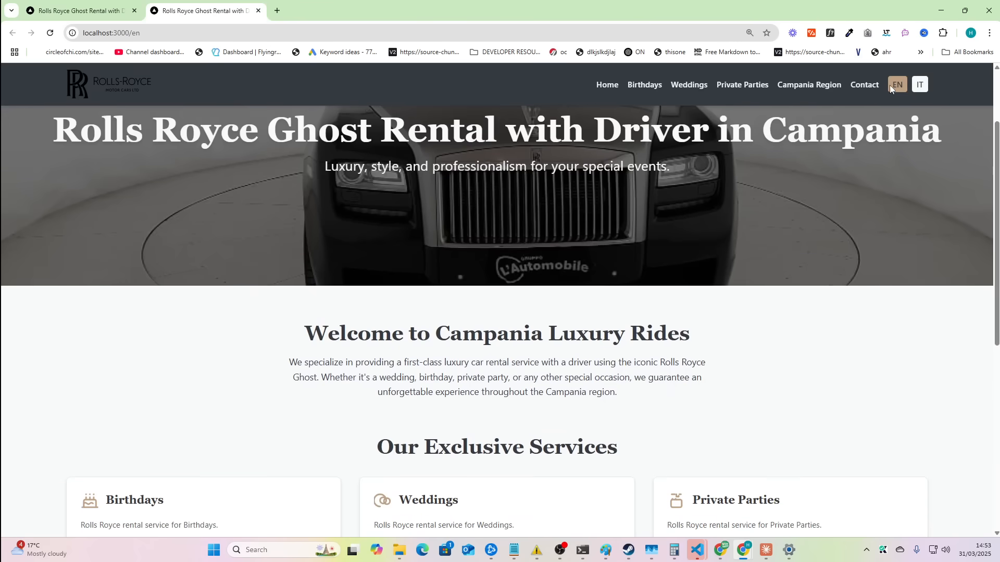
scroll("down", 3)
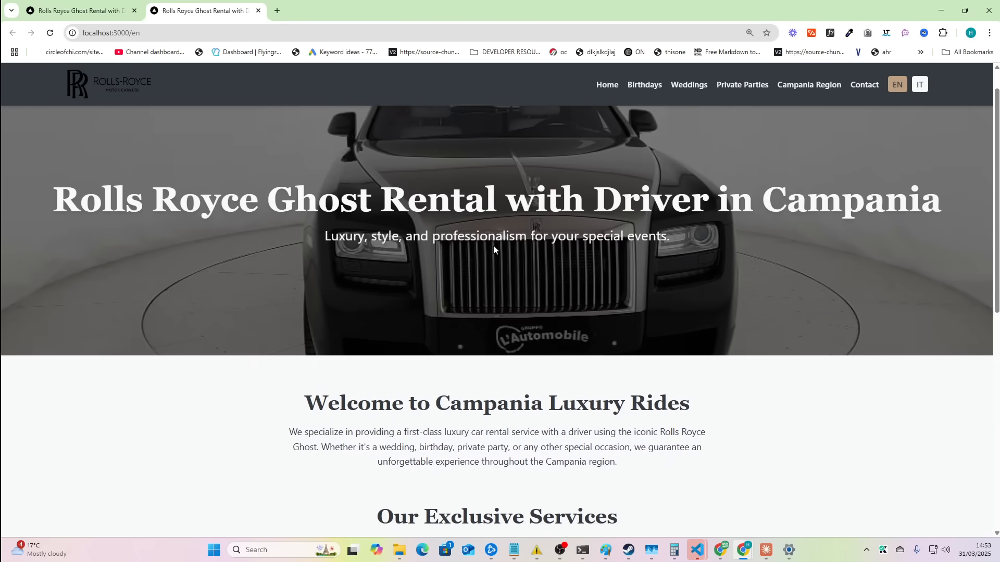
scroll("down", 3)
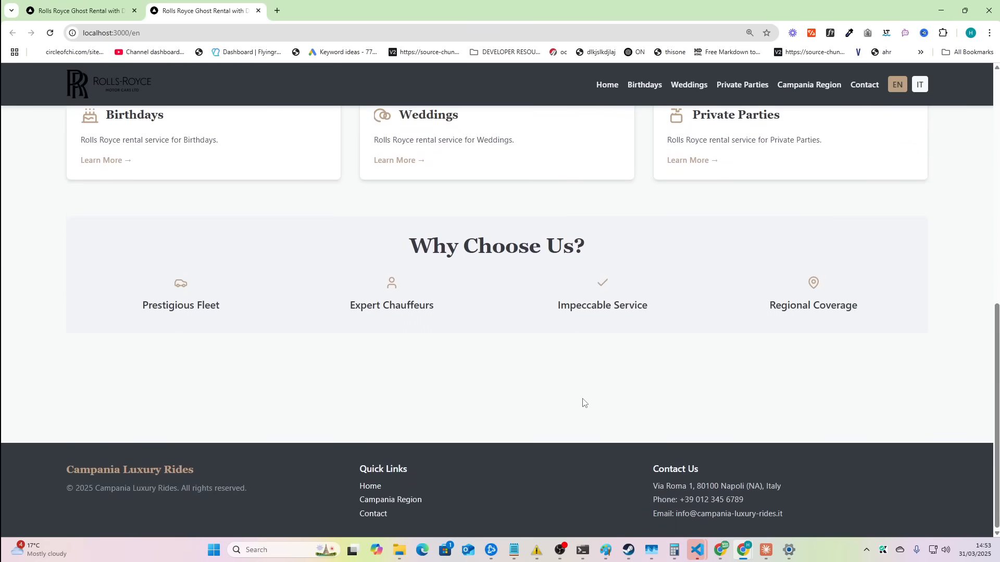
left_click(688, 85)
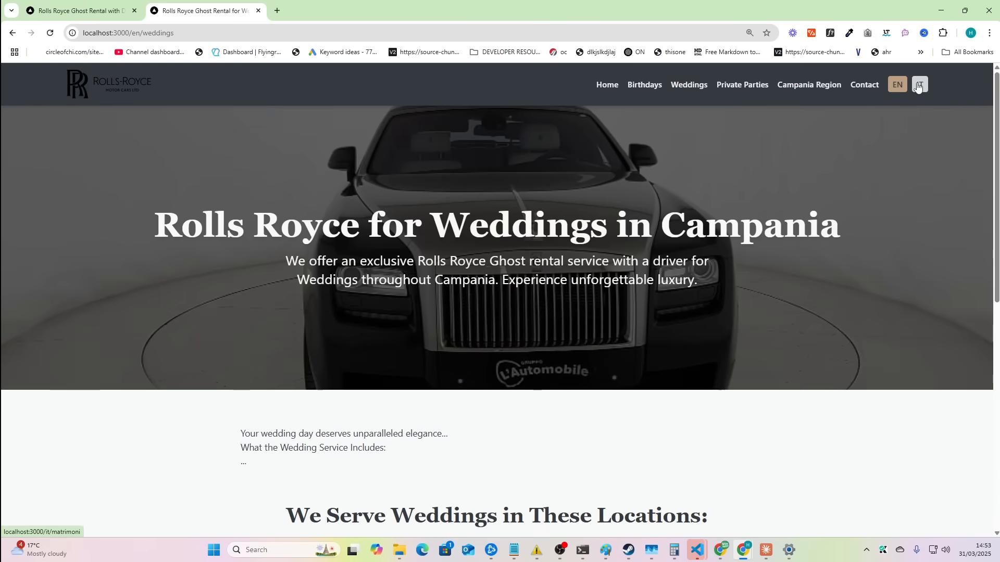
Switch Weddings to Italian, select its hero text, and return to Excalidraw
left_click(918, 83)
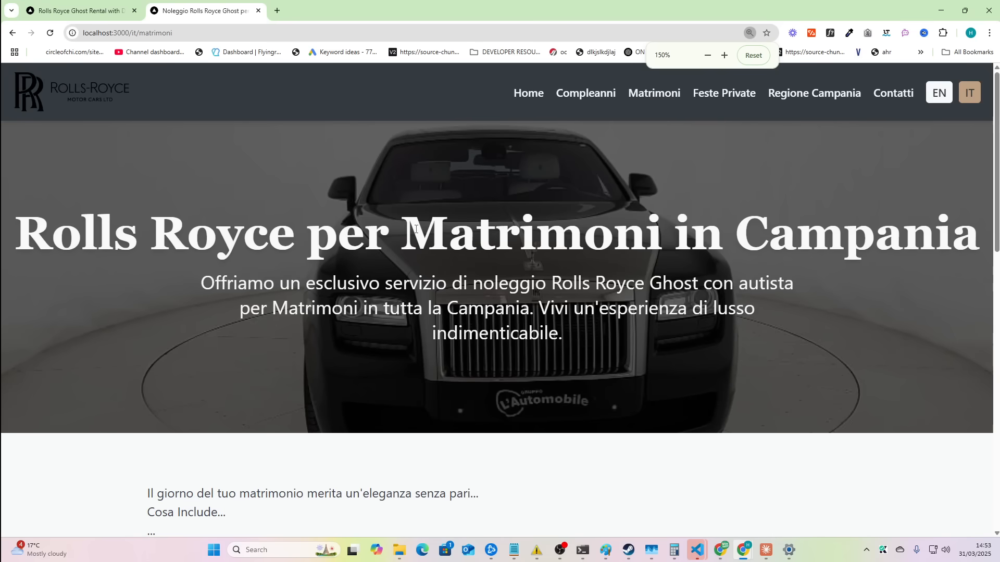
left_click_drag(415, 230, 701, 331)
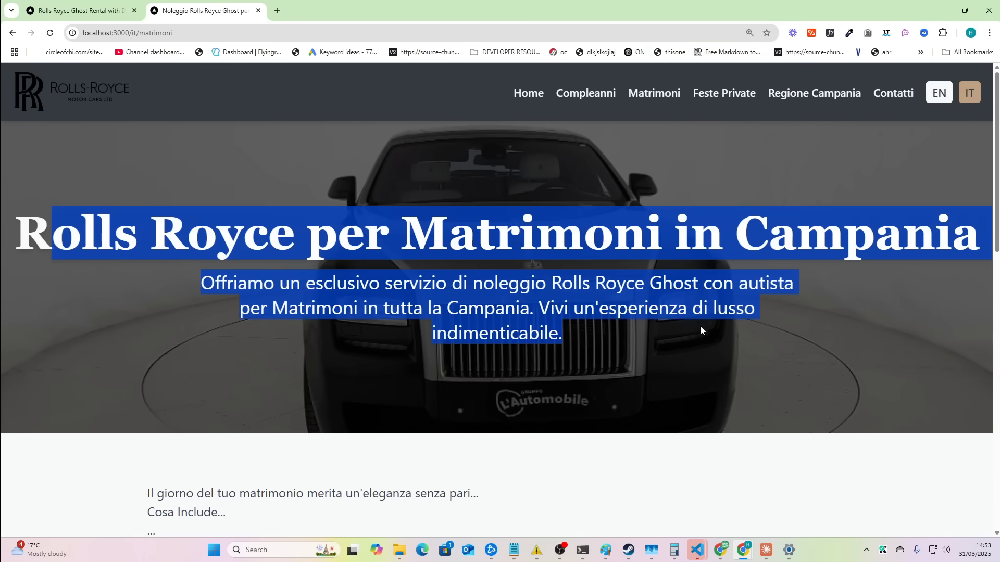
key("Alt+Tab")
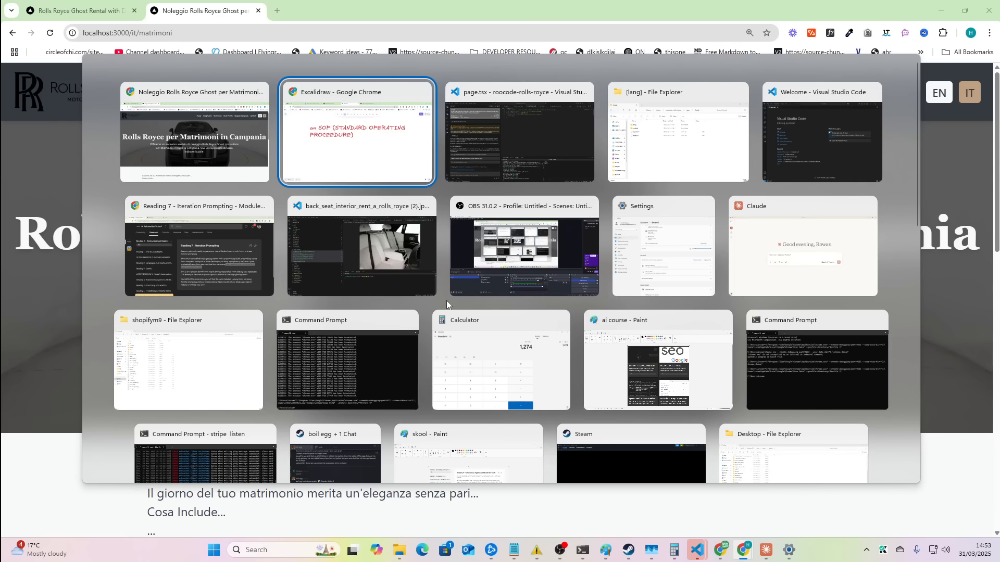
left_click(356, 132)
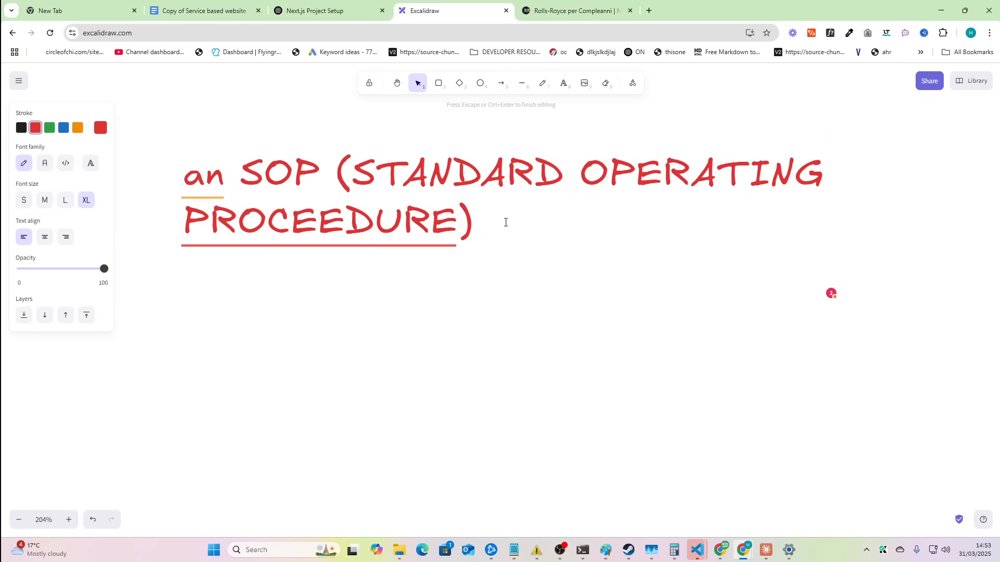
Add the 'Chaos coding… something unique and amazing' line and draw a brace beside it
type("Chaos cod")
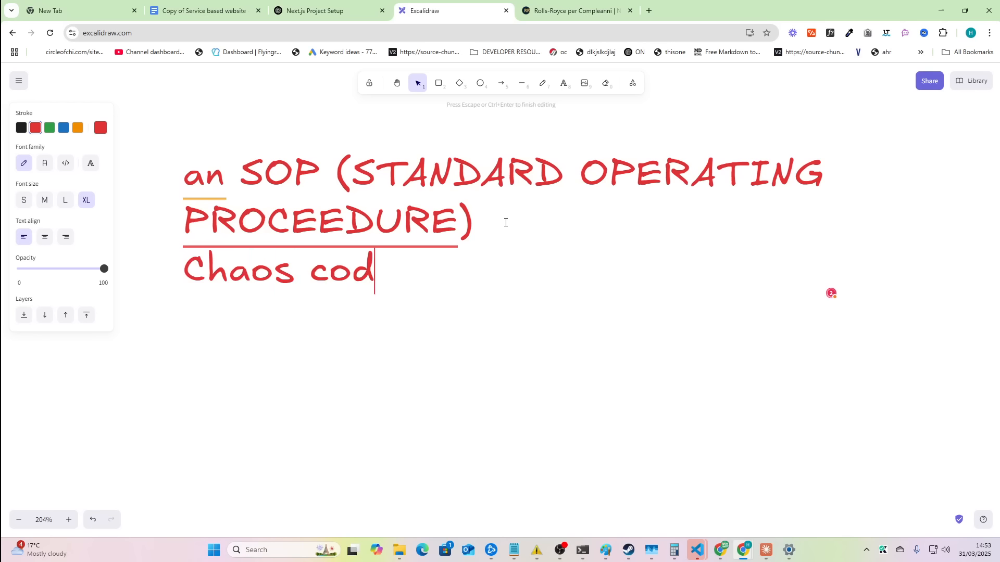
type("ing to so")
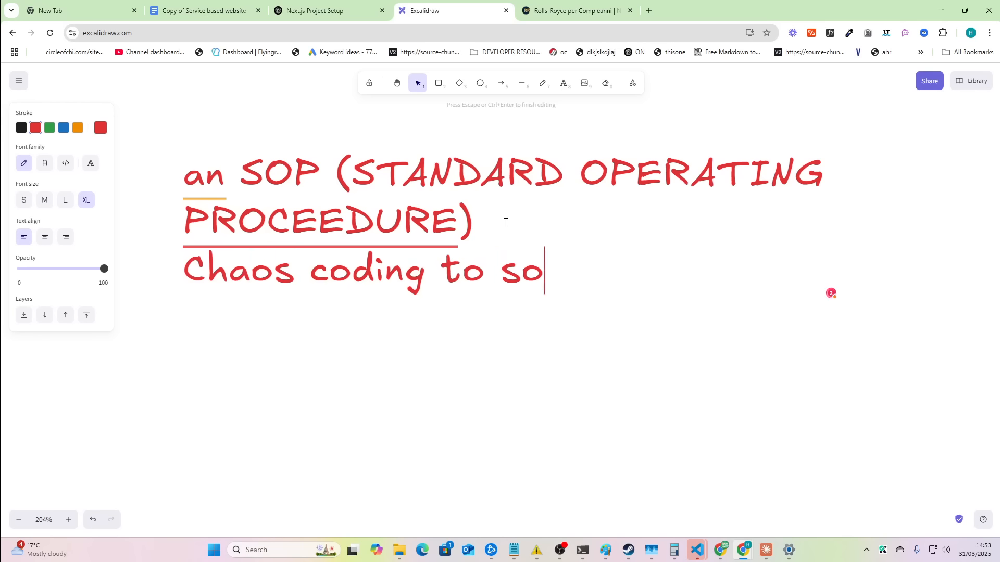
type("mething uni")
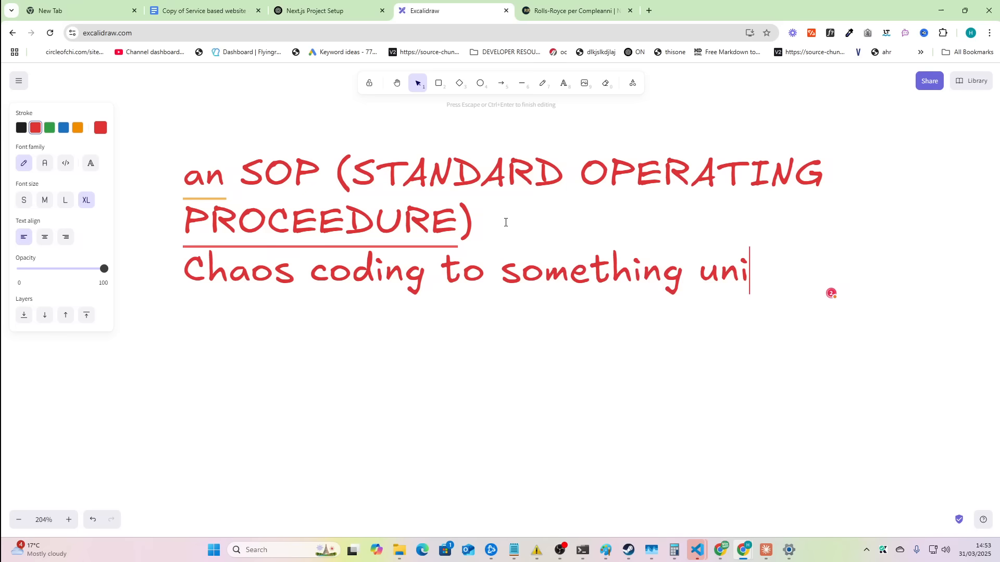
type("que and amazing")
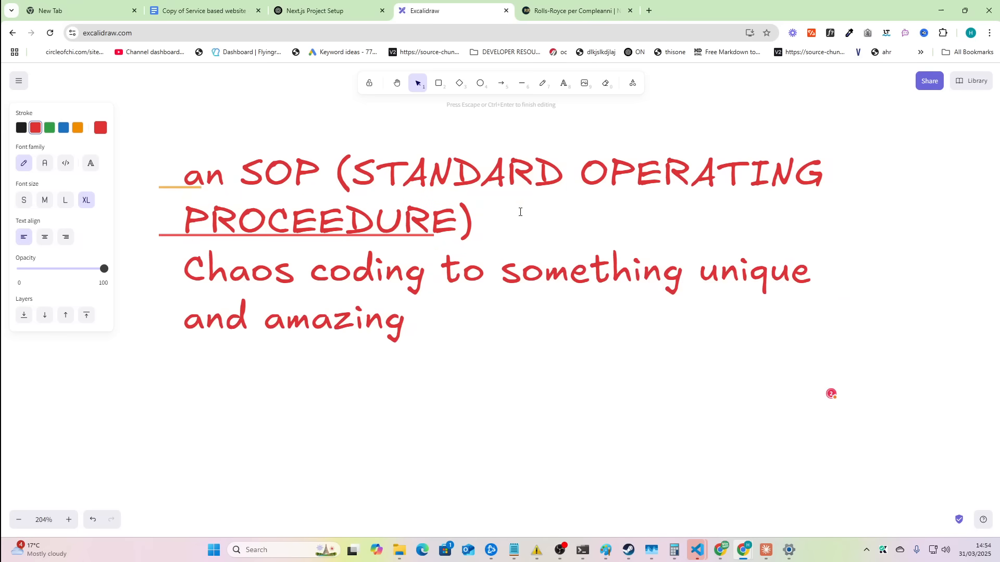
left_click(542, 83)
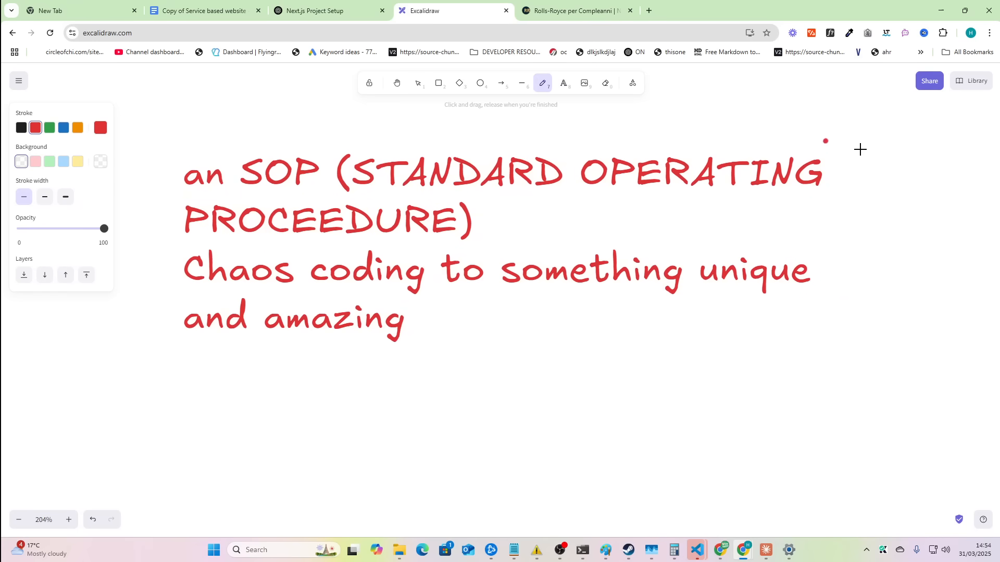
left_click_drag(825, 142, 778, 313)
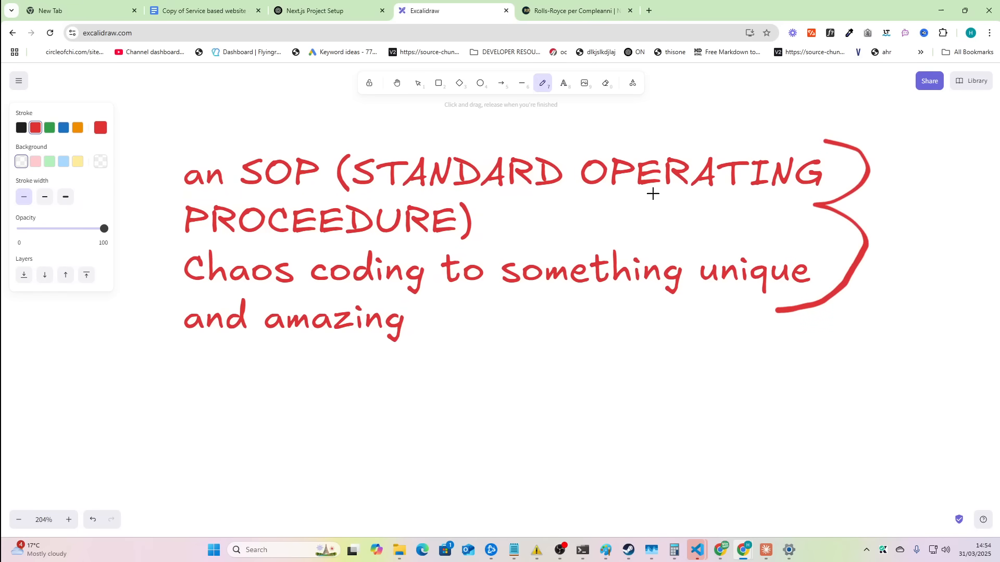
Add the line 'Copilot content based on the website so far' to the note
left_click(396, 83)
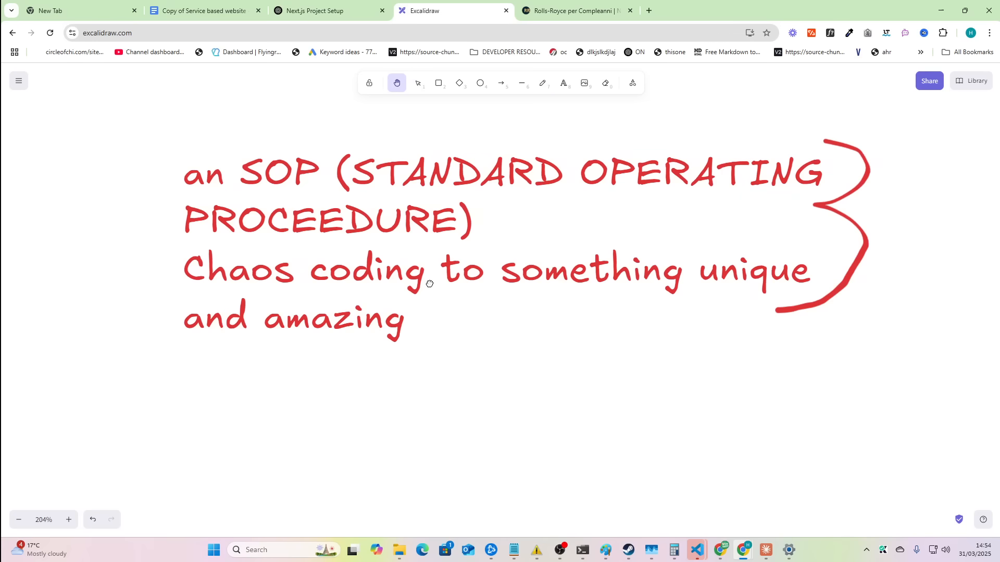
left_click(417, 83)
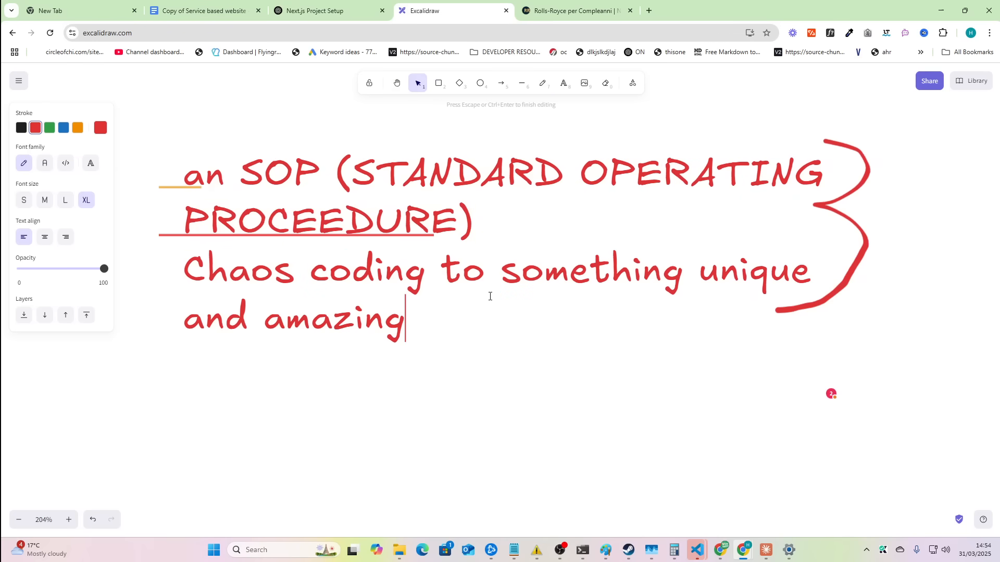
type("Cp")
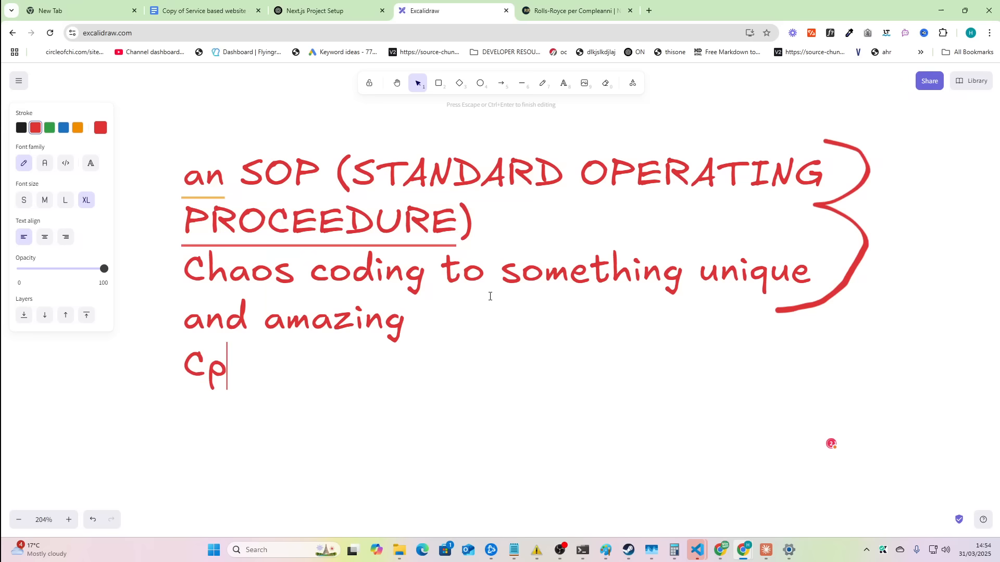
type("opilot content")
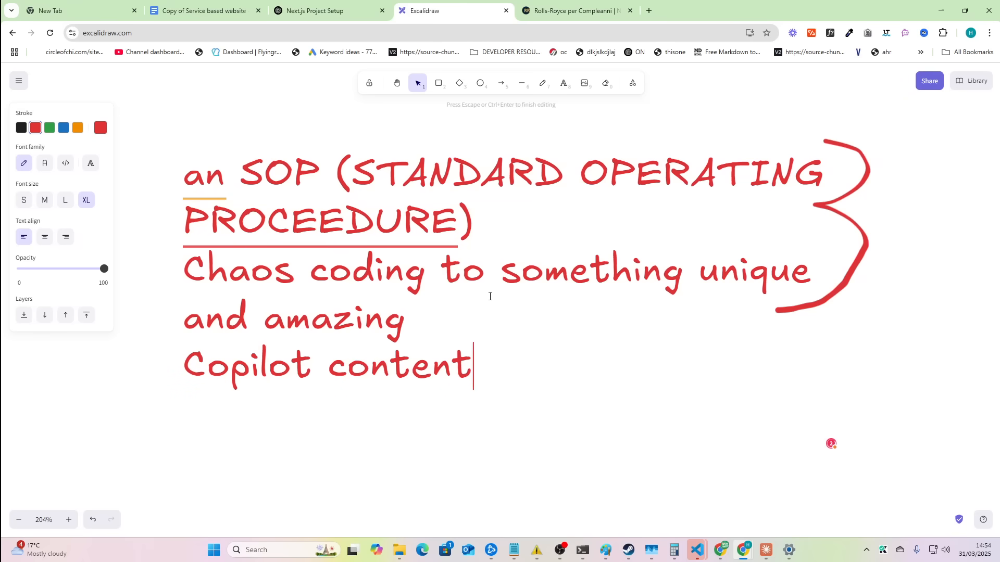
type("based on the websi")
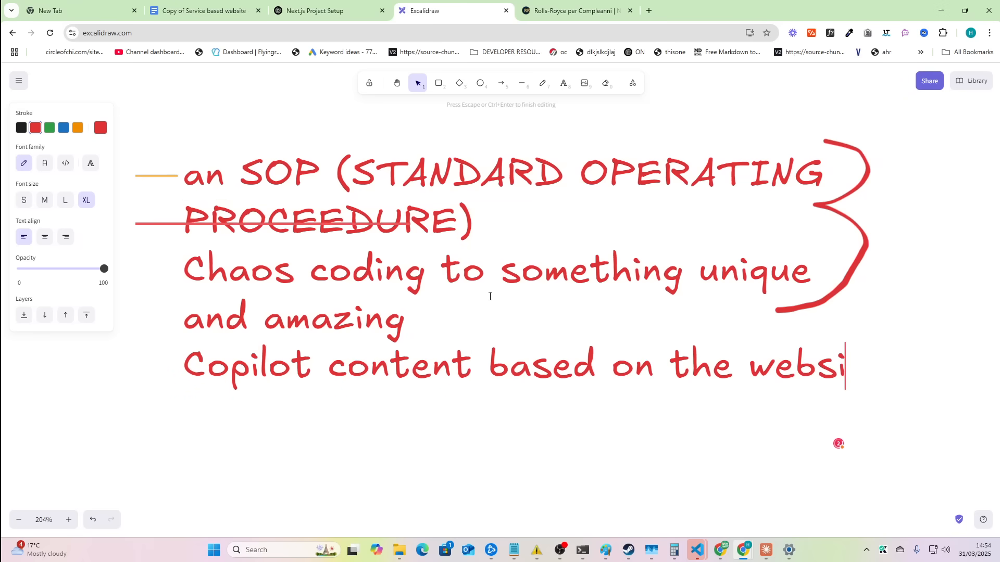
type("te so far")
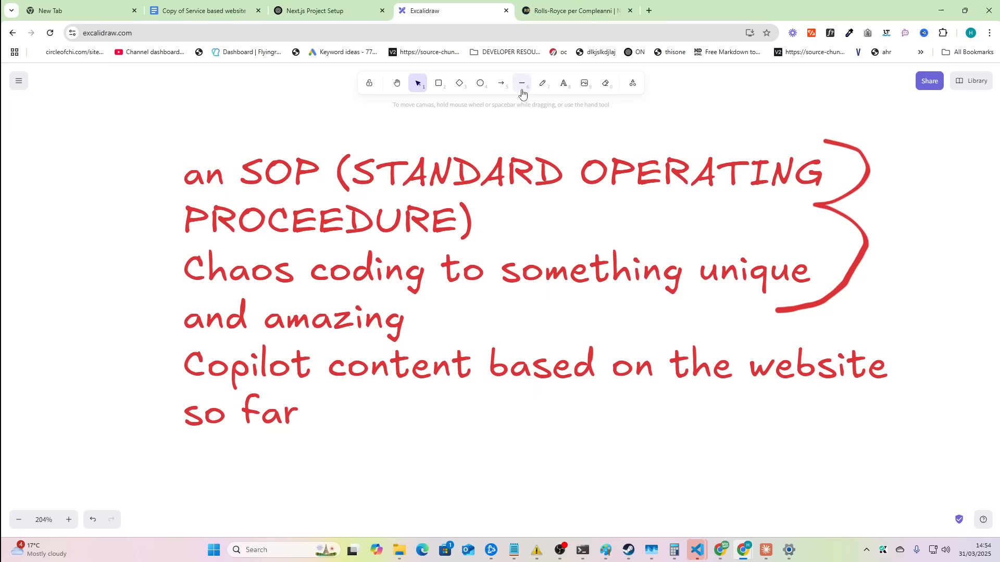
Add the line 'ChatGPT 4o infographics for landing pages' and finish editing
left_click(396, 83)
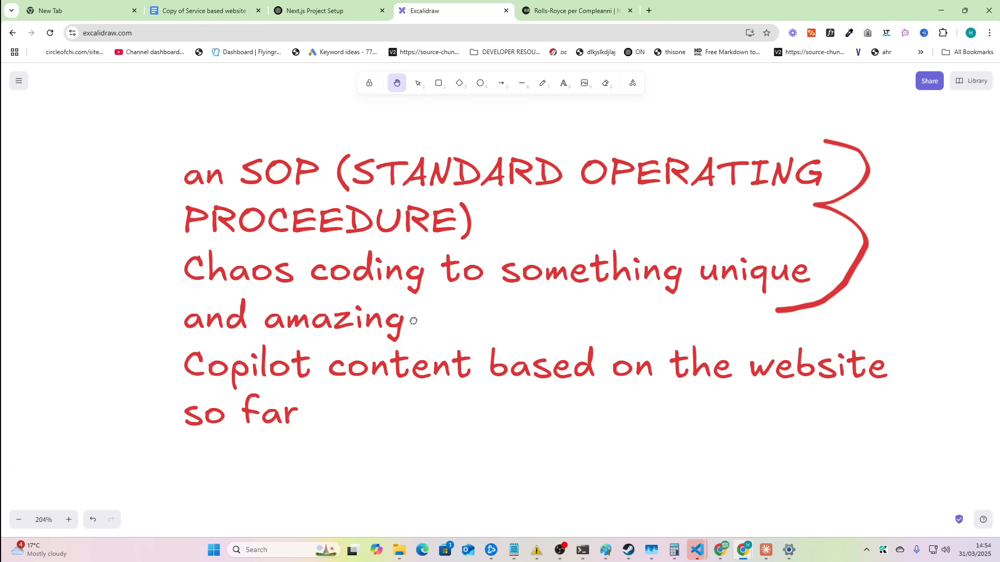
left_click(418, 82)
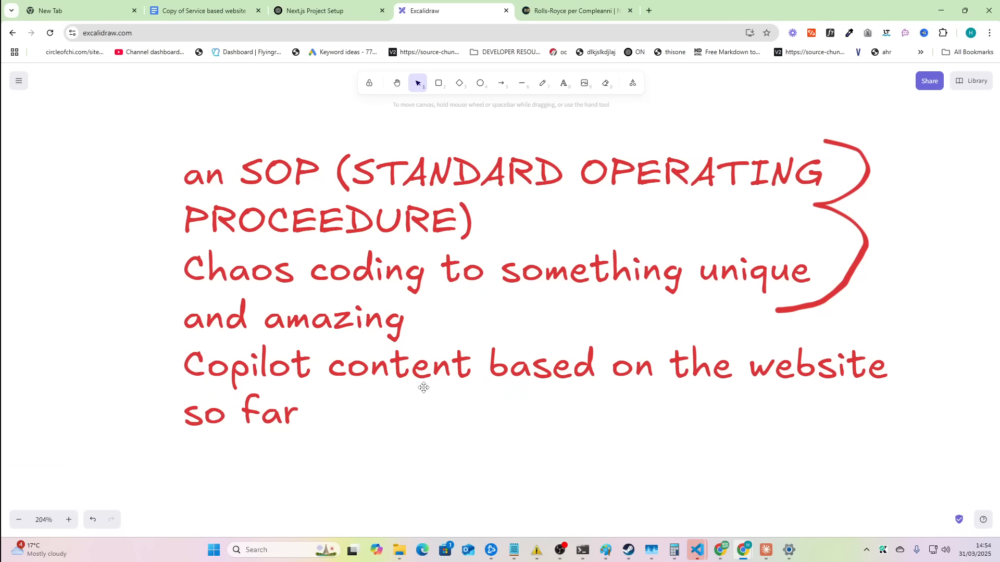
type("ChatGPT 4o creati")
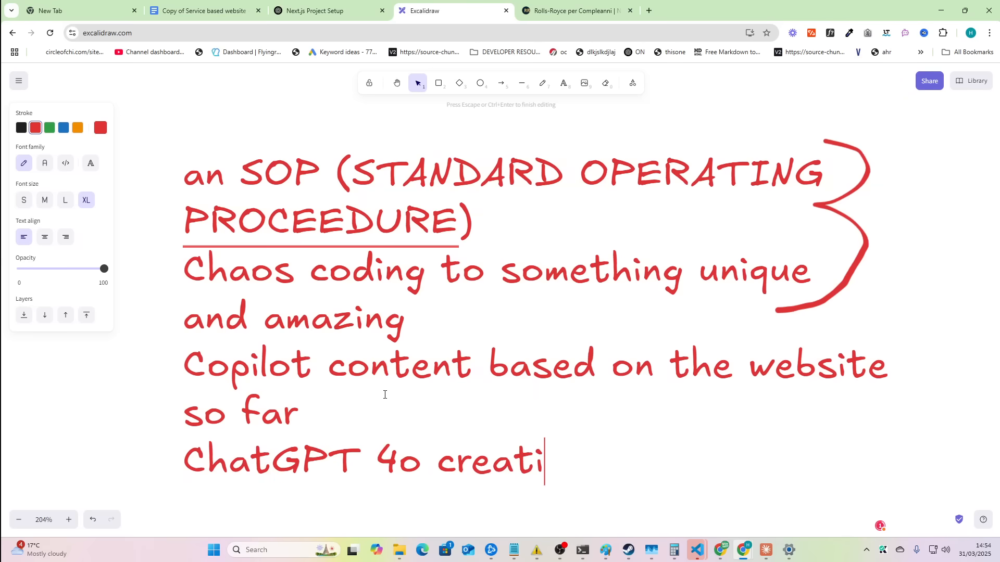
type("ng infographics")
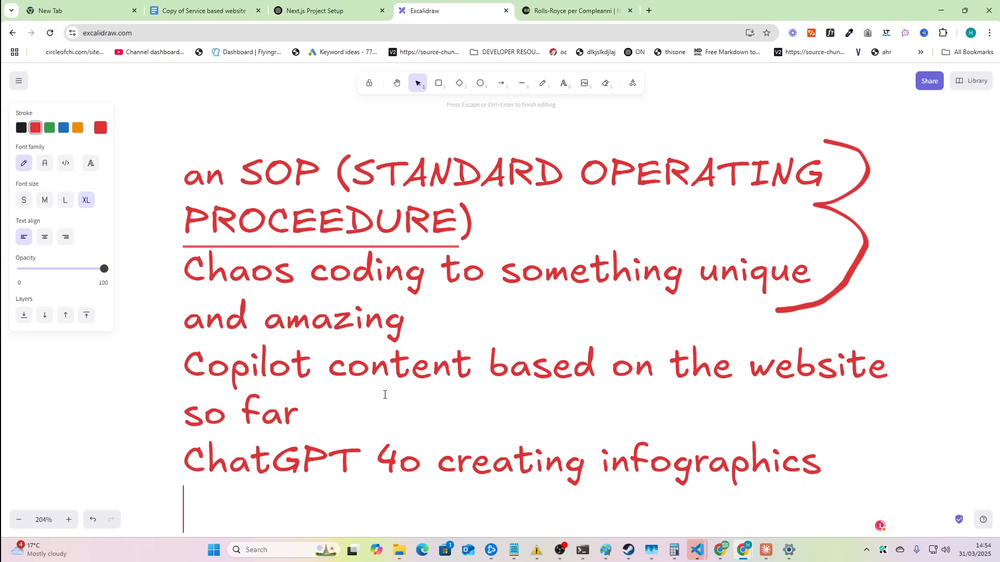
type("for landing pages")
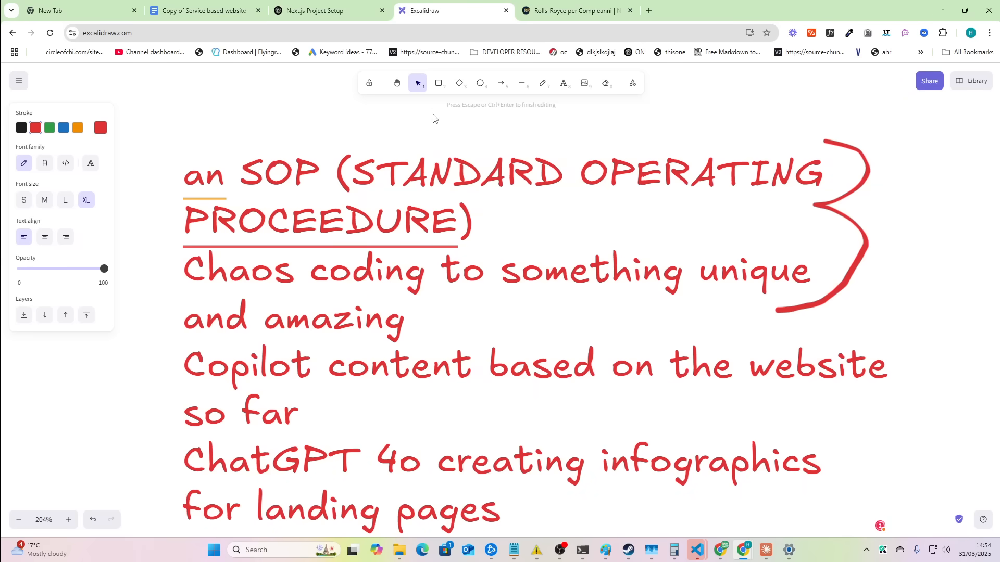
left_click(421, 140)
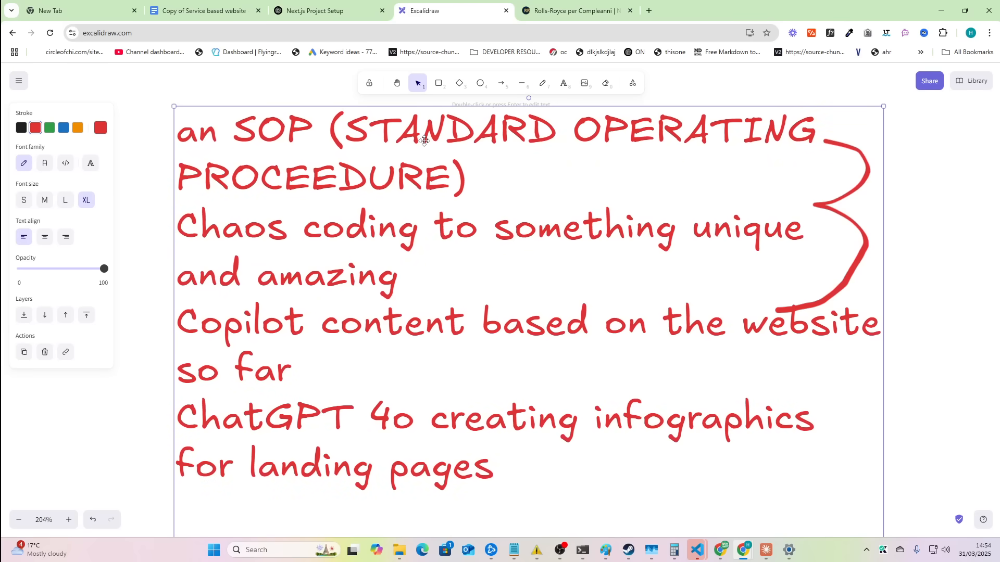
Draw freehand red loops framing the Excalidraw SOP note, then return to the Italian weddings page
left_click(542, 83)
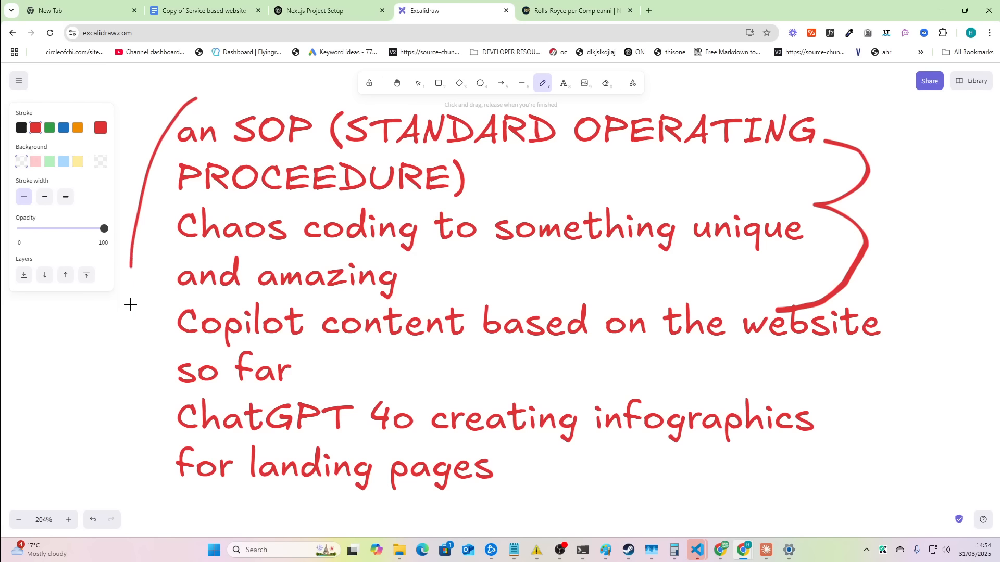
left_click_drag(131, 306, 718, 102)
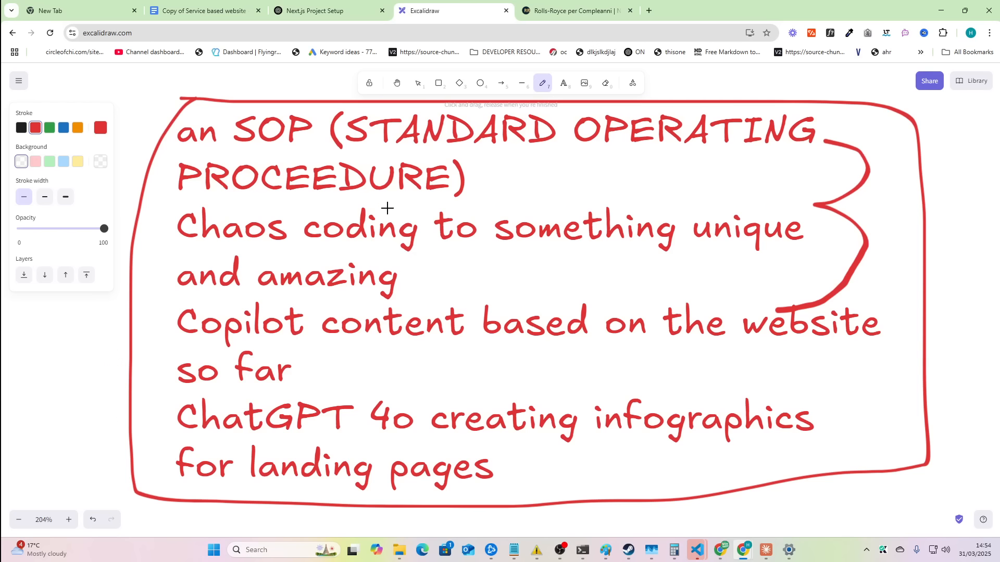
left_click_drag(772, 85, 949, 112)
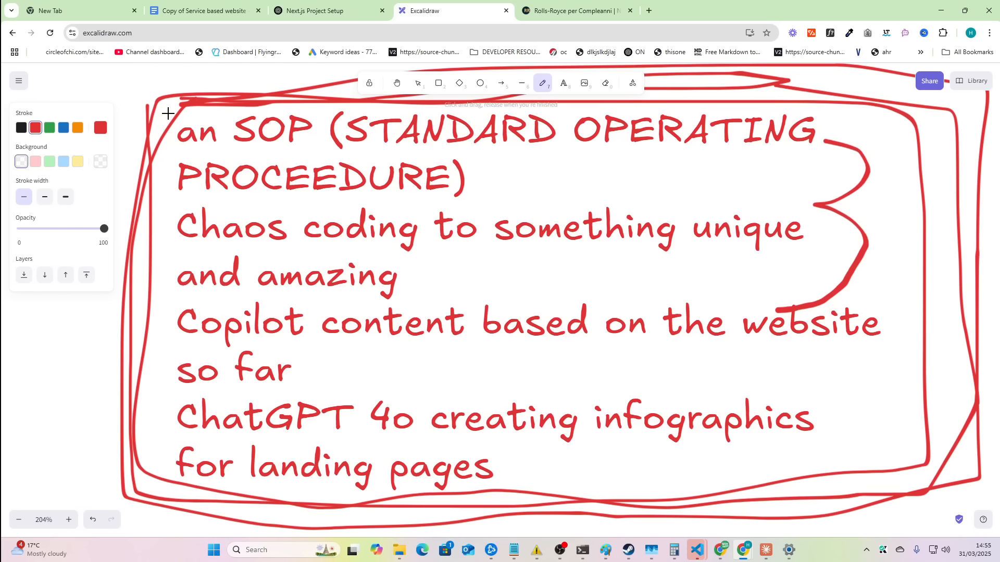
left_click(204, 11)
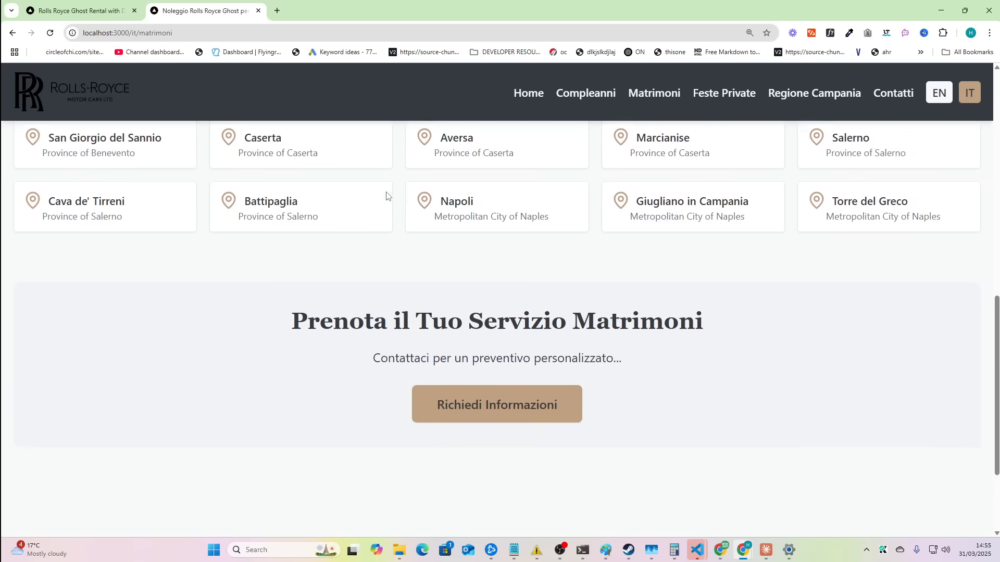